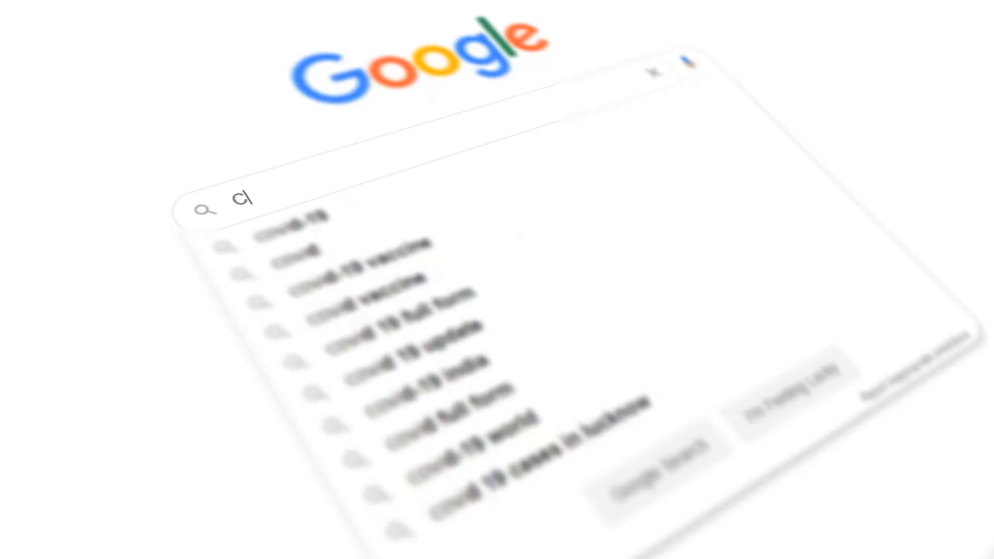
# - Search Google for 'google skillshop' so the official Skillshop site tops the results
pyautogui.write('ovi')
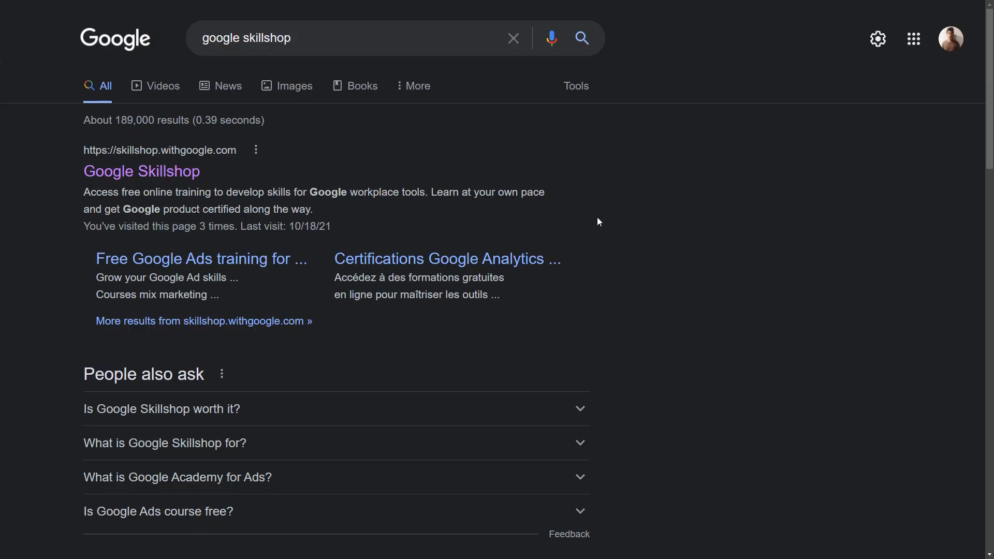
pyautogui.moveTo(698, 157)
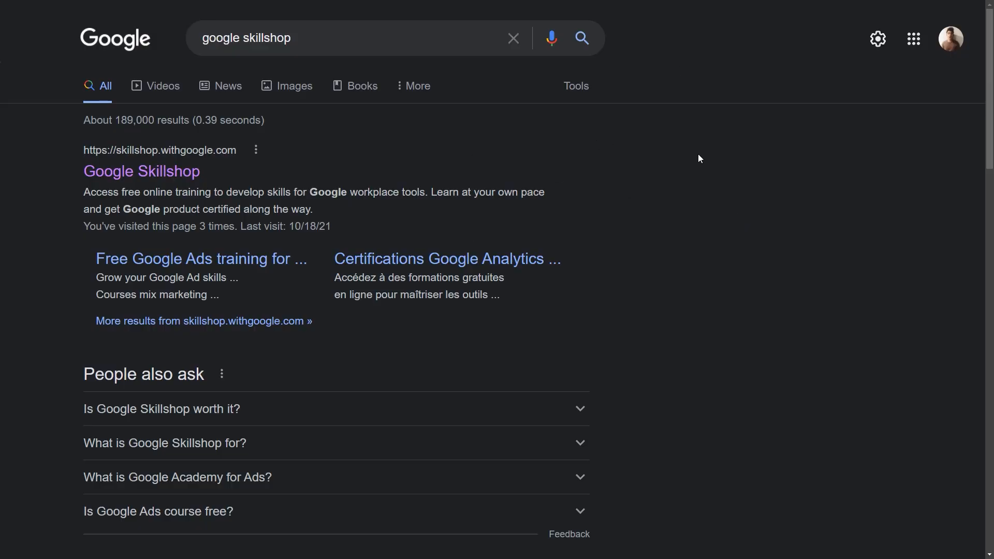
pyautogui.moveTo(661, 239)
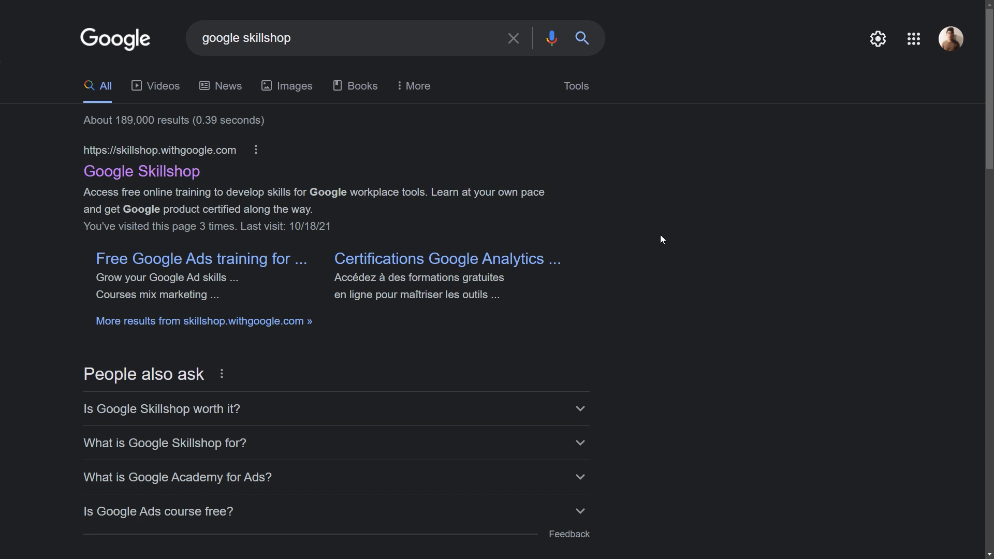
pyautogui.moveTo(307, 78)
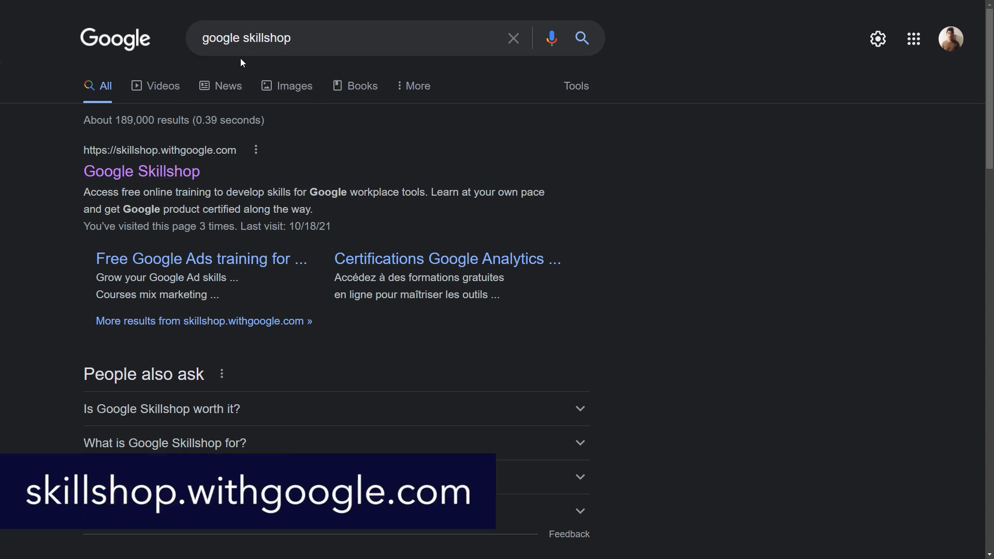
pyautogui.moveTo(287, 87)
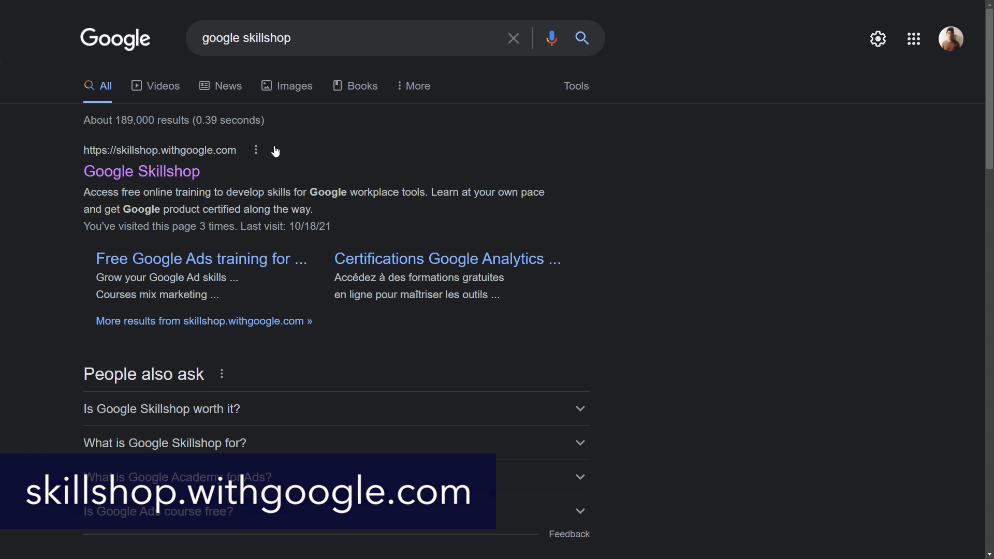
pyautogui.moveTo(220, 58)
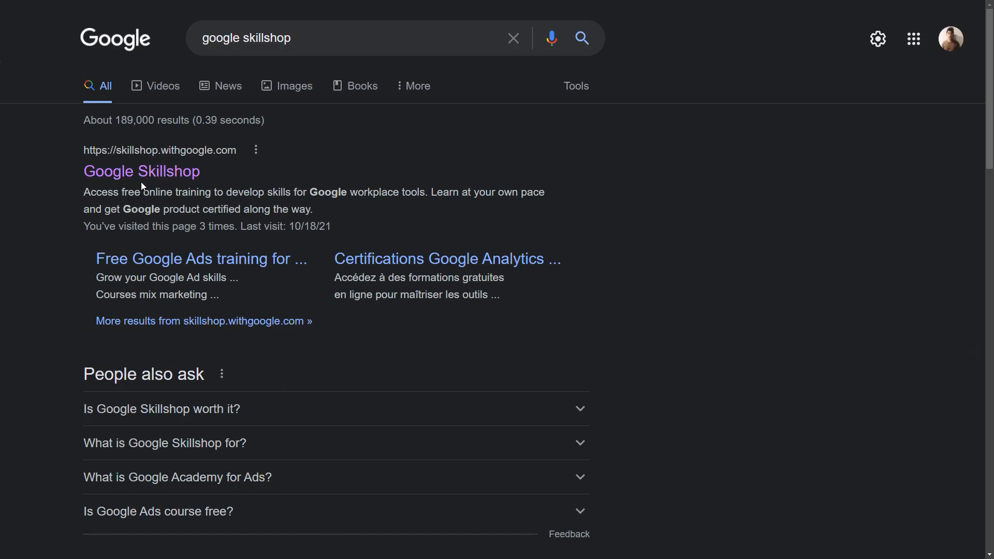
# - Go to the Skillshop site from the results and select its intro paragraph on self-paced e-learning courses
pyautogui.click(141, 172)
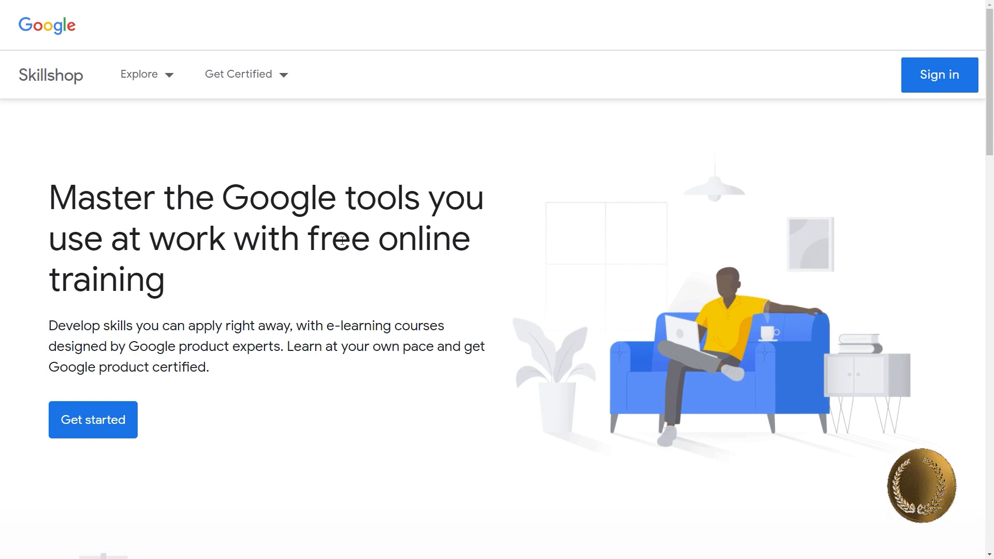
pyautogui.moveTo(76, 330)
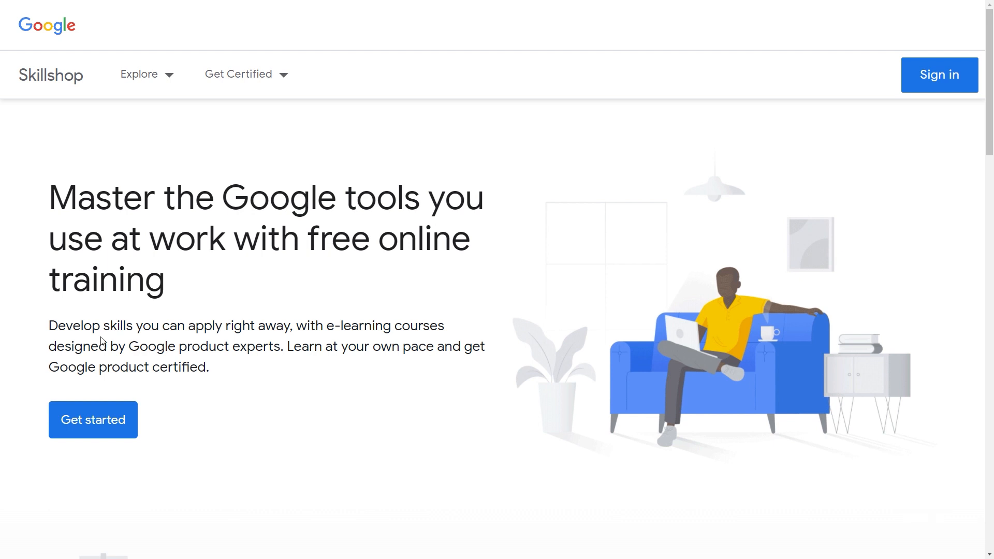
pyautogui.moveTo(335, 387)
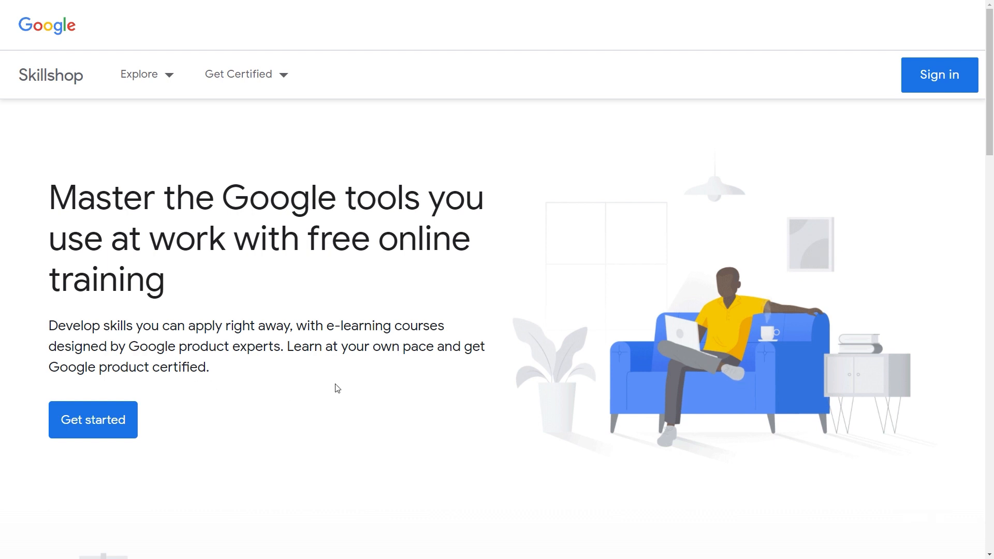
pyautogui.moveTo(205, 286)
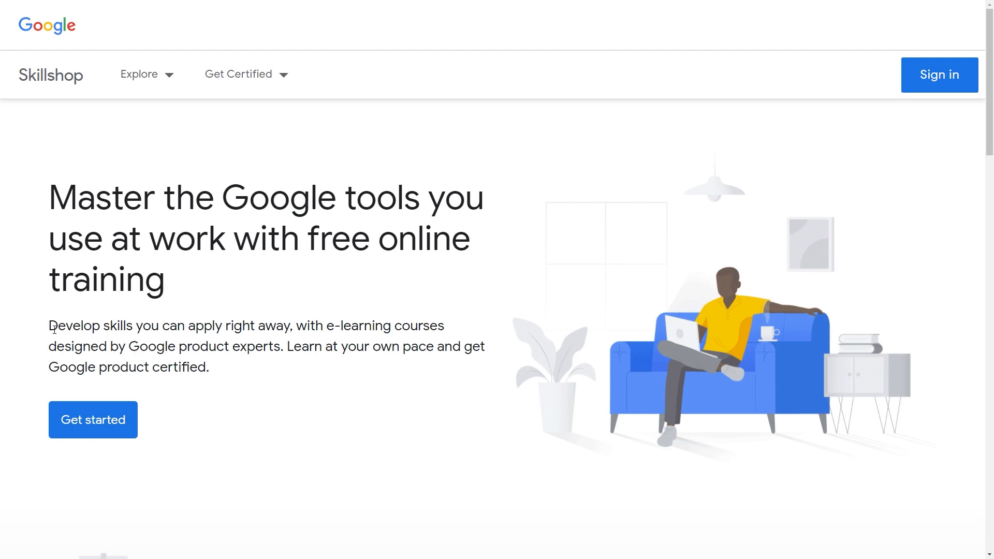
pyautogui.moveTo(50, 325); pyautogui.dragTo(224, 367)
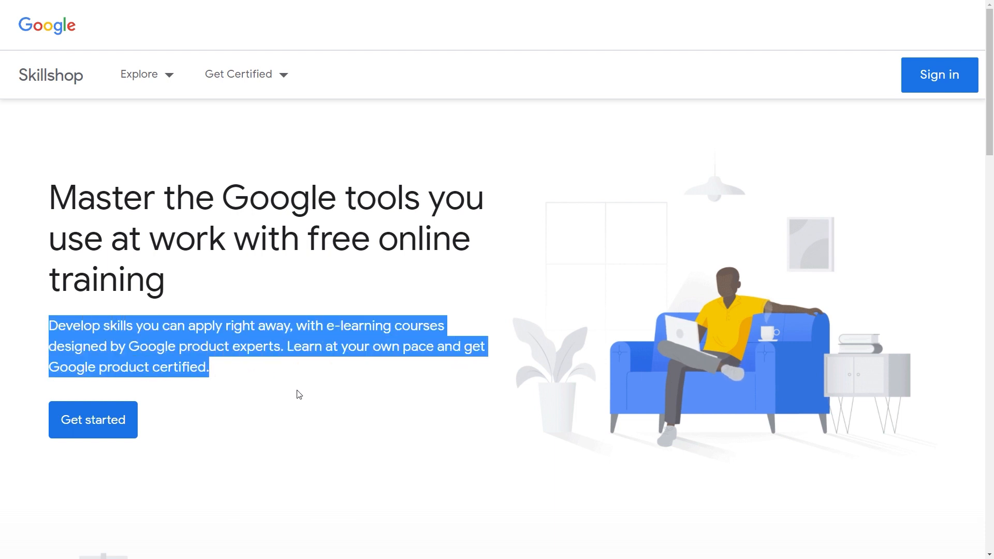
pyautogui.moveTo(325, 447)
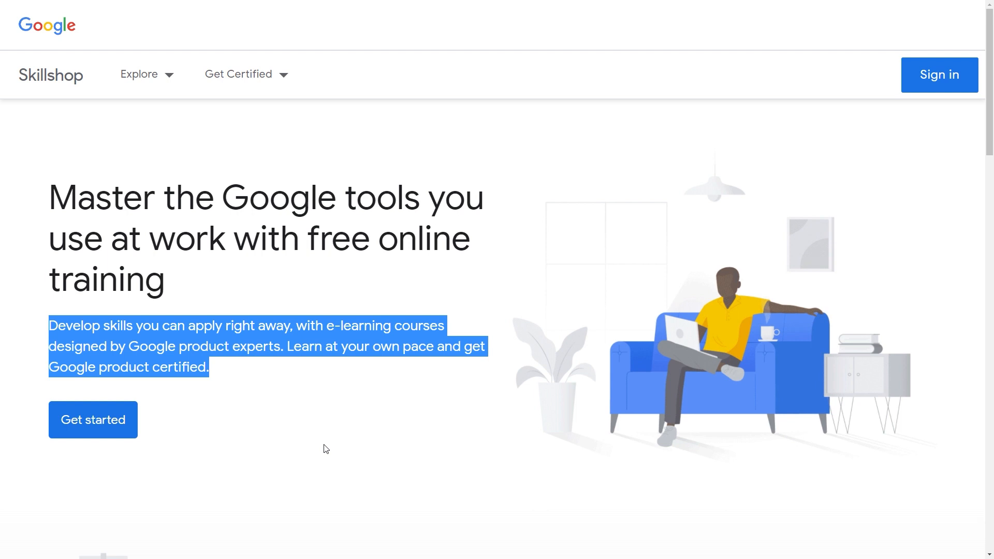
# - Scroll the homepage to the Explore Skillshop cards: Google Ads, Marketing Platform, Analytics Academy, AdMob, Authorized Buyers, Waze
pyautogui.scroll(-3)
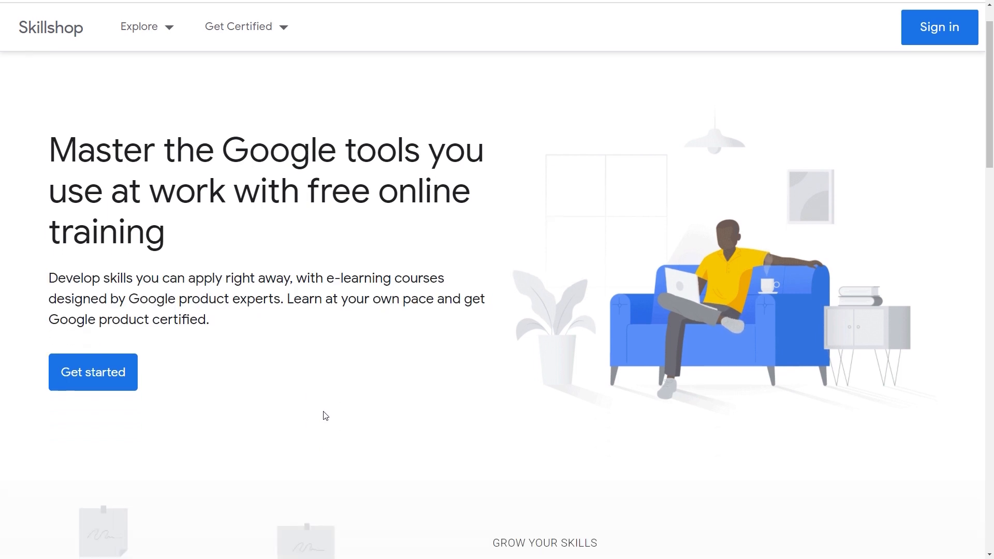
pyautogui.scroll(-3)
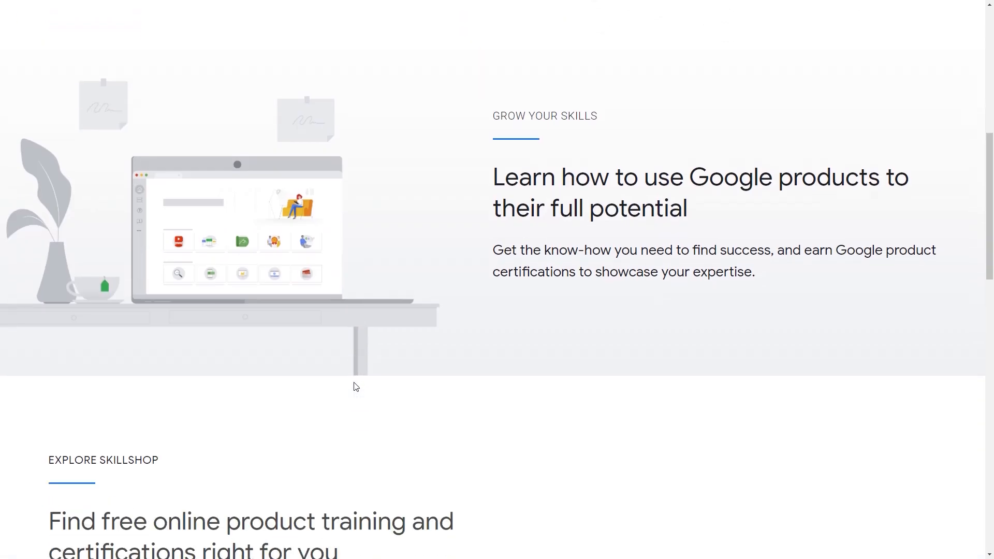
pyautogui.scroll(-3)
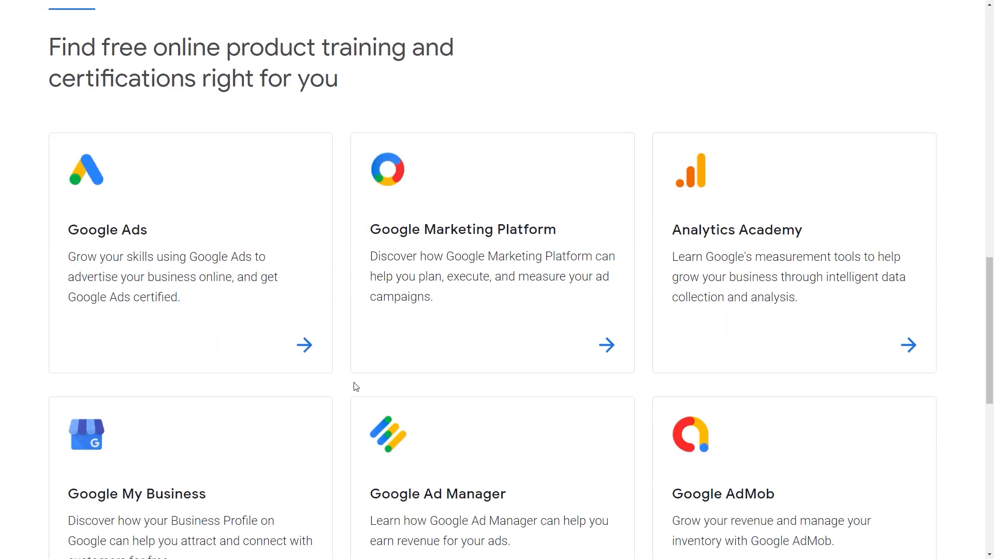
pyautogui.scroll(-3)
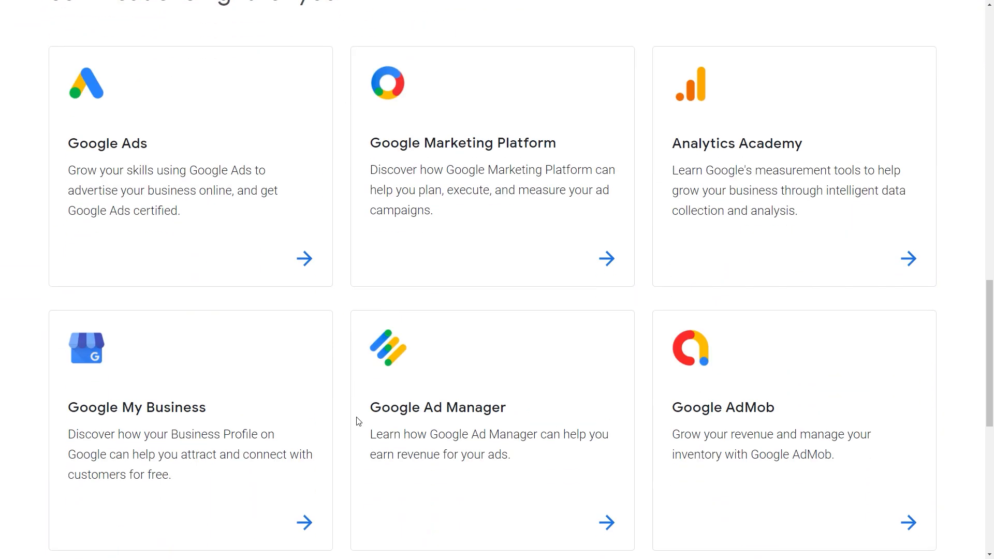
pyautogui.moveTo(368, 409)
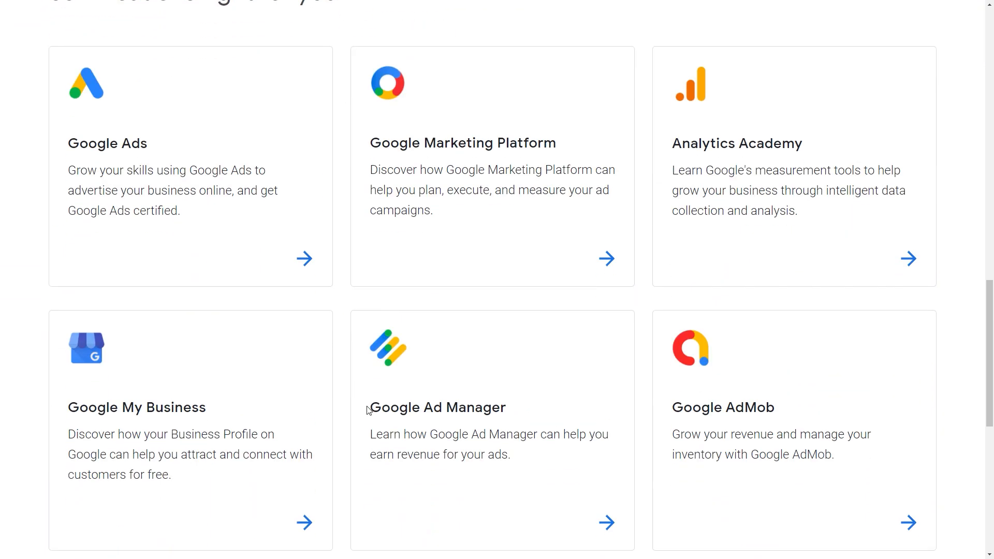
pyautogui.moveTo(116, 132)
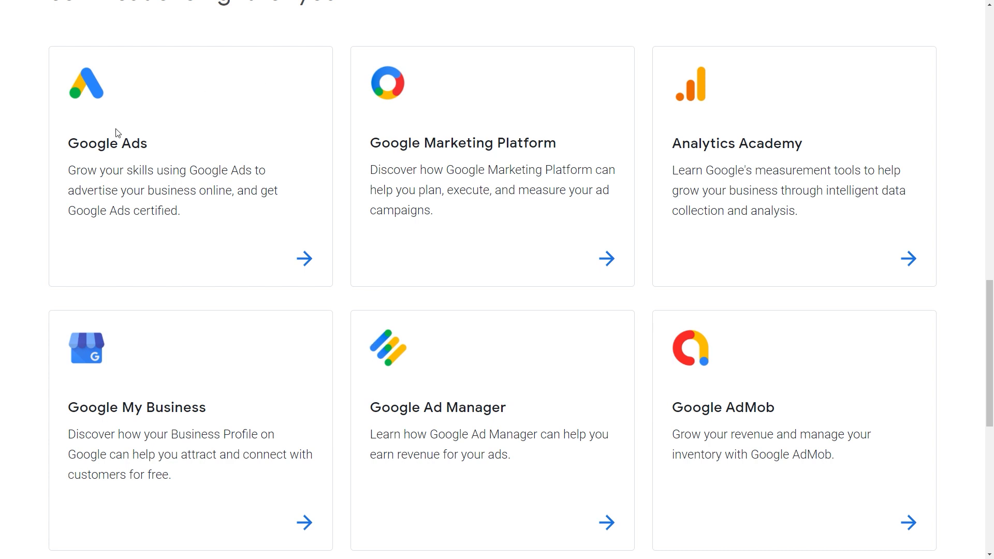
pyautogui.moveTo(195, 137)
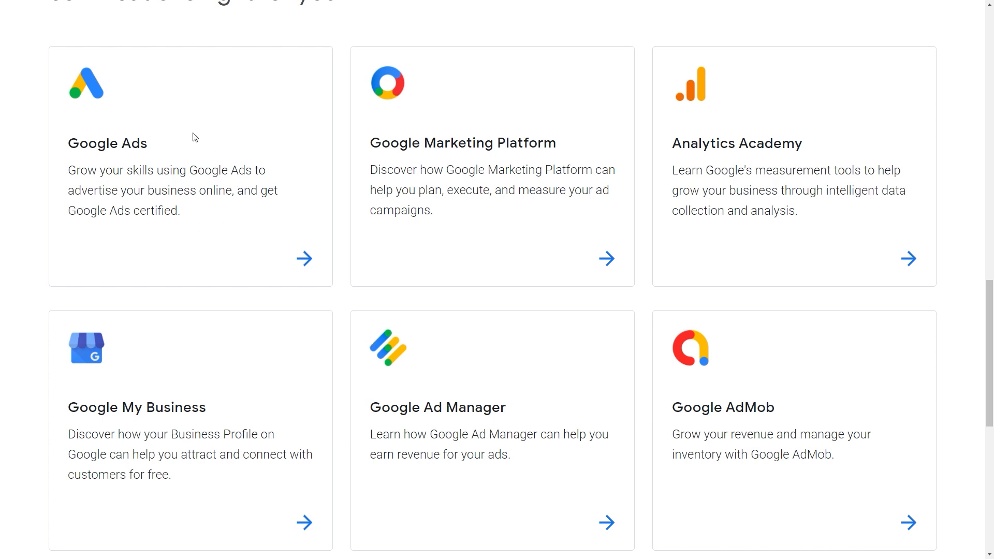
pyautogui.moveTo(190, 224)
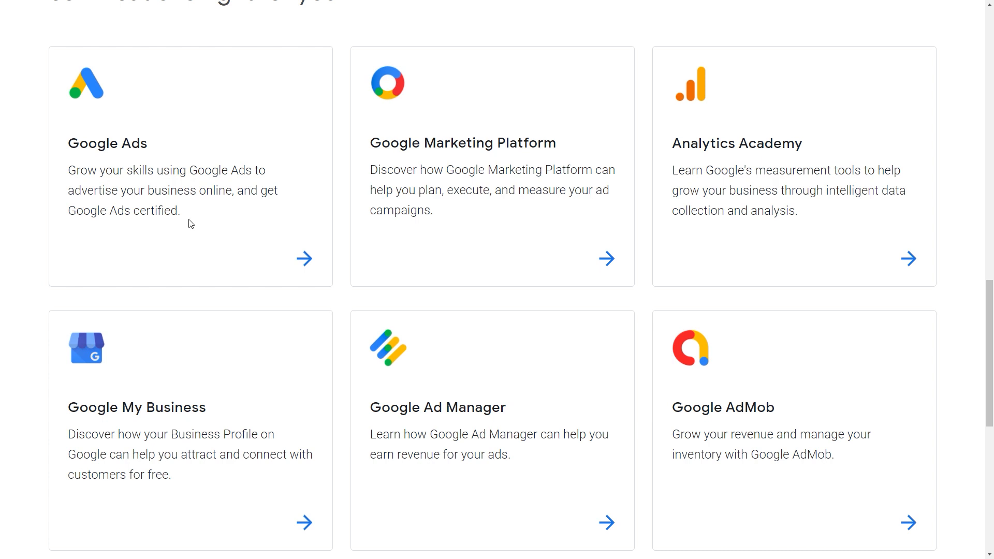
pyautogui.moveTo(264, 200)
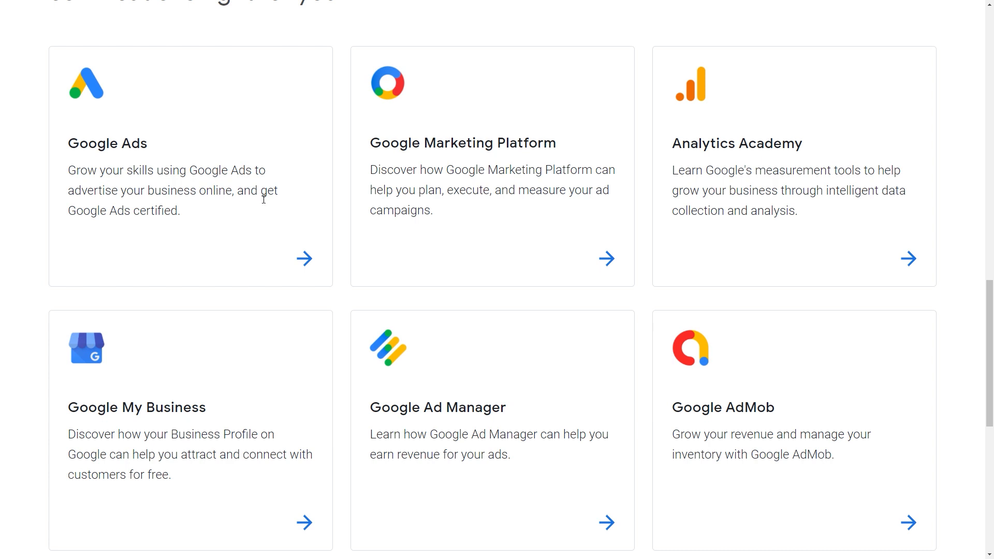
pyautogui.moveTo(554, 256)
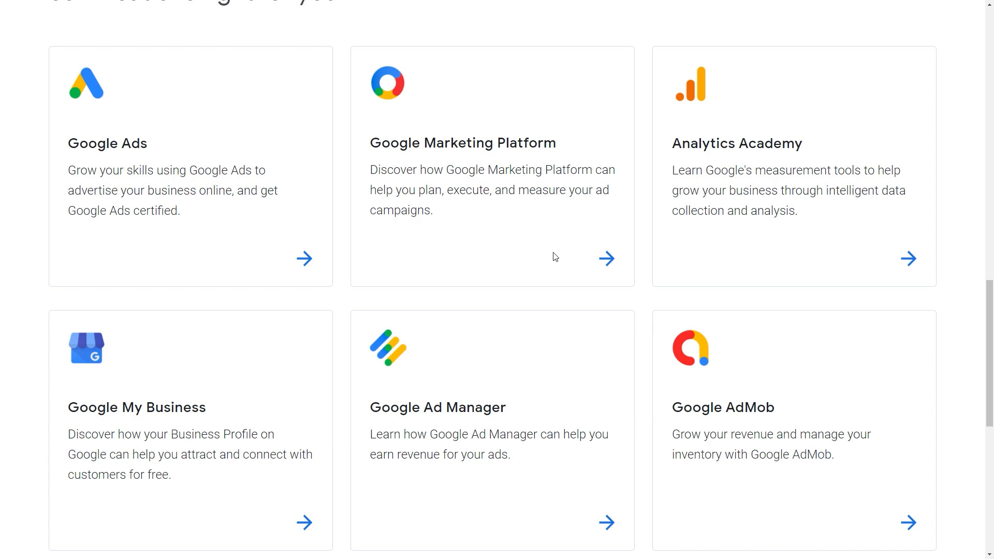
pyautogui.moveTo(512, 263)
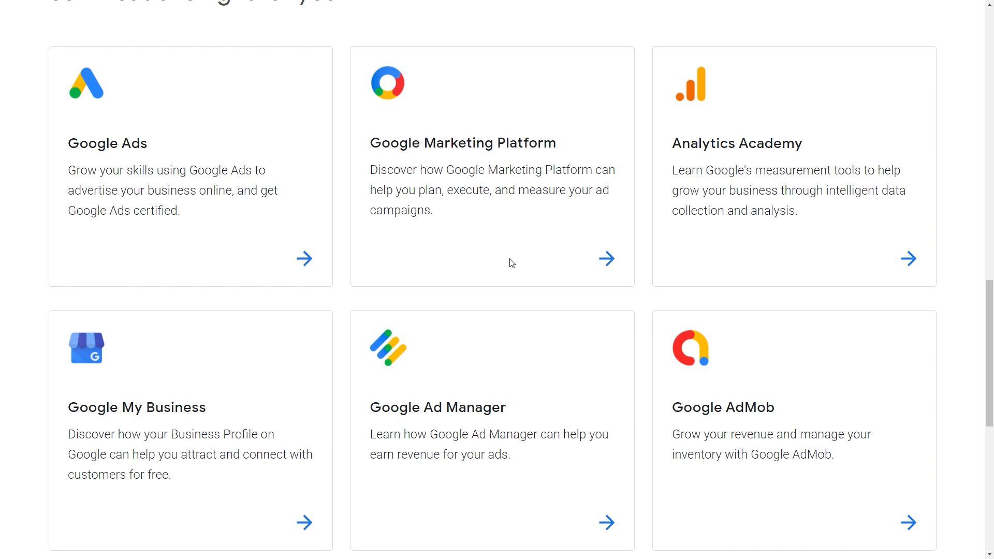
pyautogui.moveTo(643, 267)
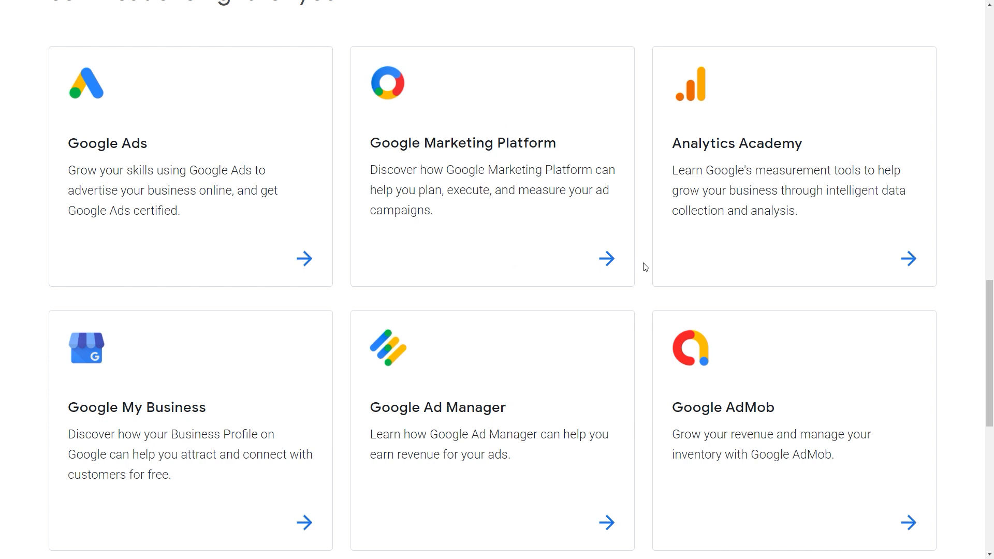
pyautogui.moveTo(753, 125)
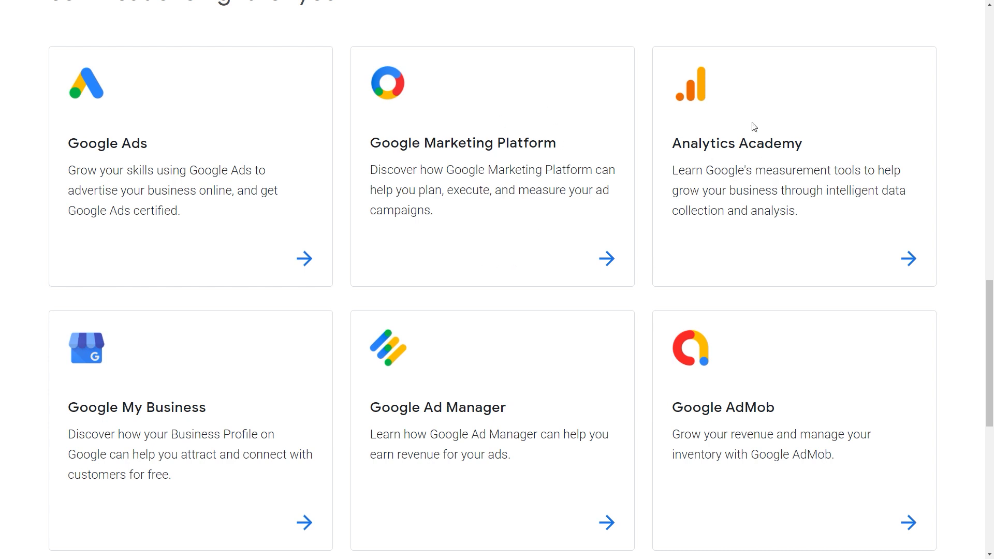
pyautogui.moveTo(626, 388)
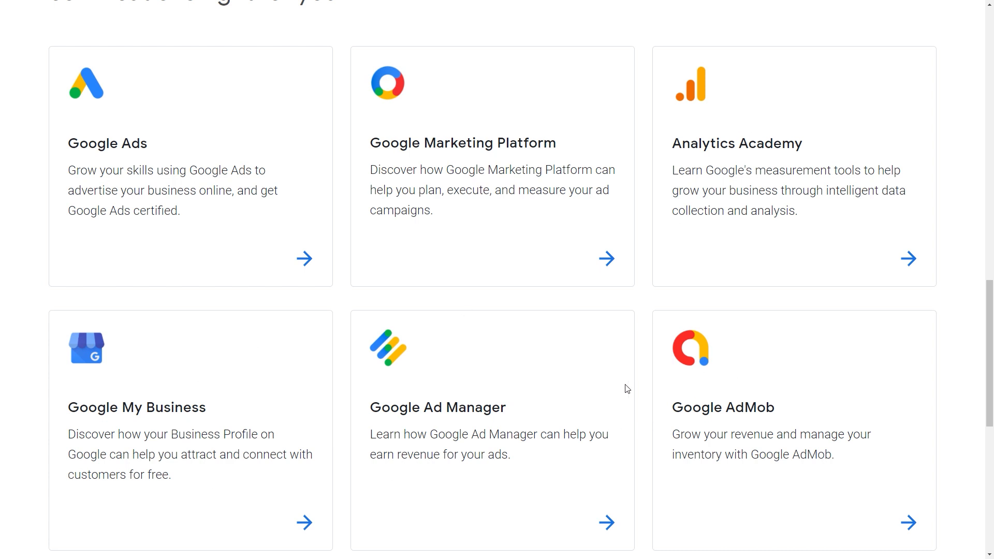
pyautogui.scroll(-3)
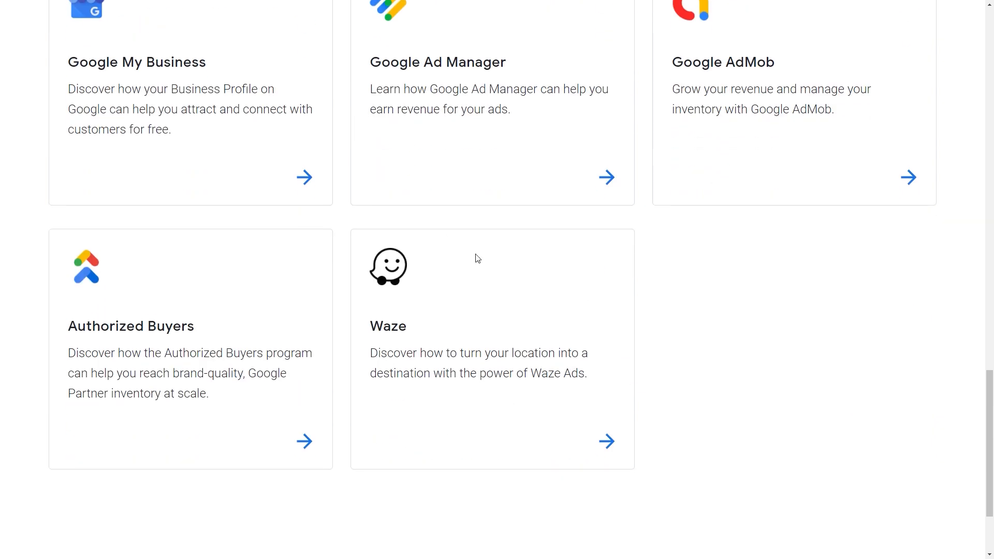
pyautogui.scroll(3)
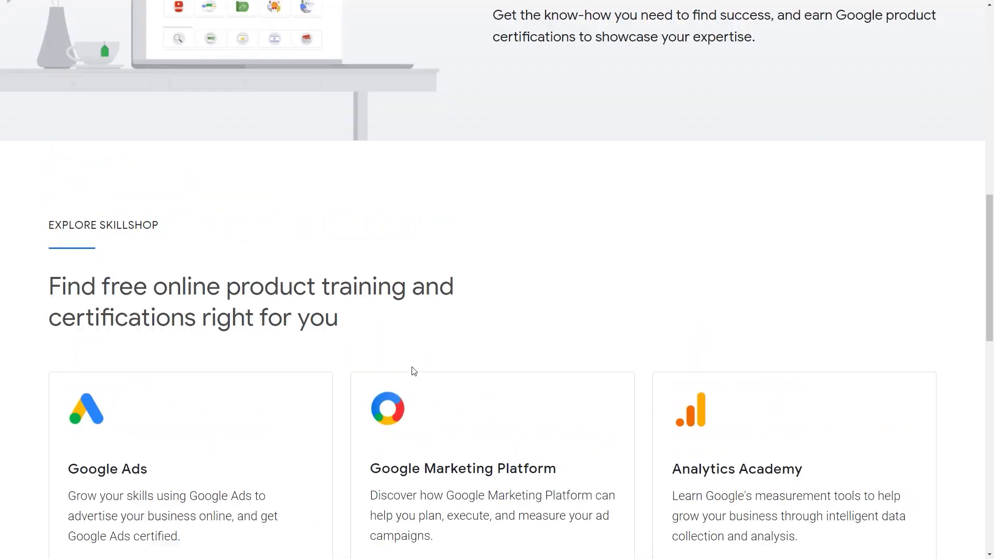
# - From the Get Certified menu, choose Google Ads to reach its certifications page, including Display Certification
pyautogui.scroll(3)
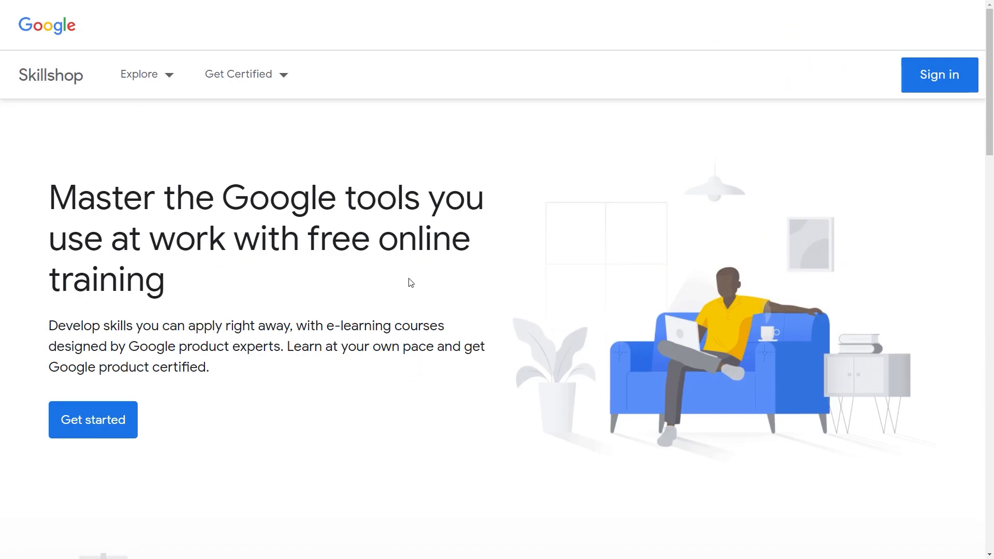
pyautogui.moveTo(518, 239)
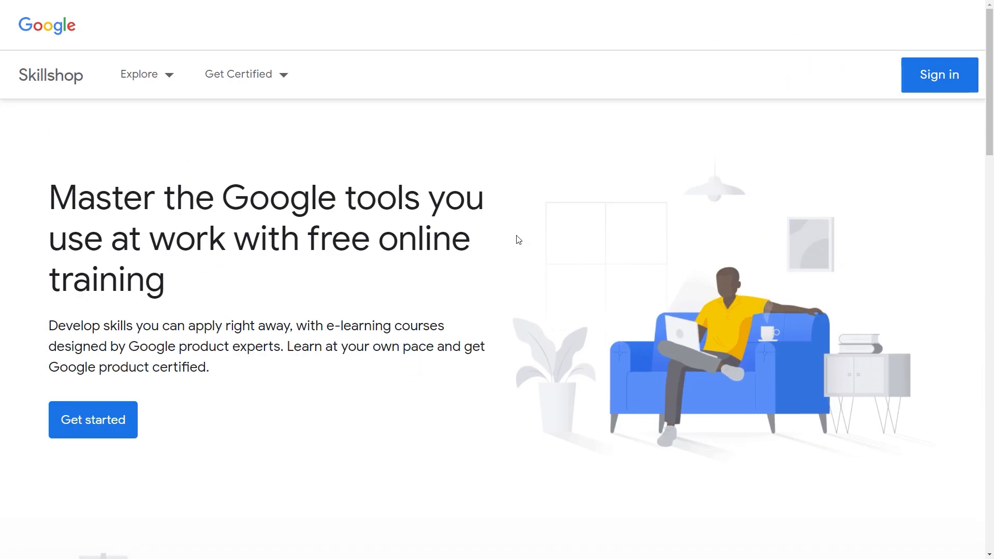
pyautogui.moveTo(280, 30)
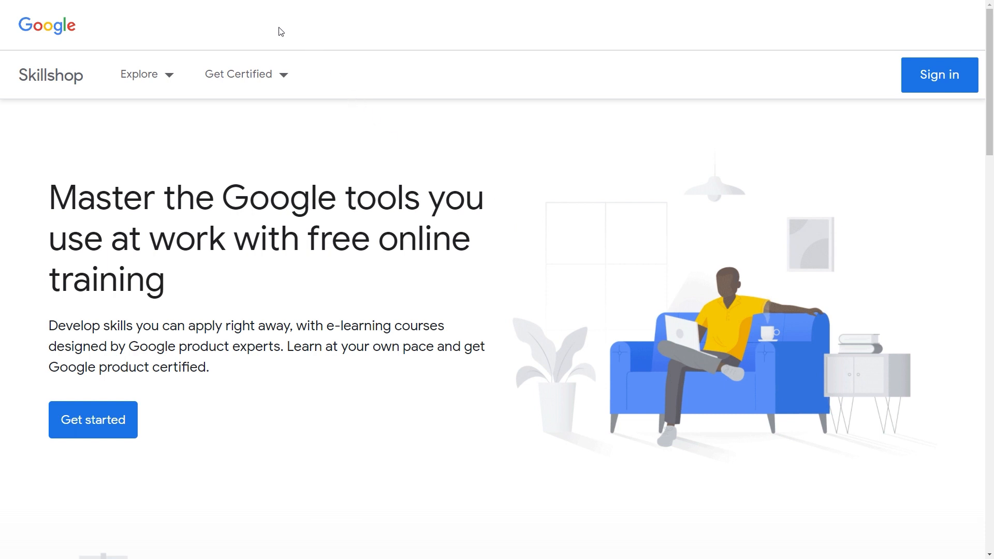
pyautogui.click(238, 75)
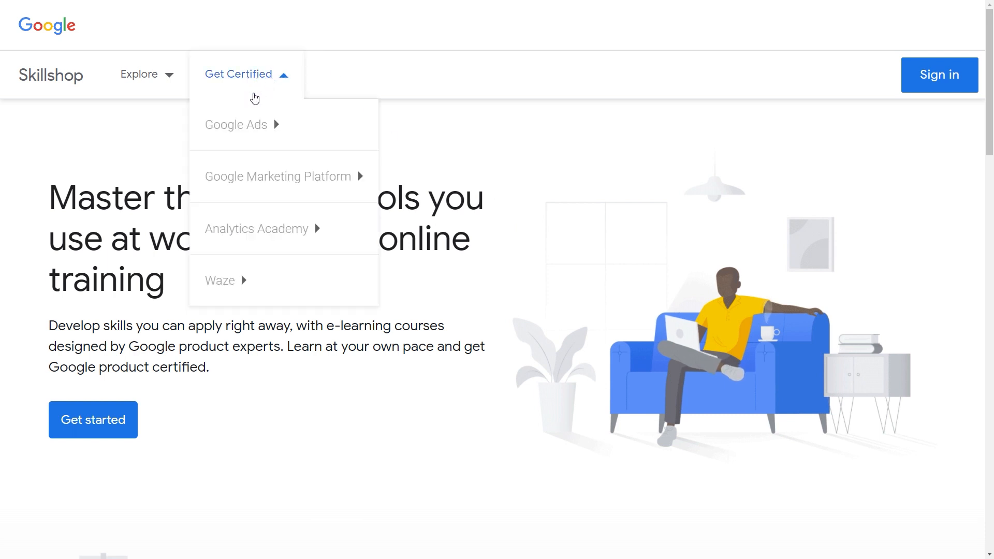
pyautogui.click(236, 124)
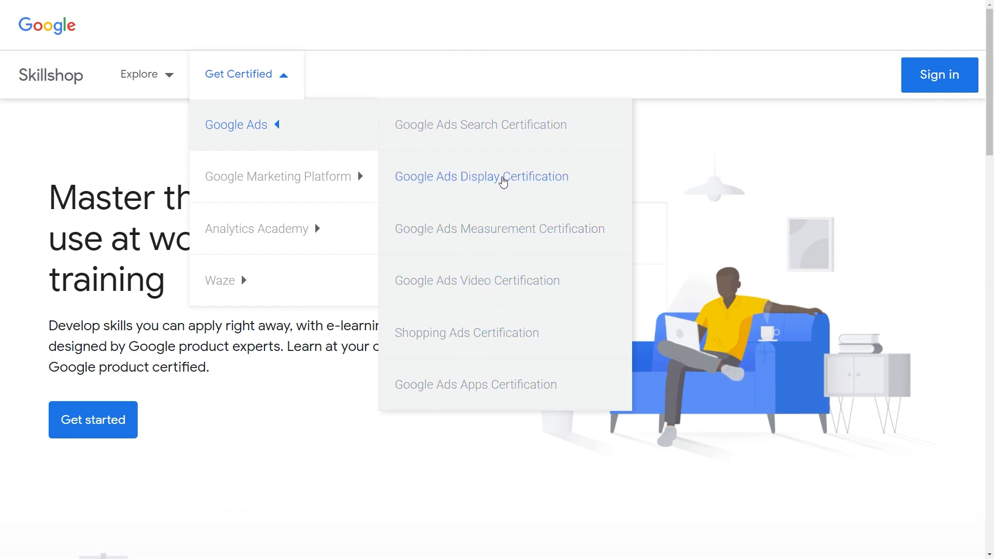
pyautogui.moveTo(491, 116)
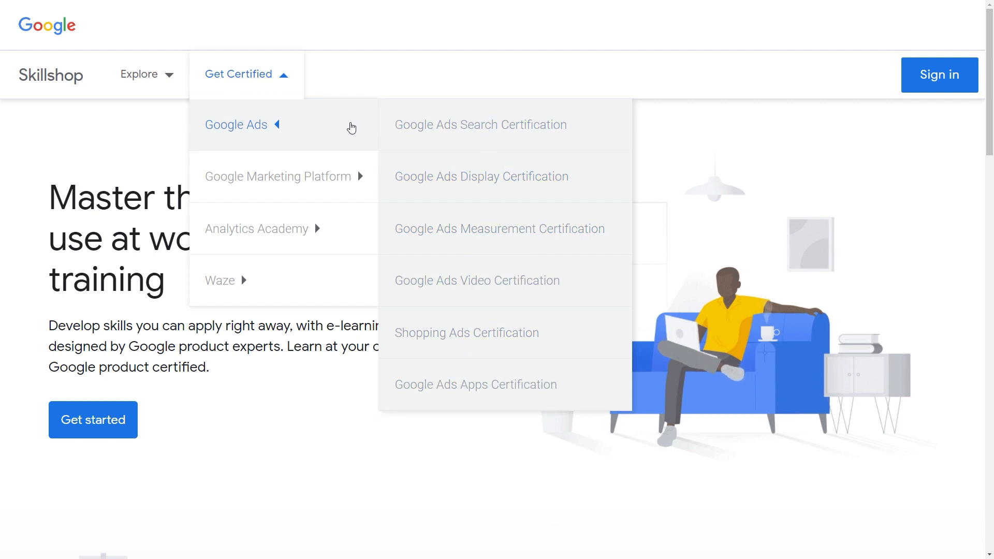
pyautogui.moveTo(329, 186)
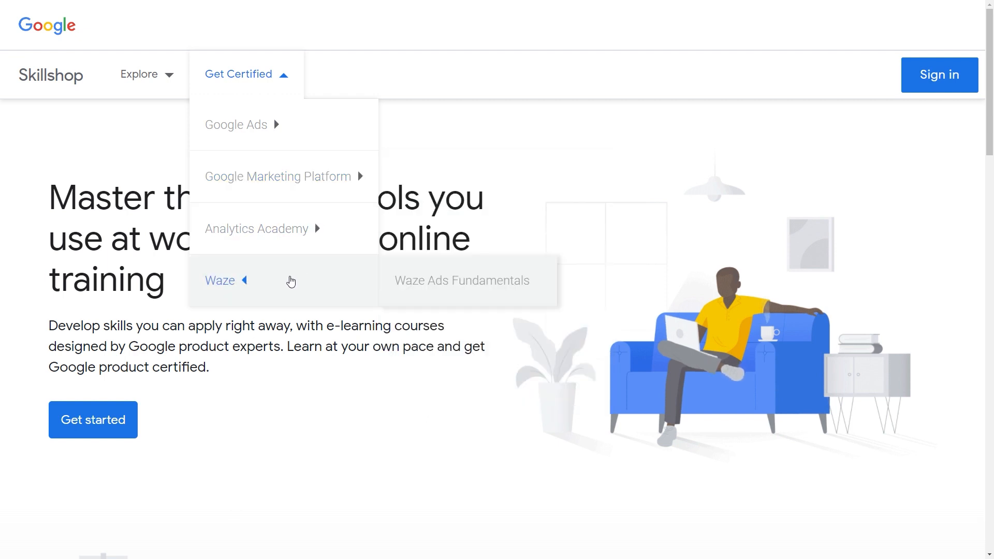
pyautogui.moveTo(332, 142)
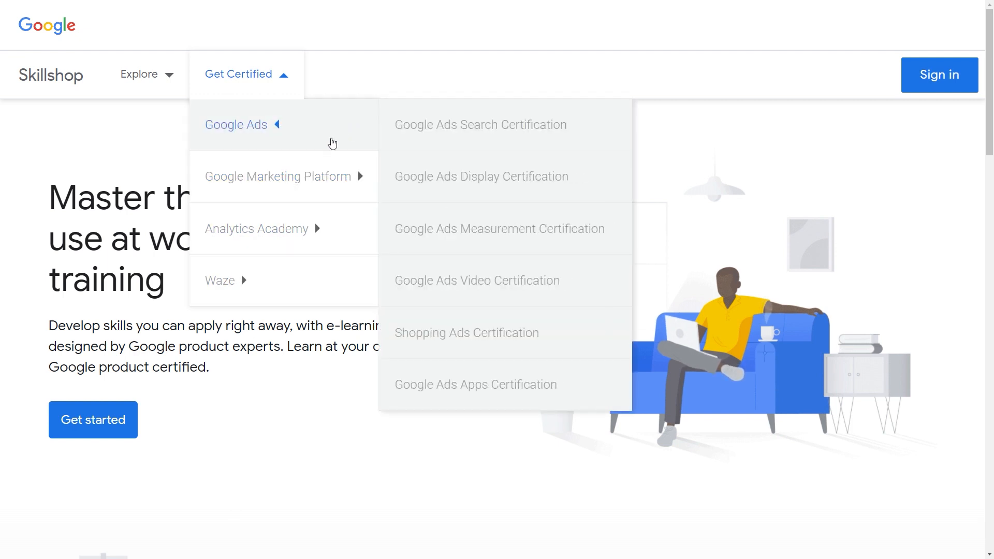
pyautogui.moveTo(329, 138)
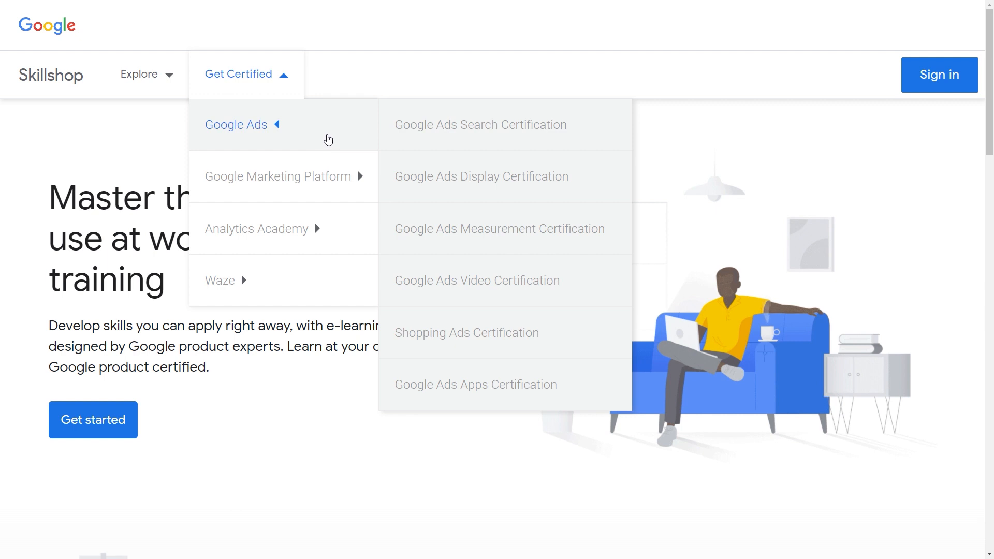
pyautogui.moveTo(326, 127)
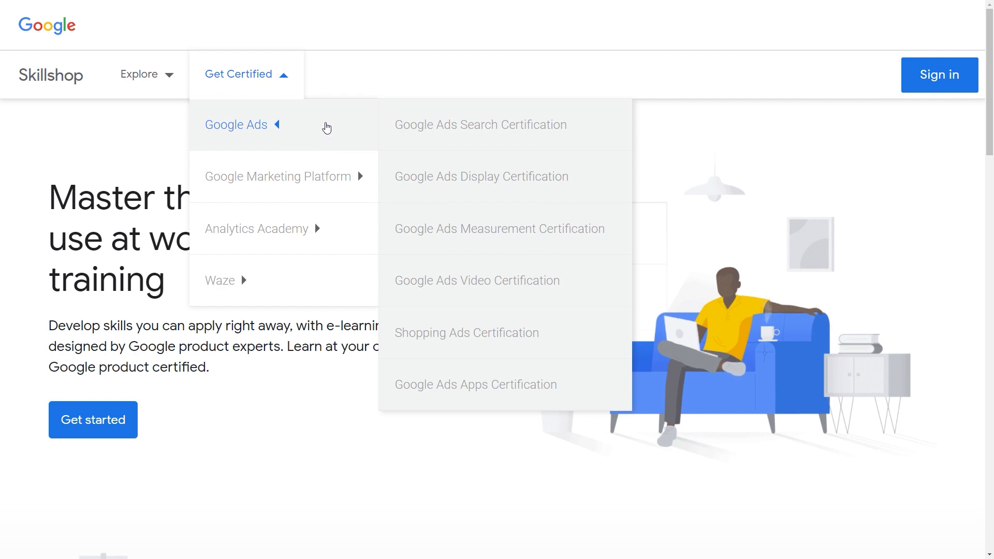
pyautogui.moveTo(278, 155)
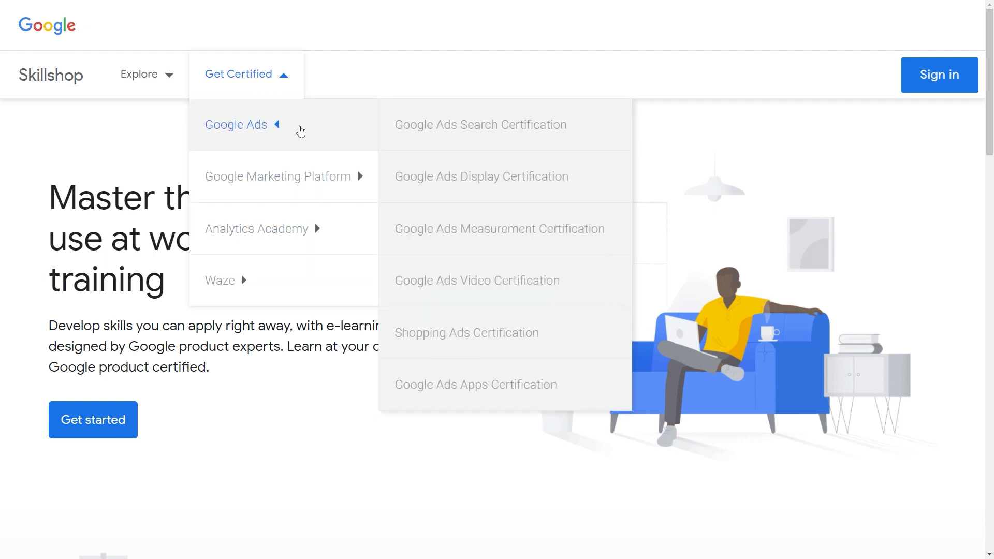
pyautogui.moveTo(325, 148)
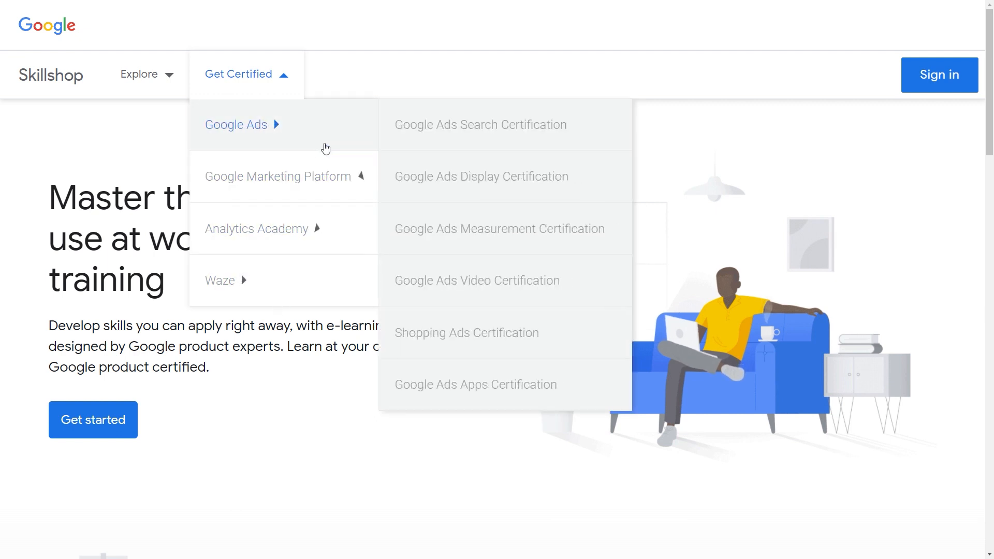
pyautogui.click(236, 124)
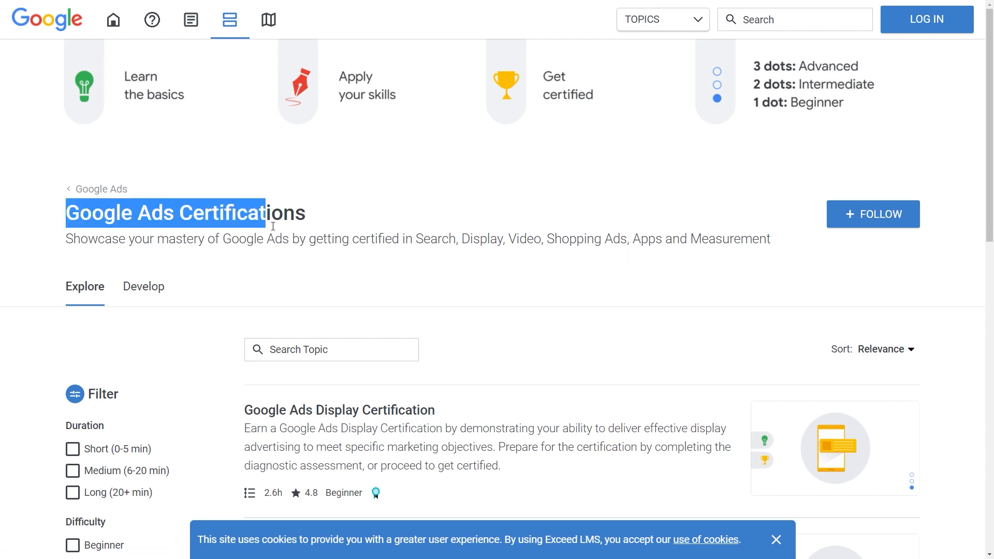
pyautogui.scroll(-3)
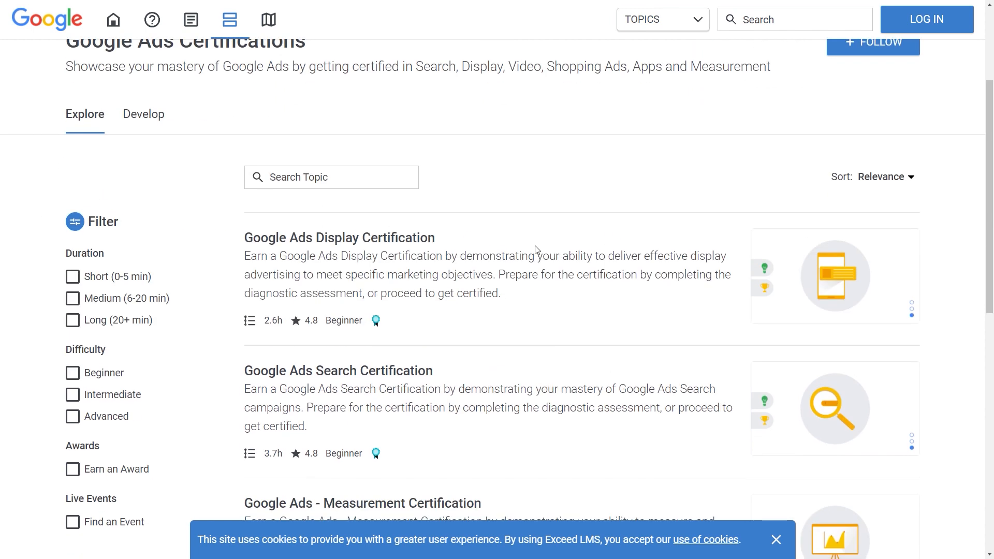
pyautogui.scroll(-3)
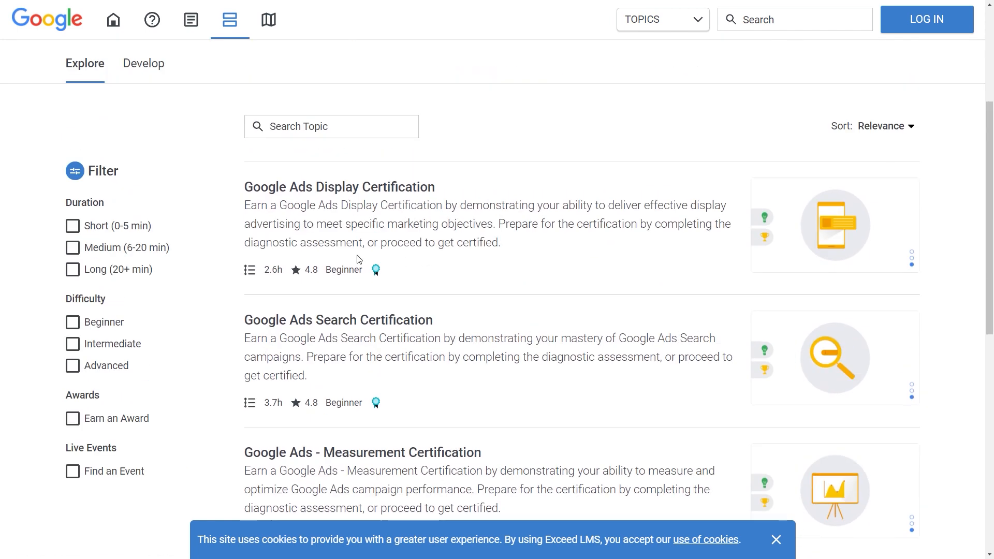
pyautogui.doubleClick(274, 269)
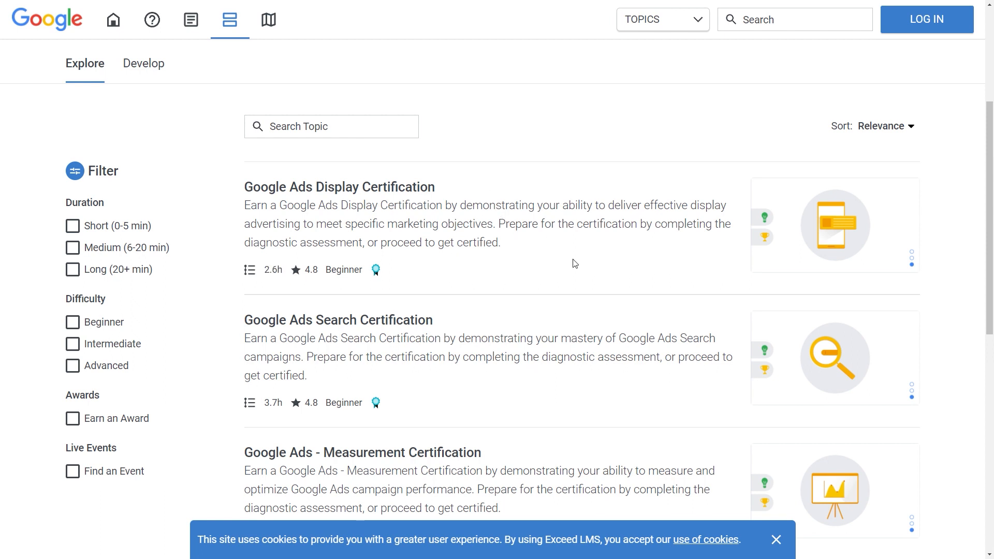
pyautogui.moveTo(569, 249)
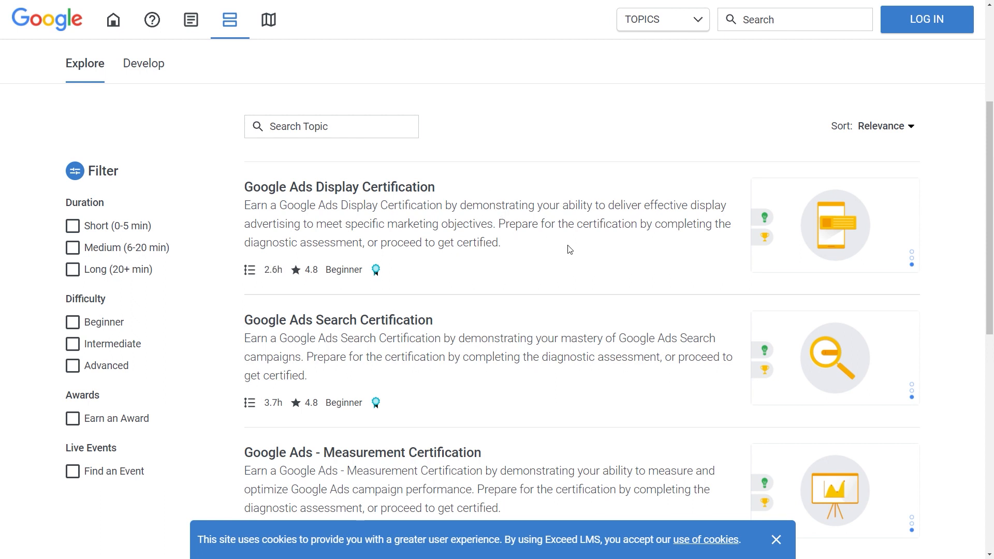
pyautogui.scroll(-3)
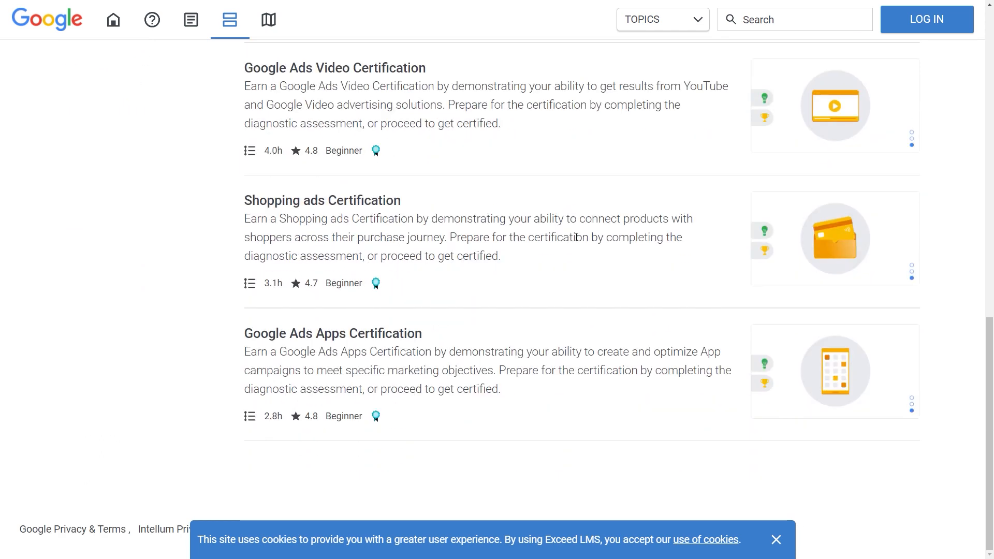
pyautogui.scroll(3)
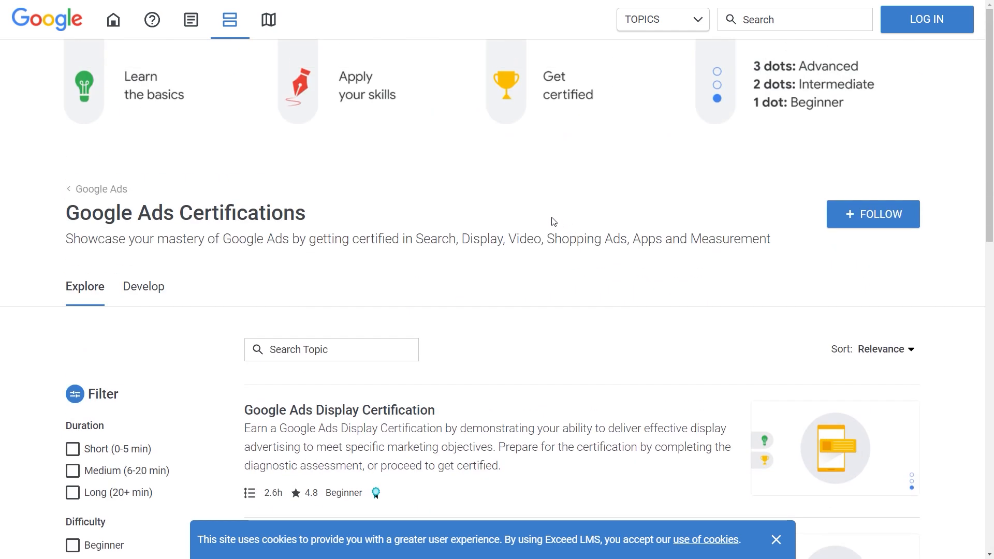
pyautogui.moveTo(468, 277)
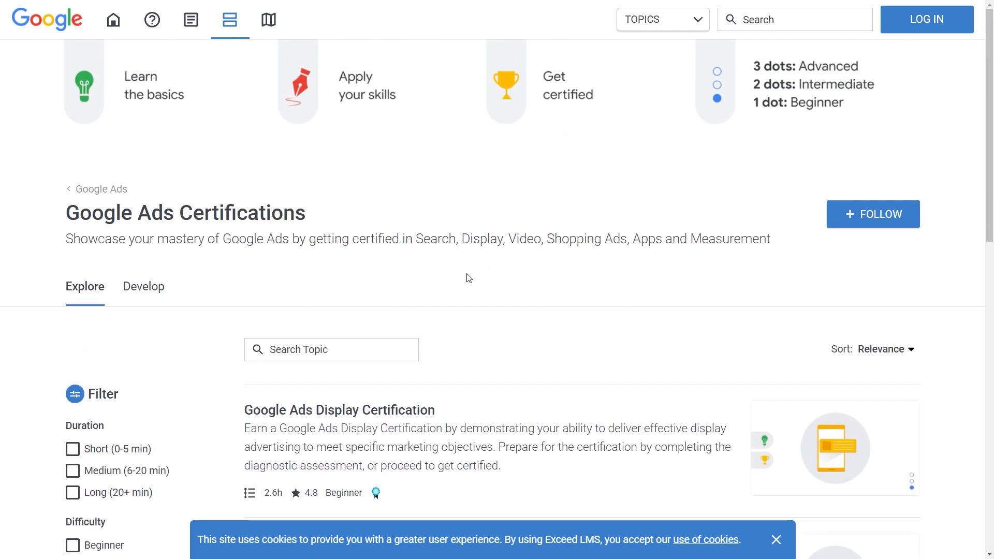
pyautogui.moveTo(565, 220)
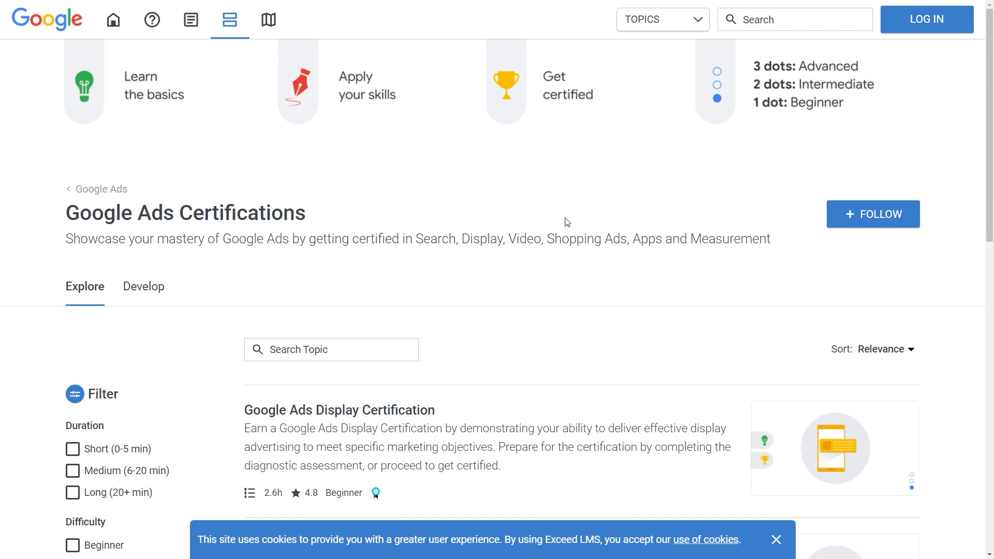
pyautogui.moveTo(635, 217)
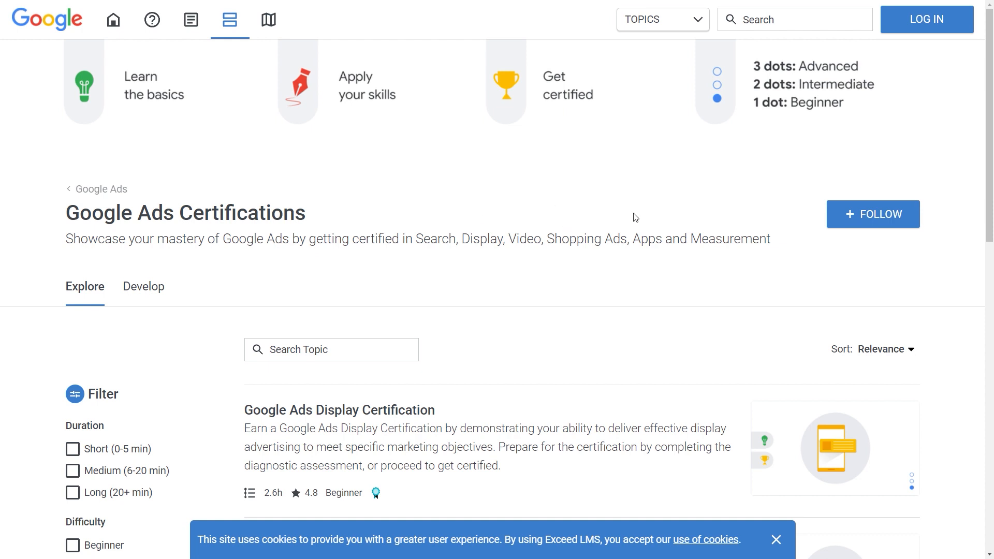
pyautogui.moveTo(555, 211)
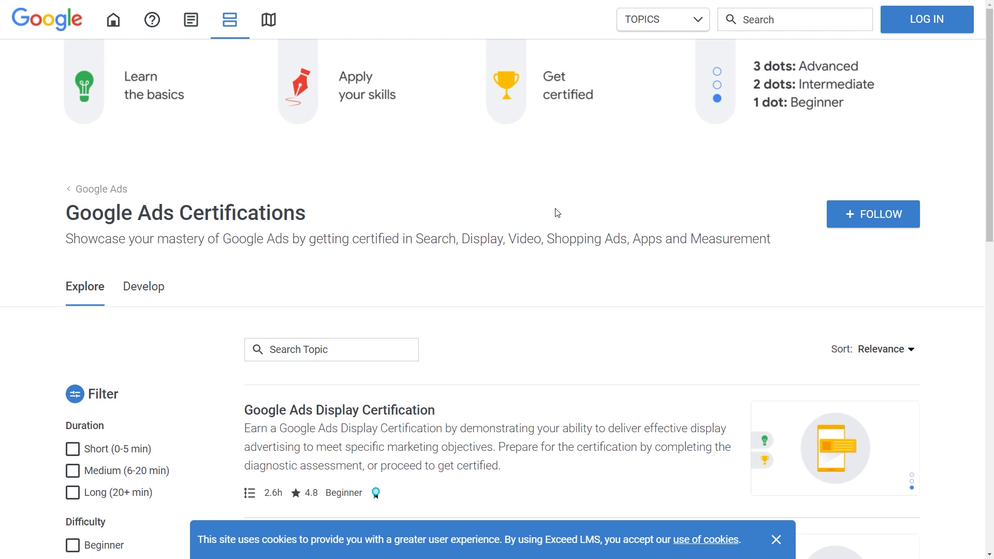
pyautogui.moveTo(648, 217)
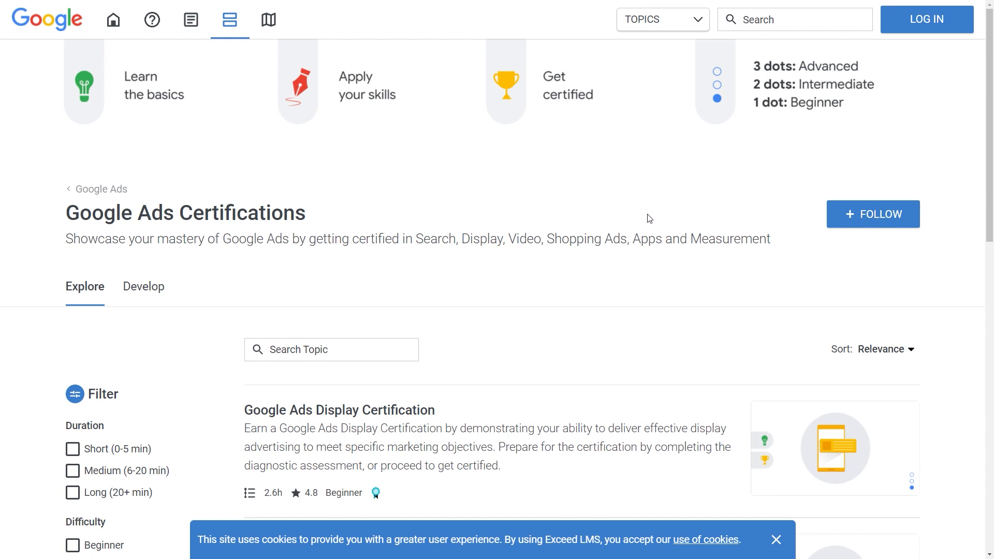
pyautogui.moveTo(569, 177)
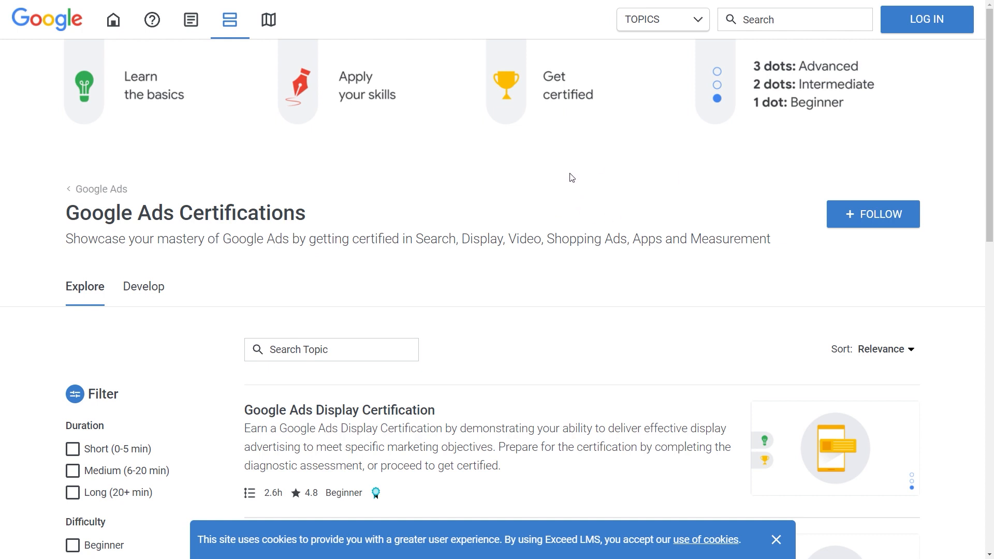
pyautogui.moveTo(733, 196)
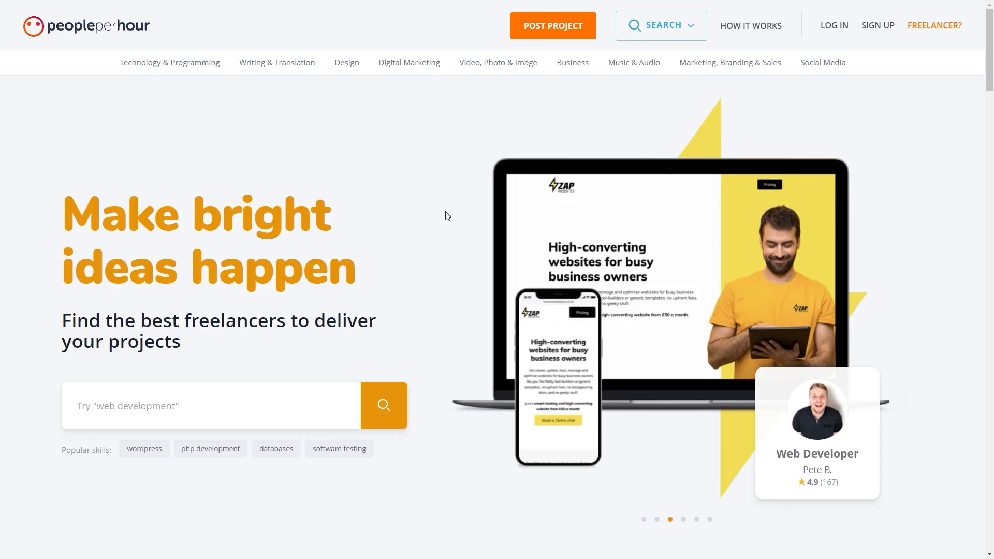
pyautogui.moveTo(426, 181)
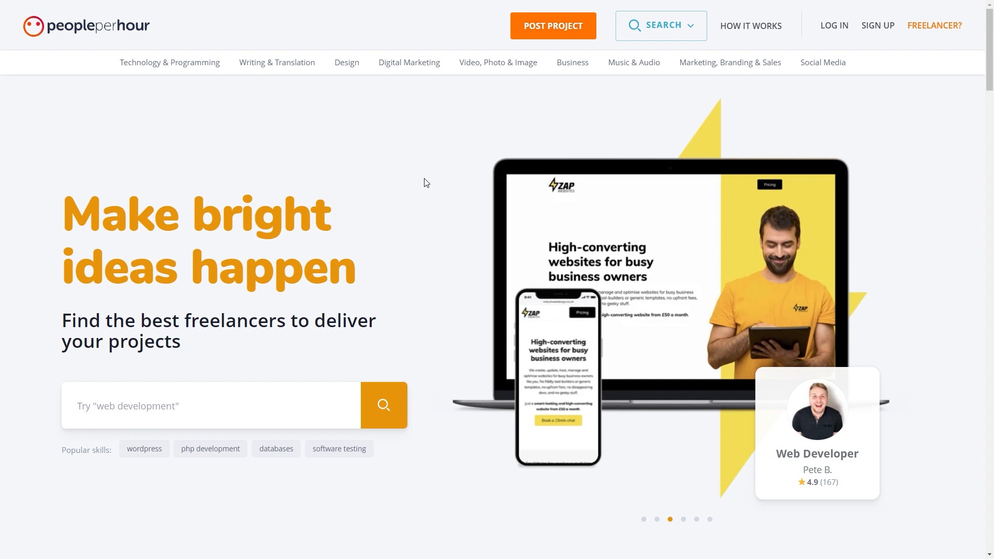
pyautogui.moveTo(107, 48)
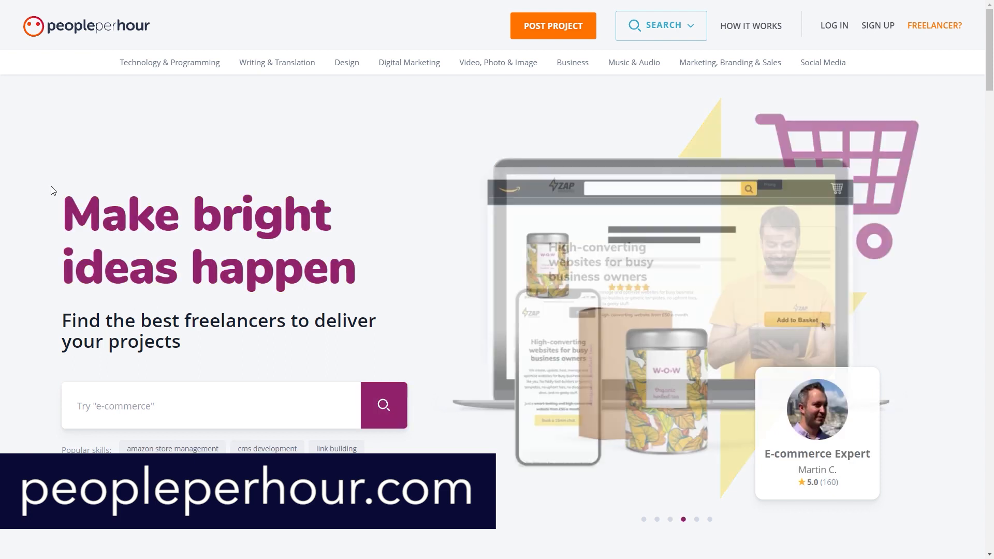
# - Look through PeoplePerHour's popular categories and trending offers, then return to the hero search banner
pyautogui.scroll(-3)
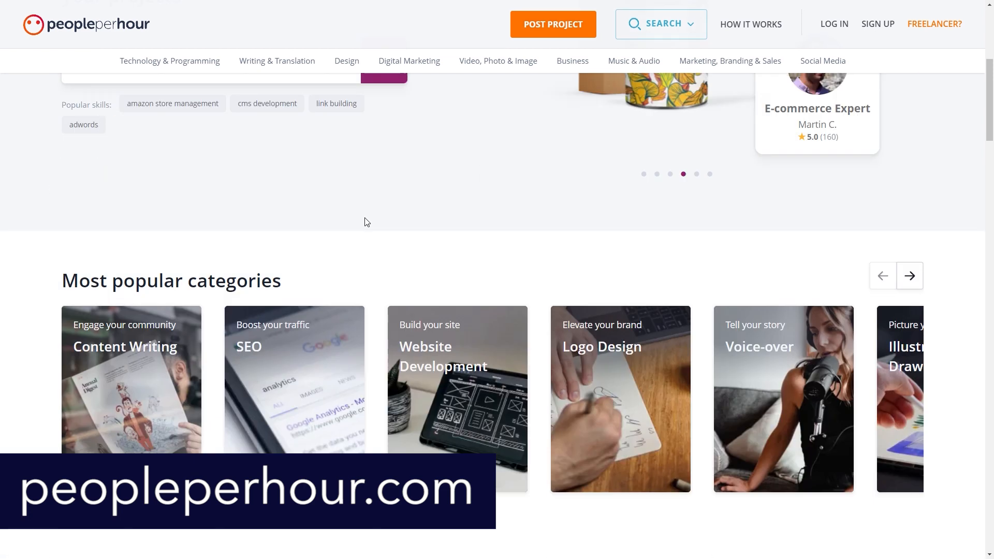
pyautogui.scroll(-3)
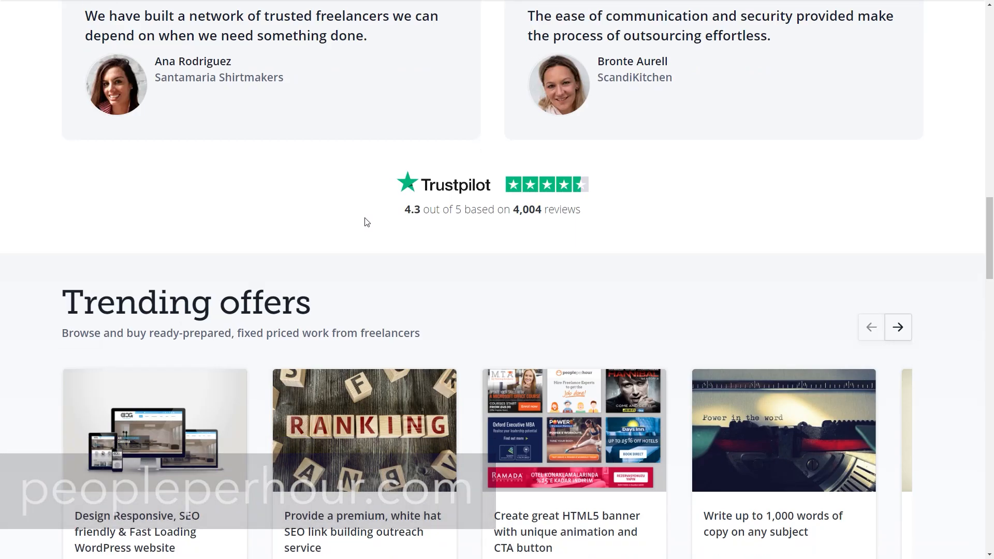
pyautogui.scroll(-3)
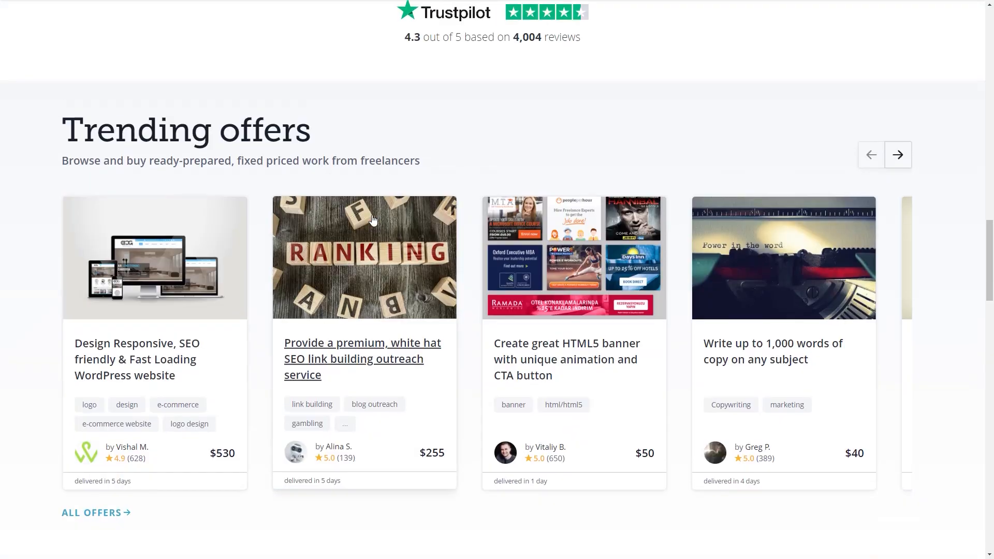
pyautogui.scroll(3)
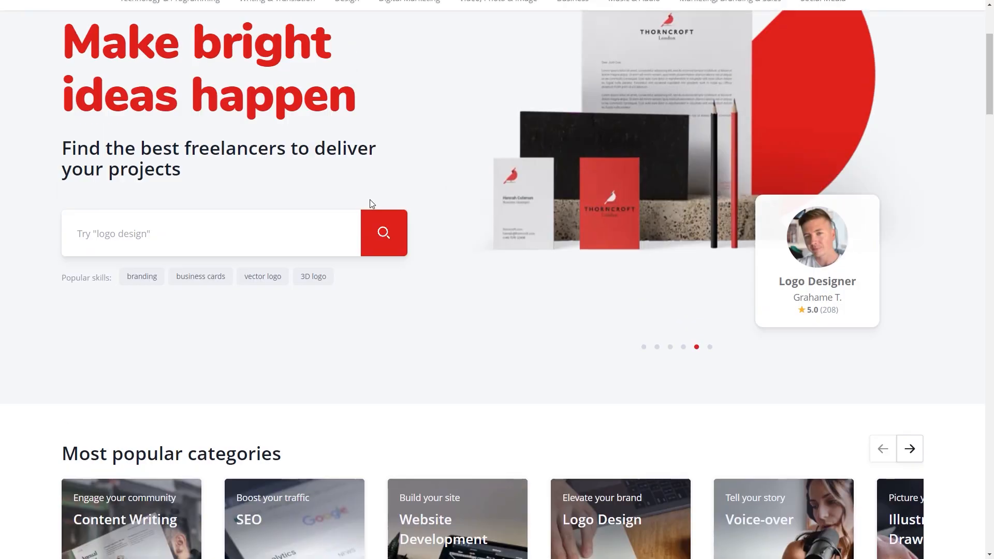
pyautogui.scroll(3)
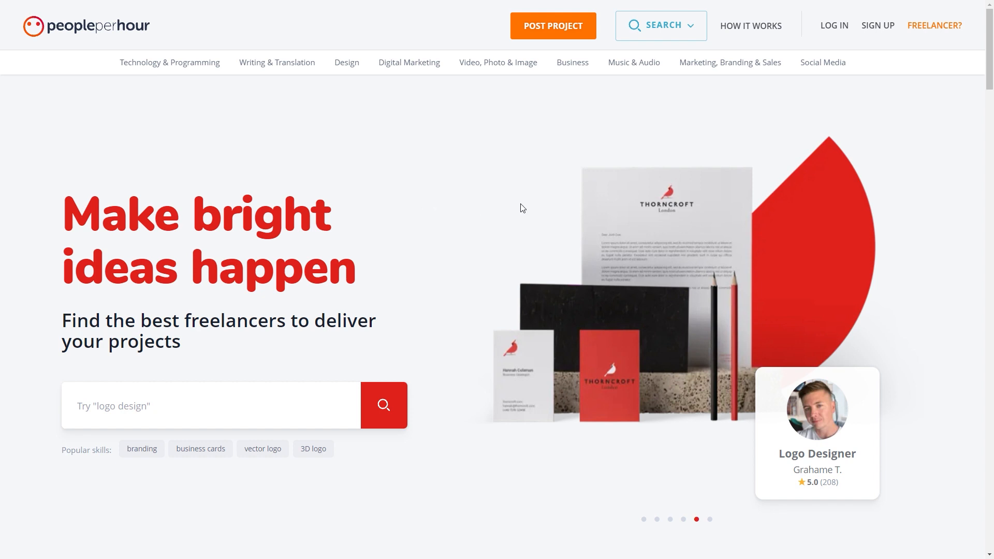
pyautogui.moveTo(563, 196)
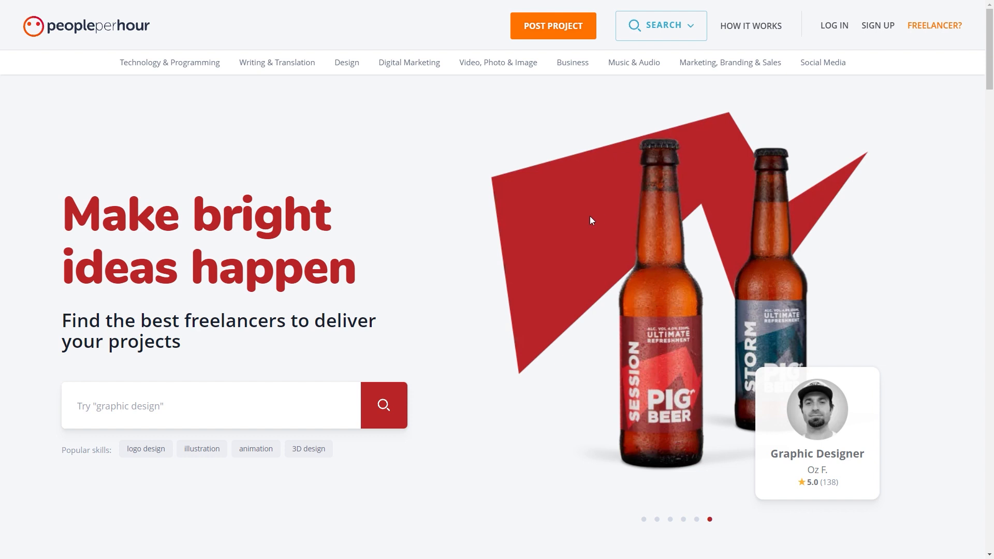
pyautogui.moveTo(555, 235)
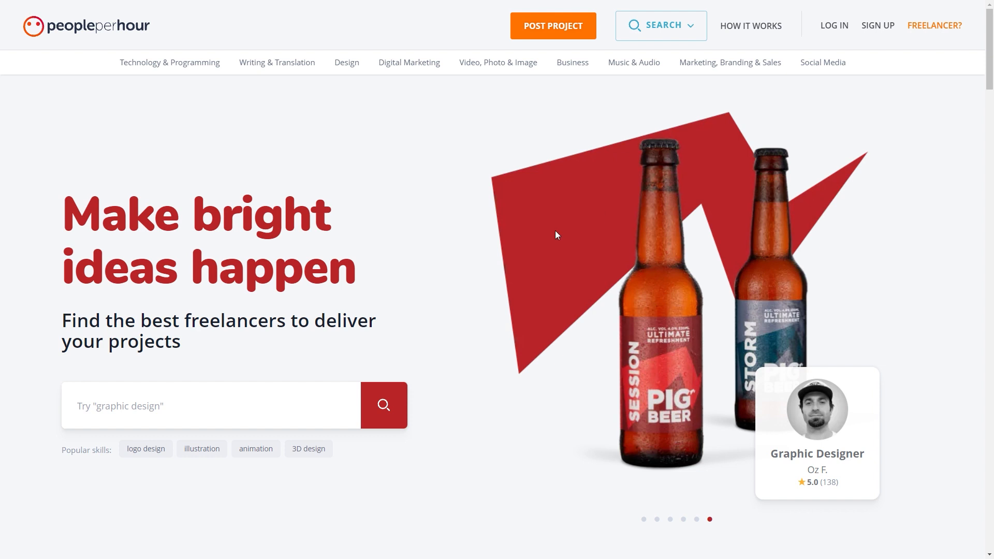
pyautogui.moveTo(553, 228)
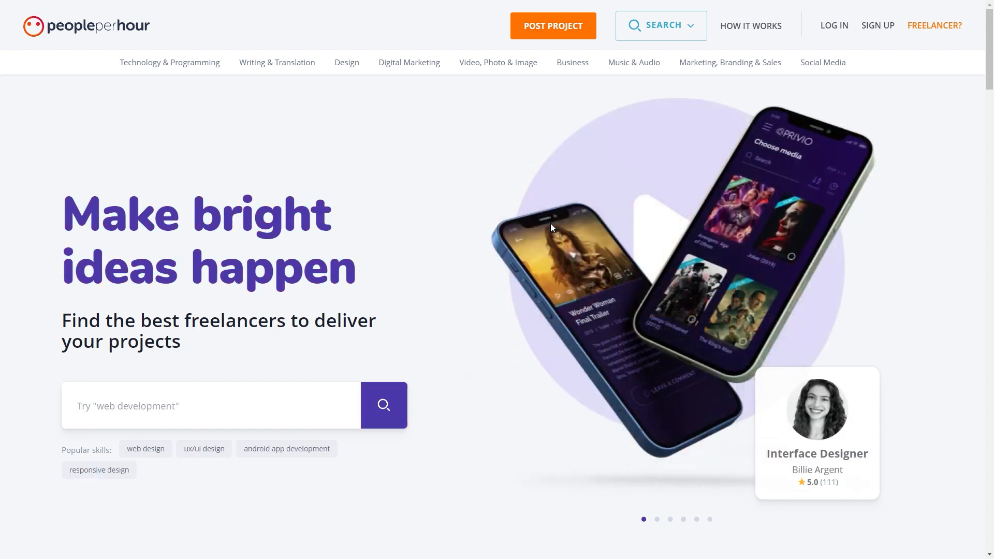
pyautogui.moveTo(588, 221)
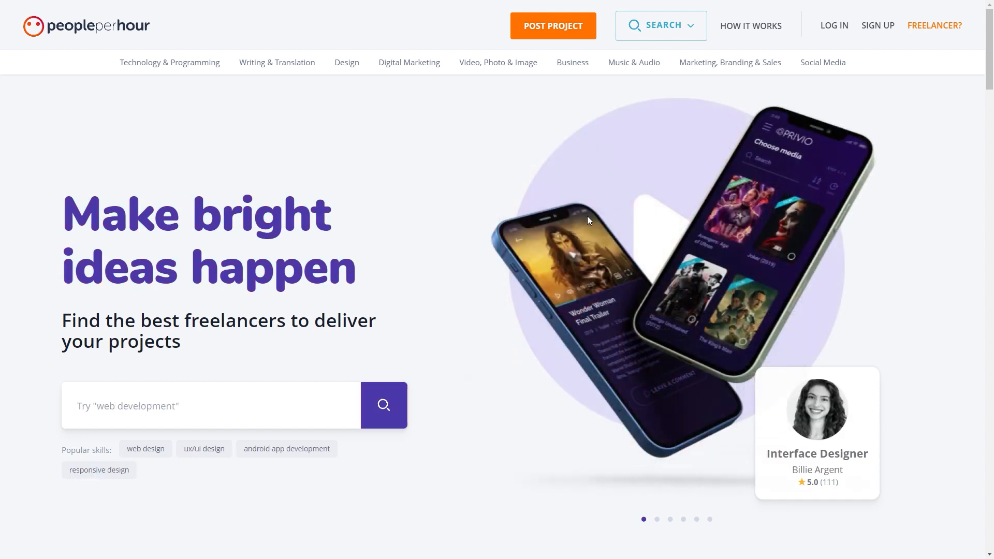
pyautogui.moveTo(618, 217)
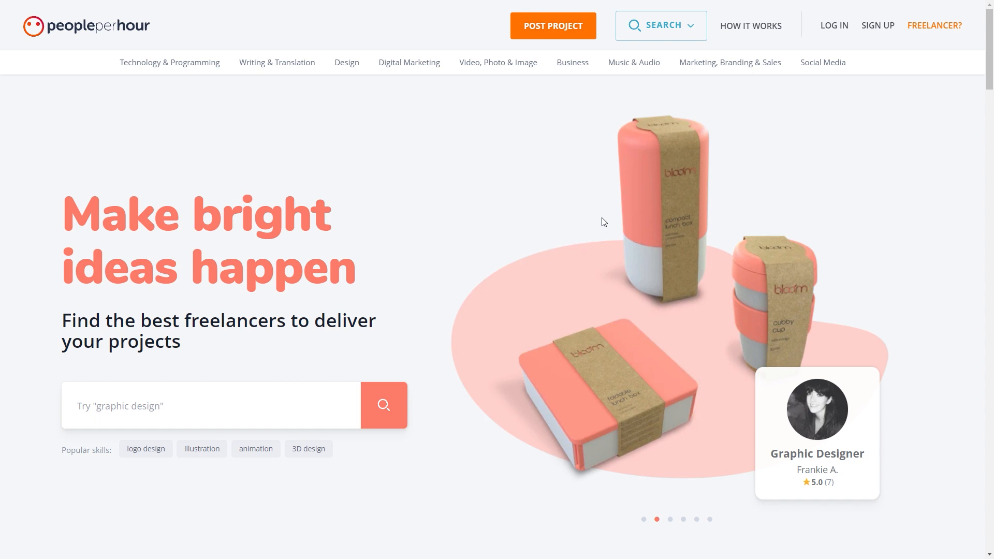
pyautogui.moveTo(478, 176)
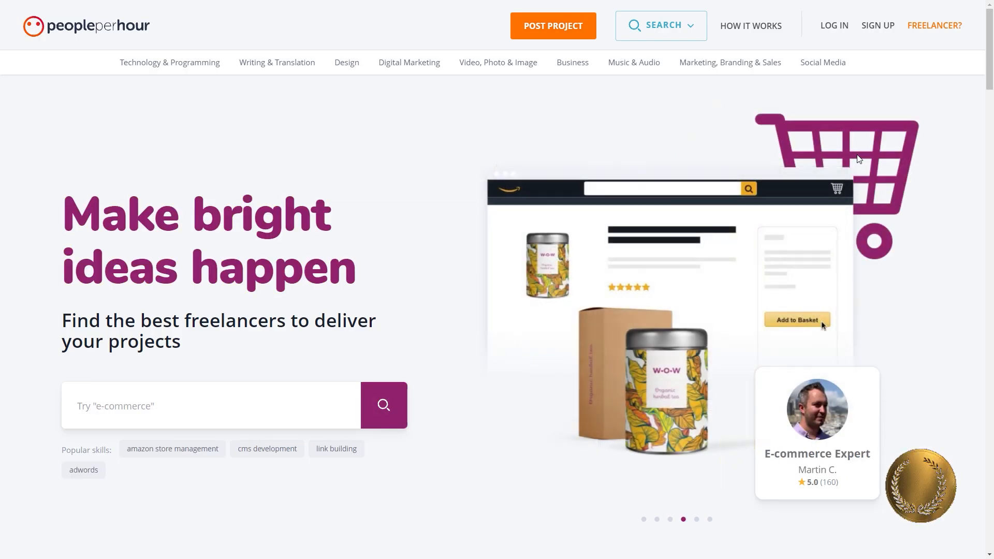
pyautogui.moveTo(665, 167)
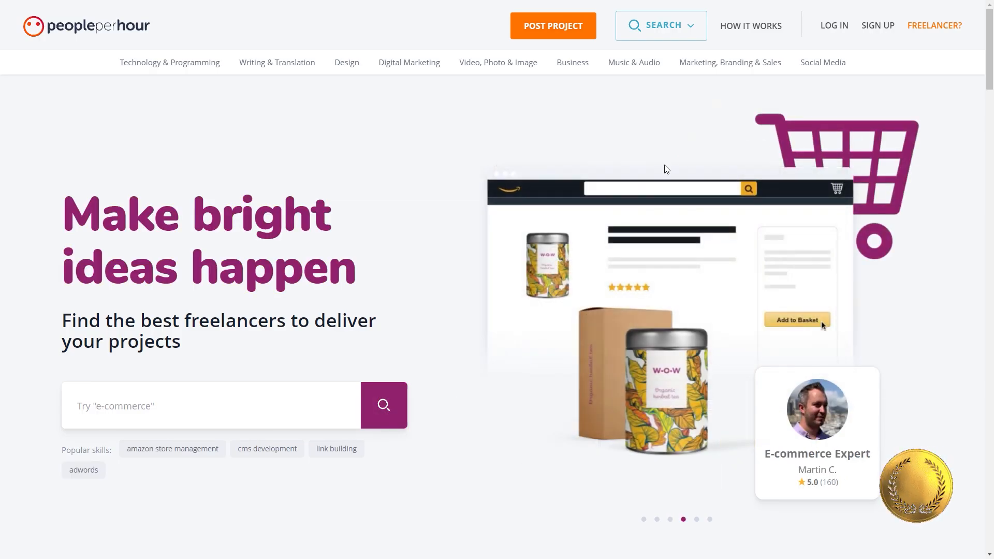
pyautogui.moveTo(781, 130)
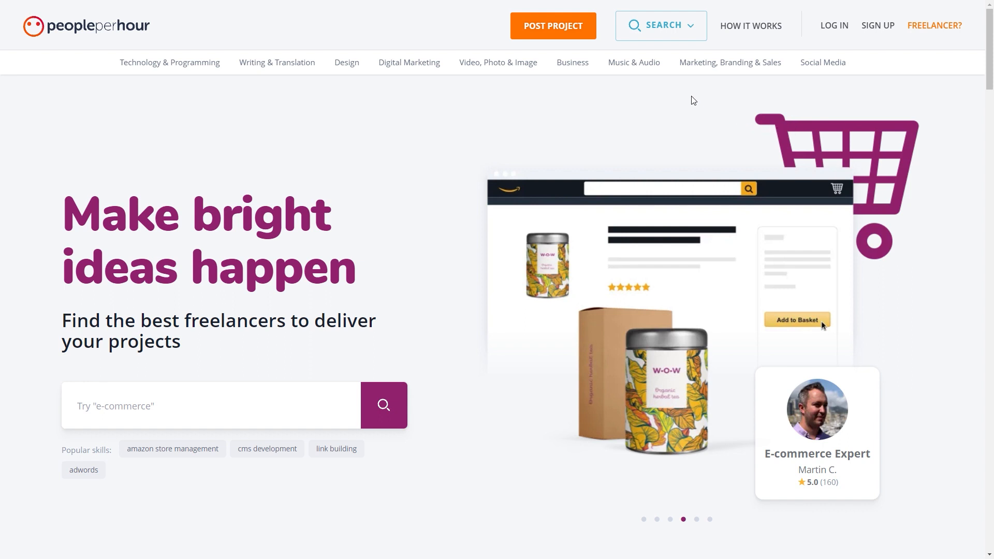
# - Search PeoplePerHour projects for 'google ads', returning 294 matching projects
pyautogui.click(660, 25)
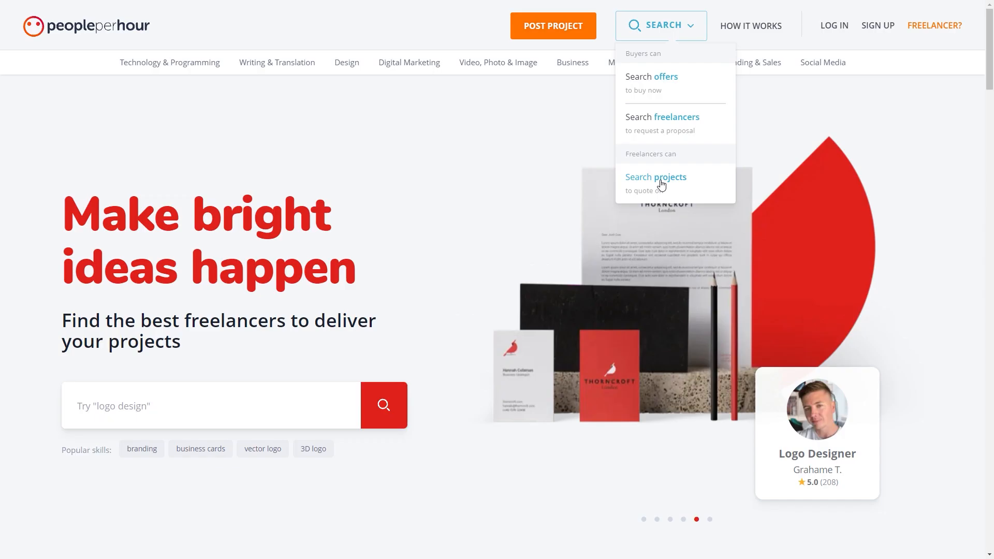
pyautogui.click(656, 177)
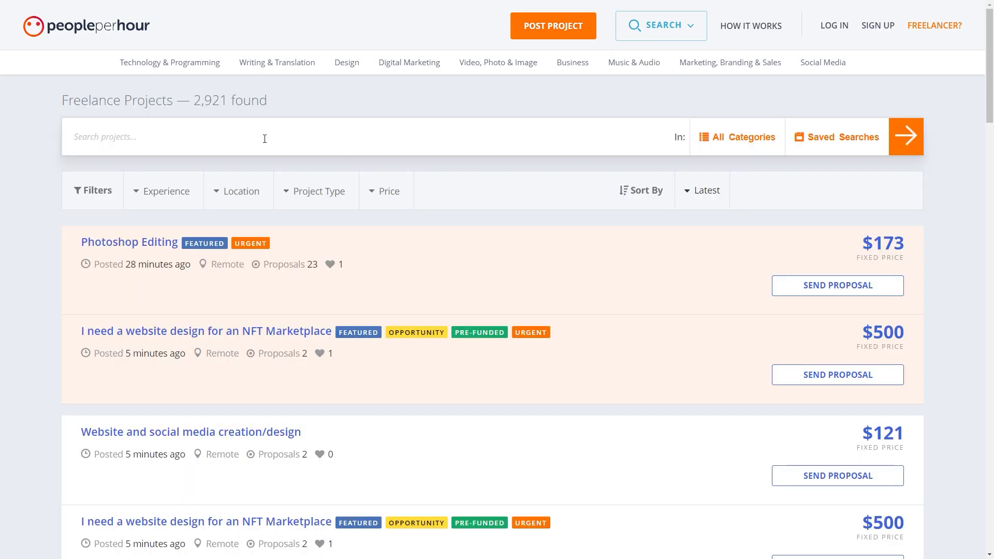
pyautogui.write('g')
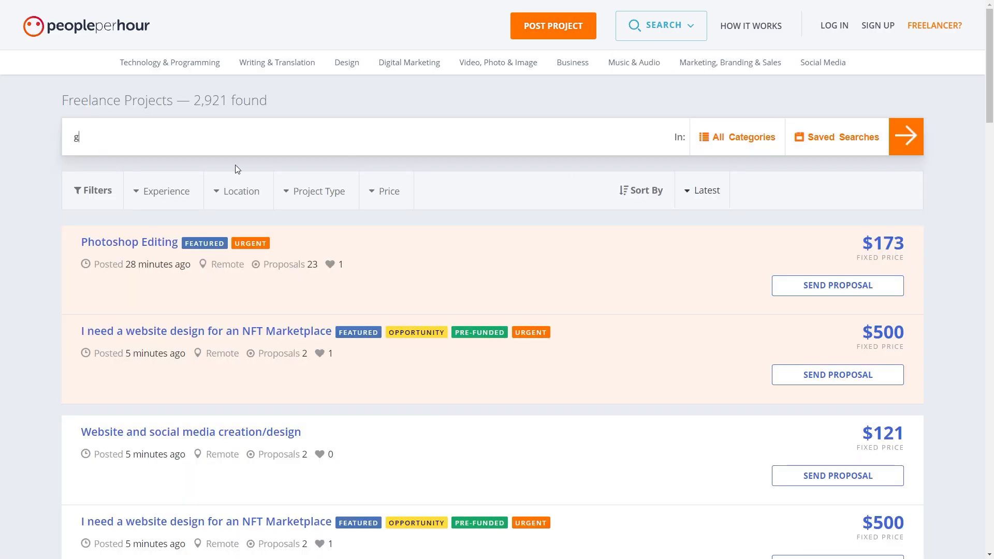
pyautogui.write('oogle a')
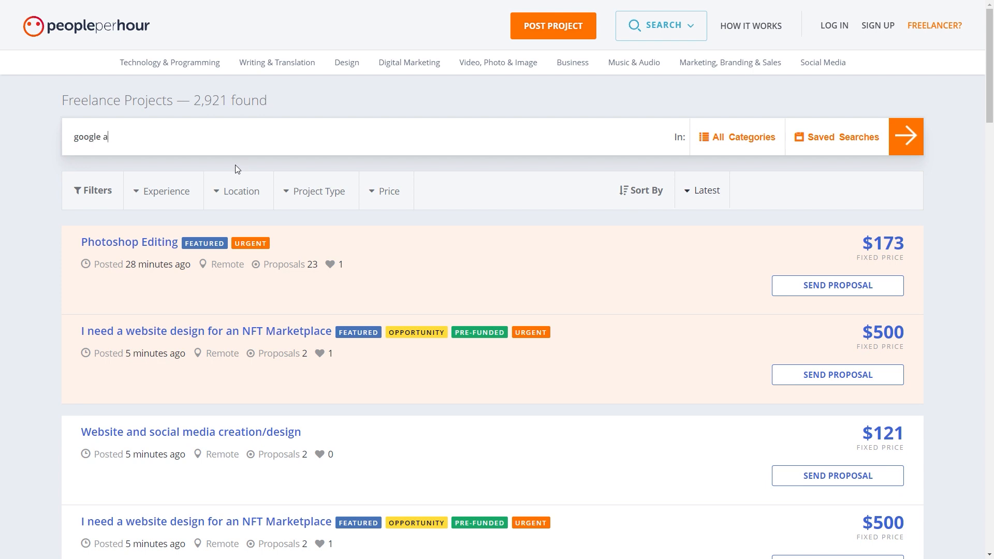
pyautogui.write('ds')
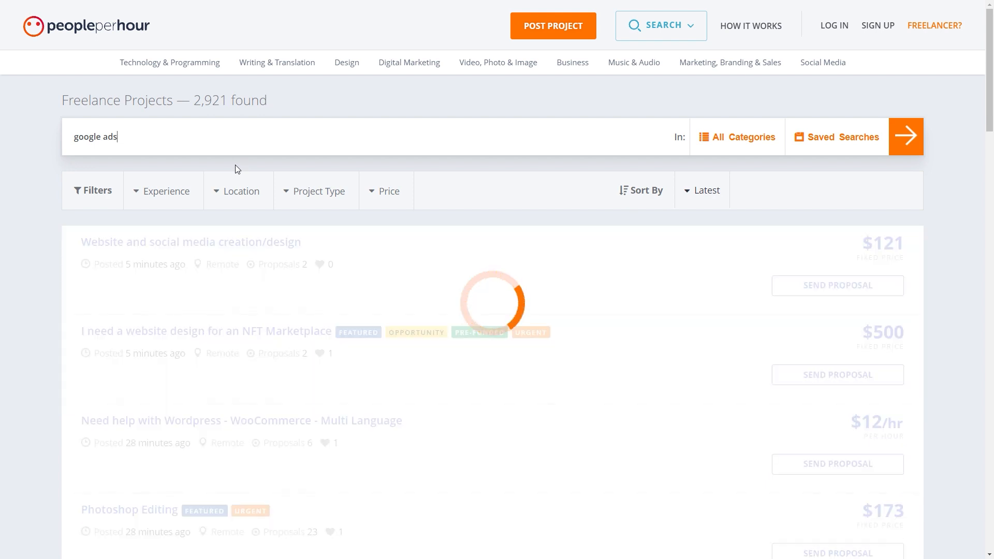
pyautogui.click(907, 136)
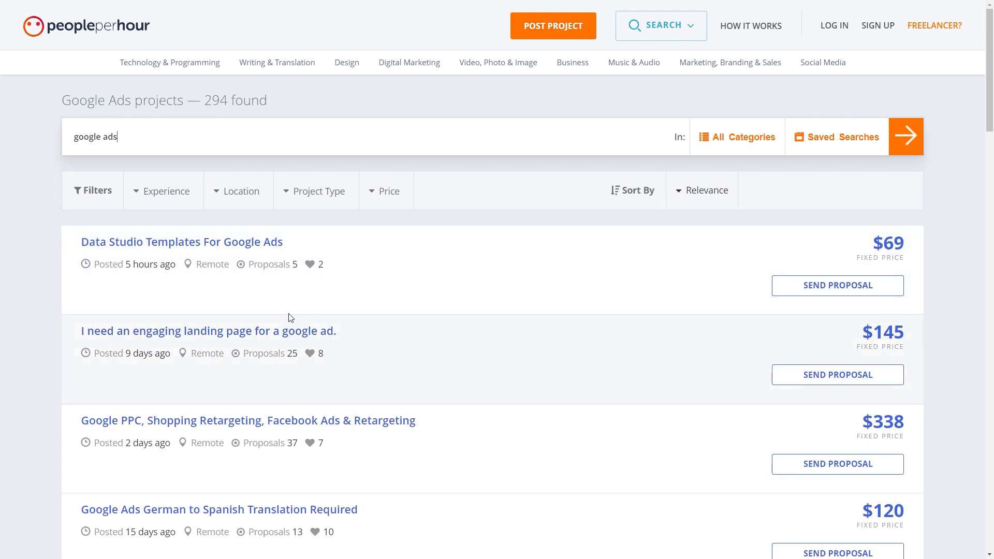
# - Scroll through the Google Ads project listings and back toward the top
pyautogui.scroll(-3)
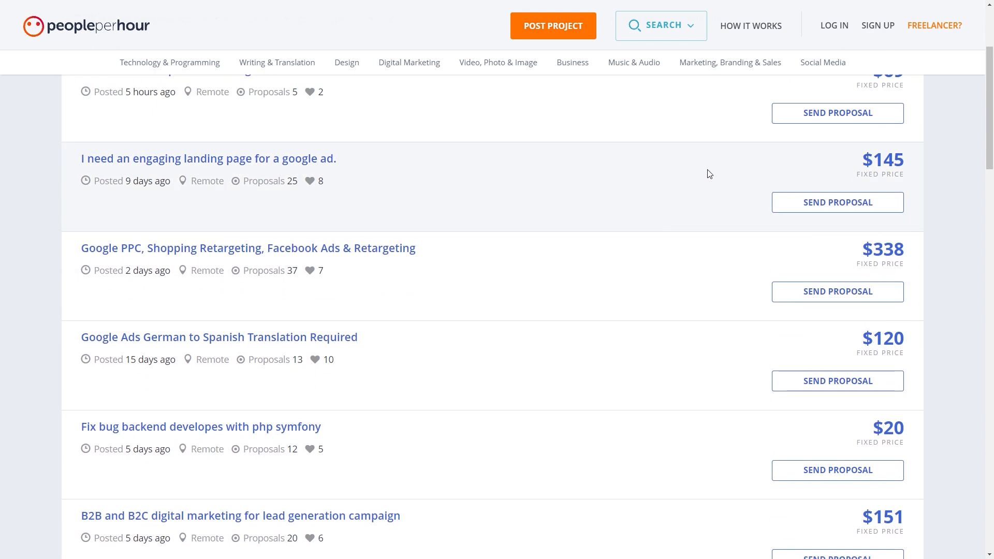
pyautogui.scroll(-3)
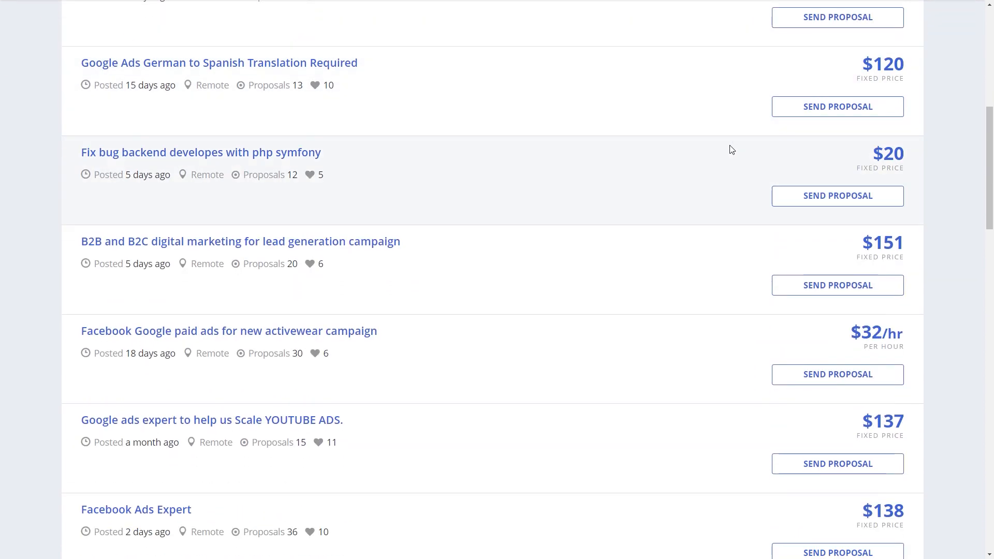
pyautogui.scroll(-3)
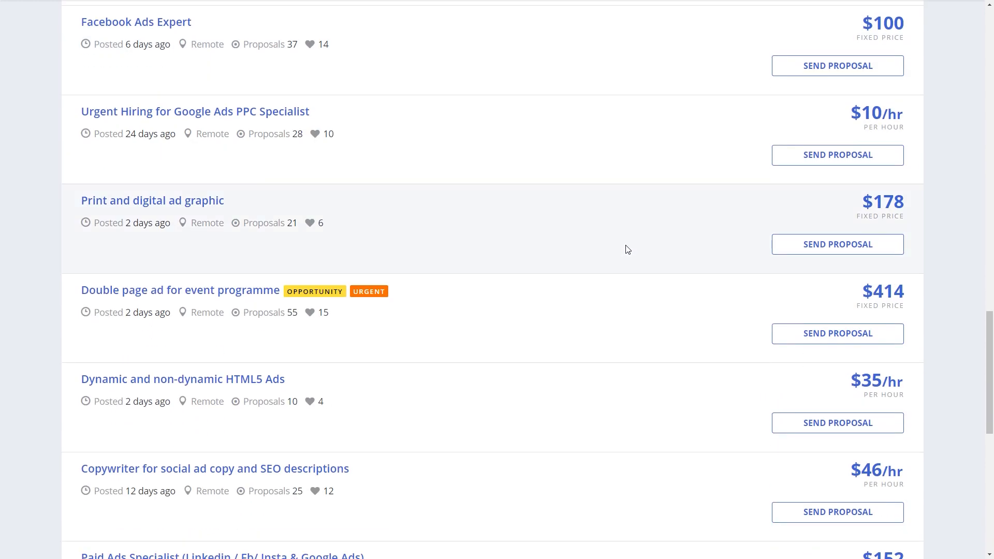
pyautogui.scroll(-3)
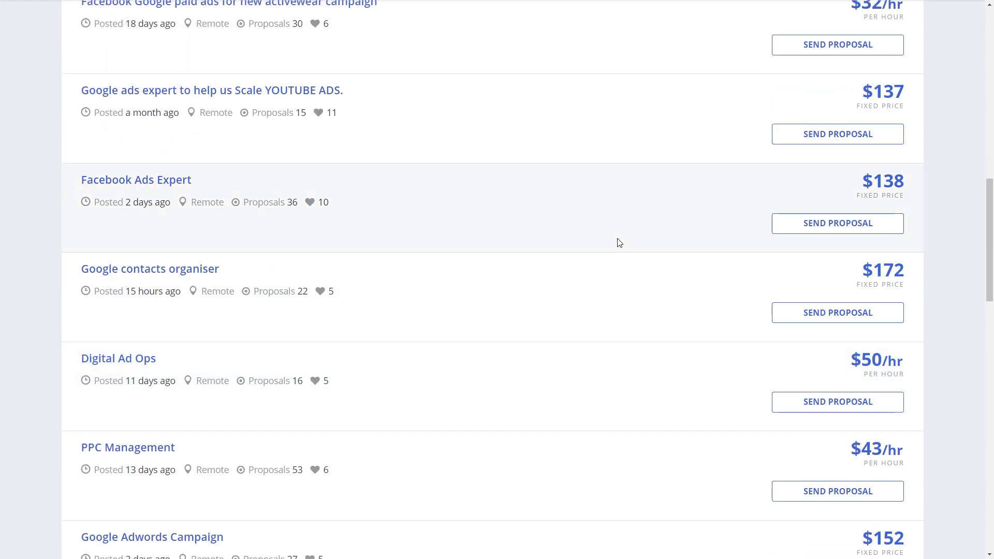
pyautogui.scroll(3)
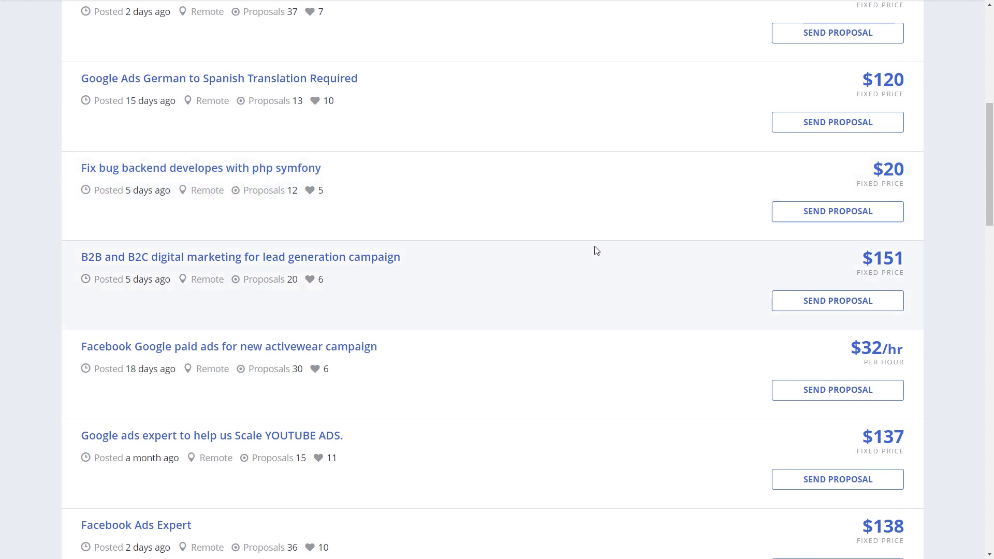
pyautogui.scroll(3)
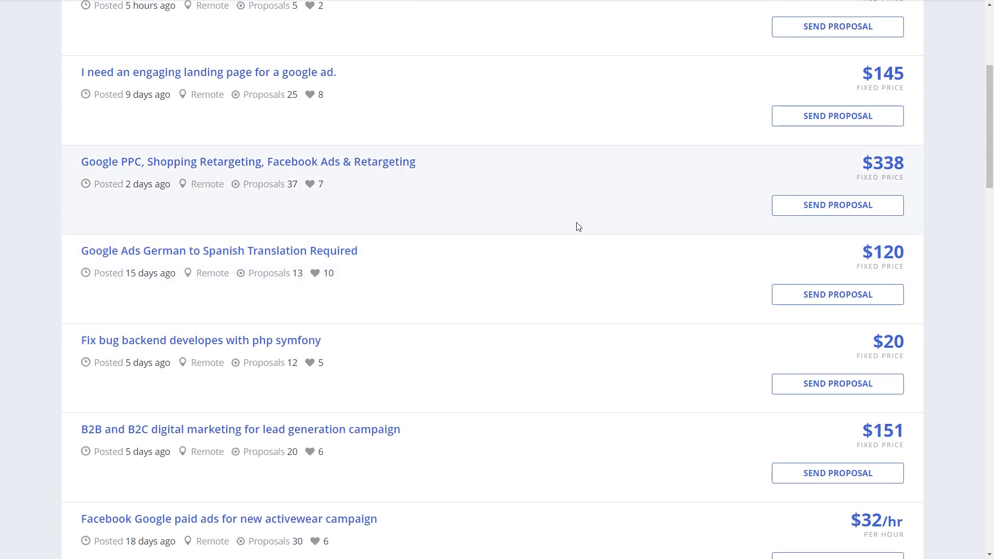
pyautogui.scroll(3)
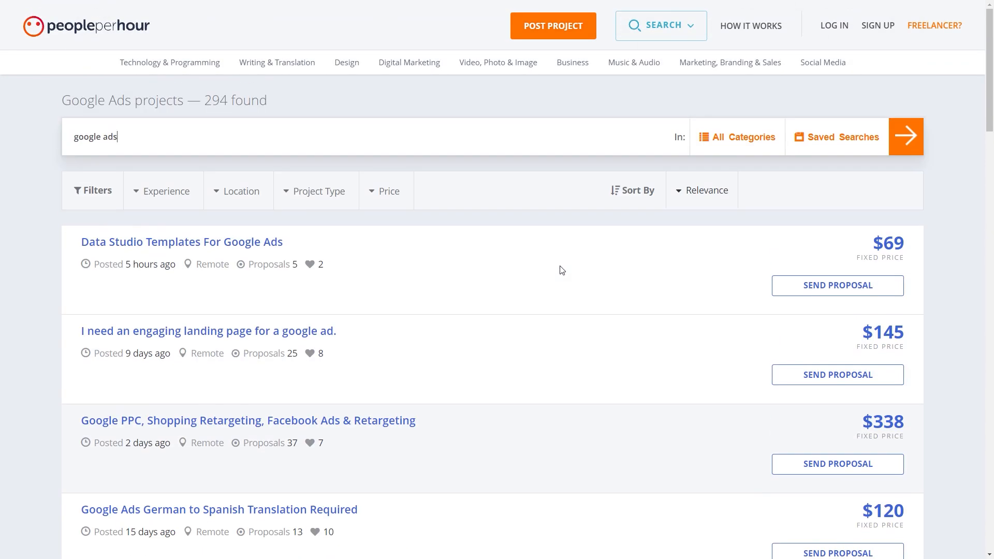
pyautogui.moveTo(663, 442)
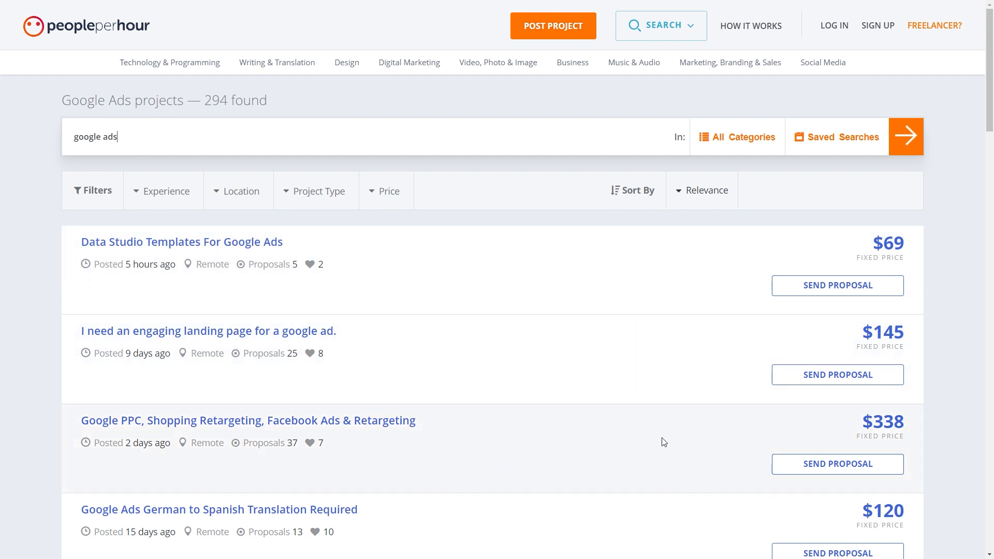
pyautogui.scroll(-3)
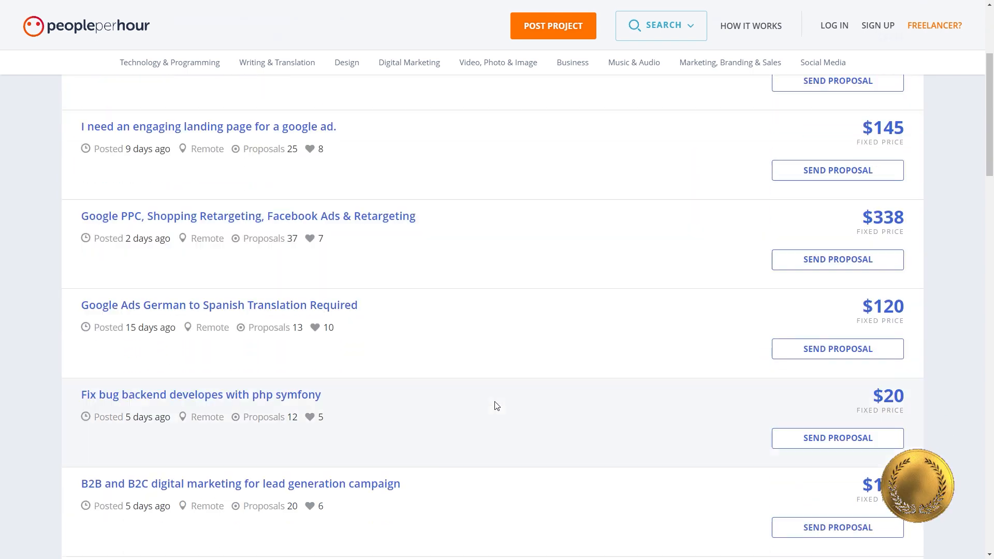
pyautogui.scroll(-3)
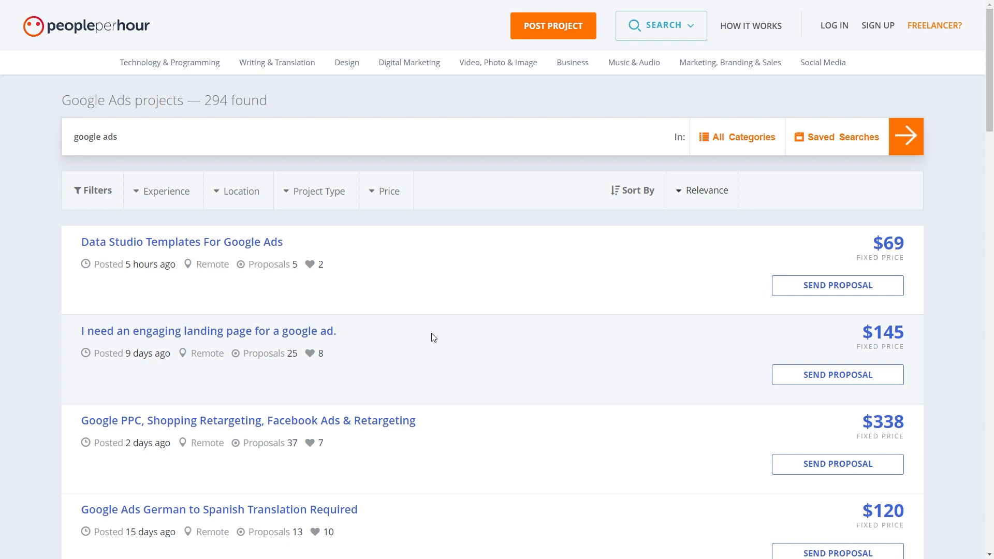
pyautogui.moveTo(706, 305)
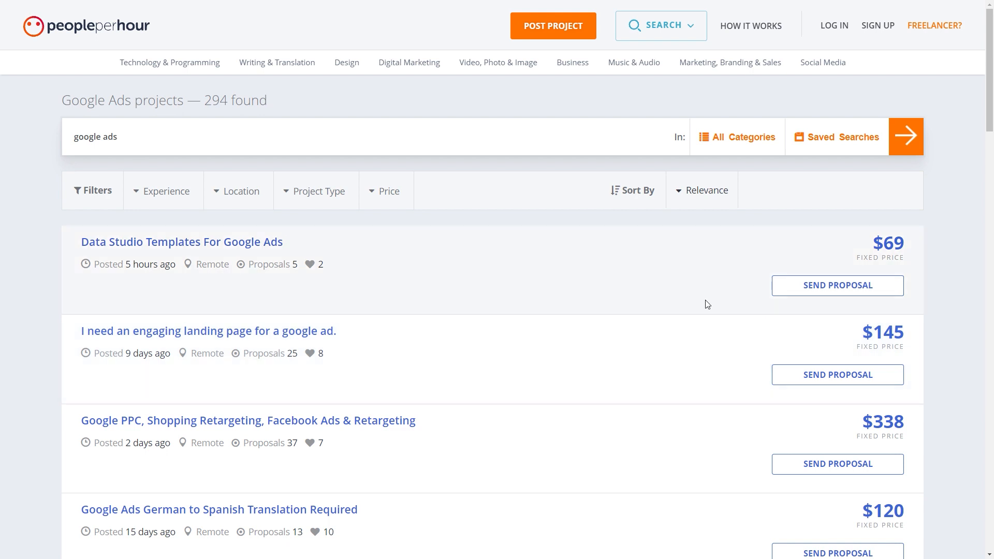
pyautogui.moveTo(587, 341)
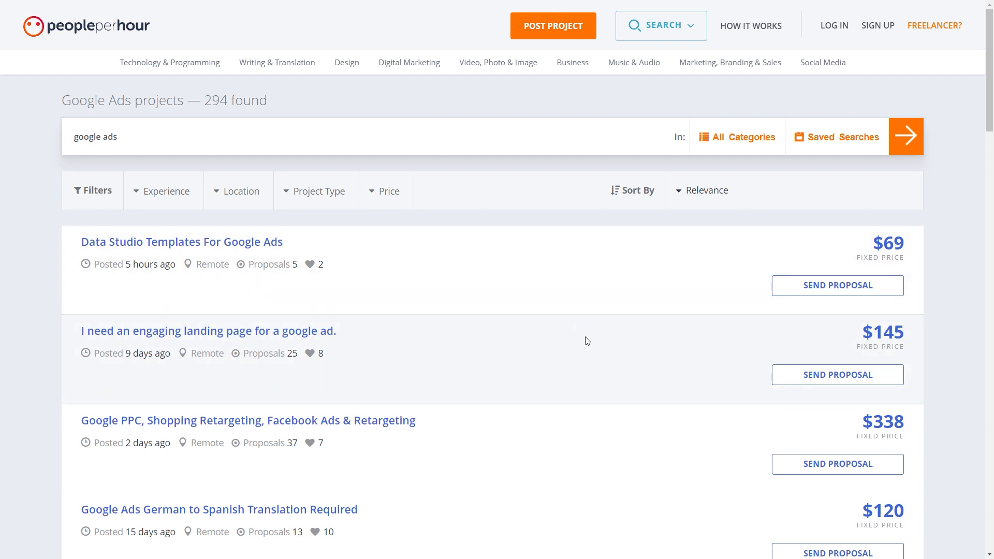
pyautogui.moveTo(578, 364)
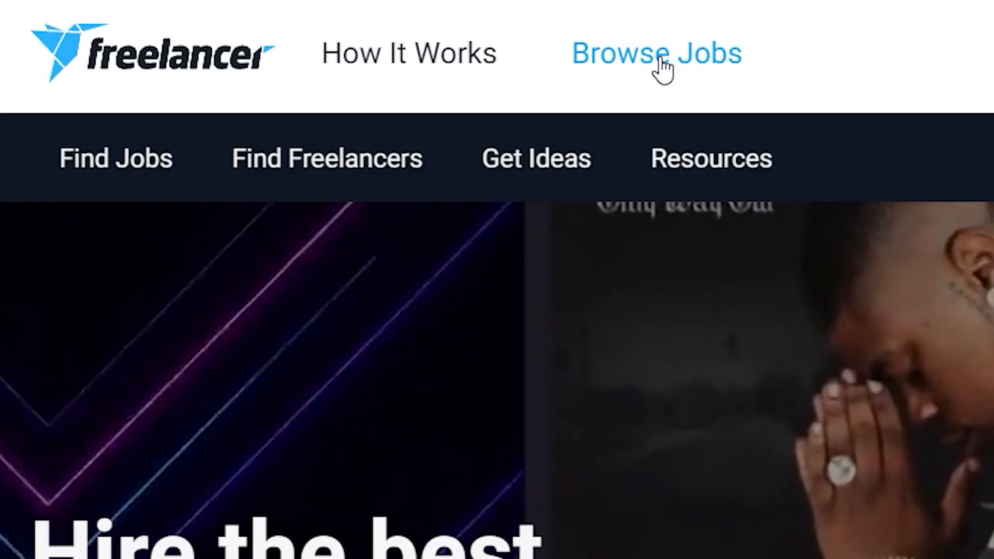
# - On Freelancer.com's job listings, search the keyword 'google ads', leaving 724 matching jobs
pyautogui.click(661, 54)
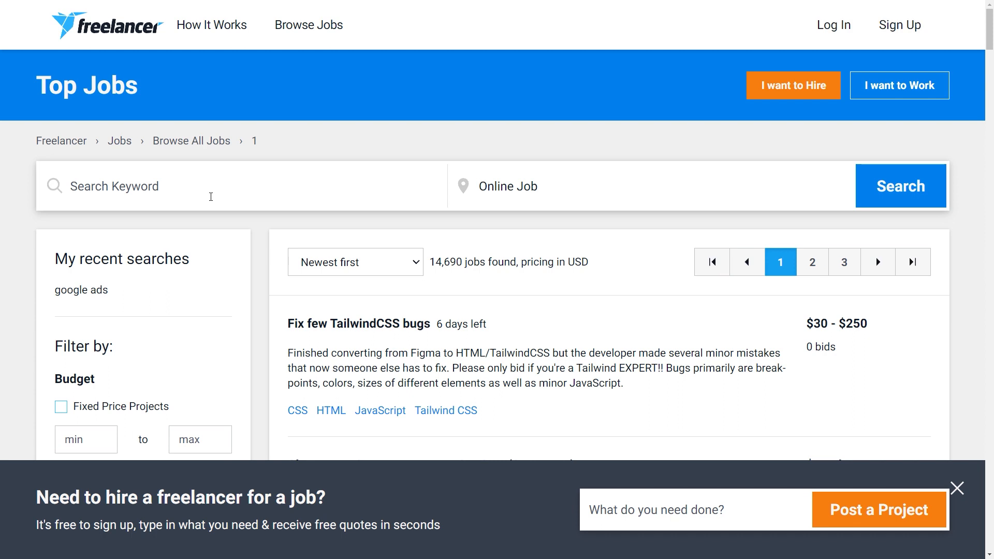
pyautogui.moveTo(216, 147)
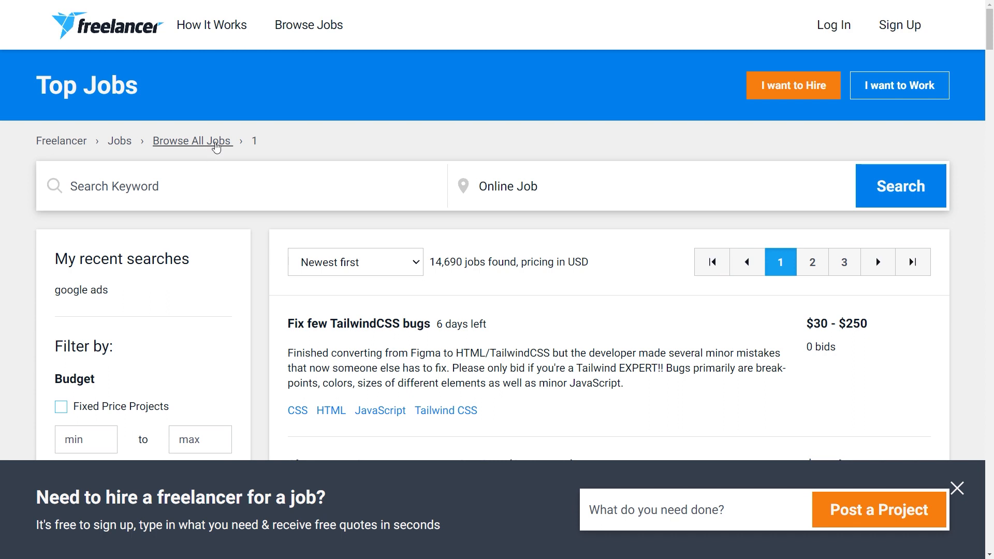
pyautogui.write('google ads')
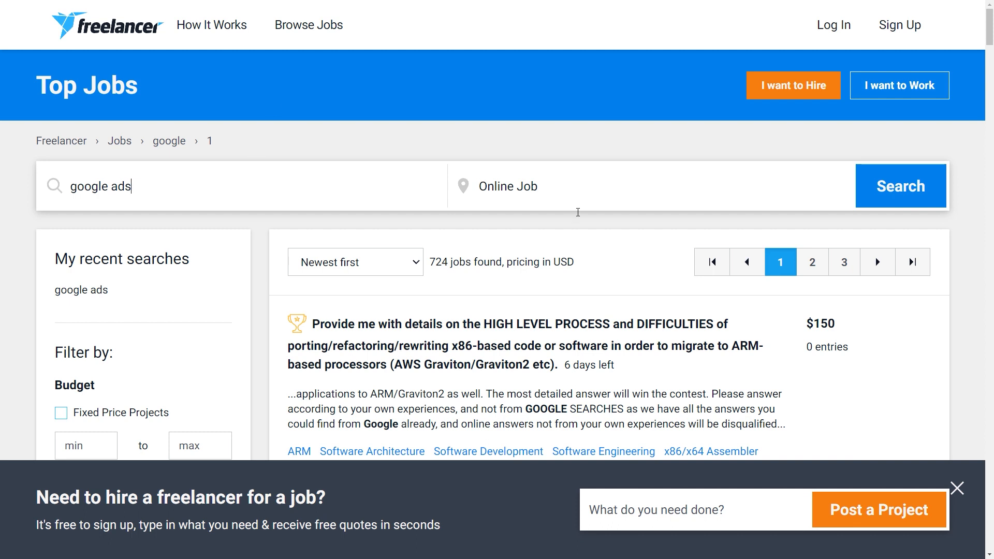
pyautogui.click(957, 488)
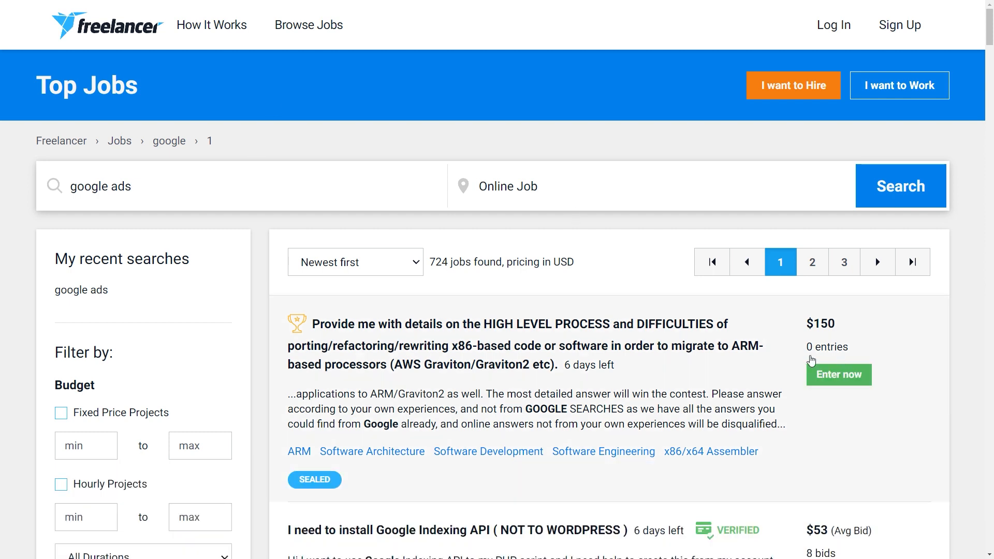
# - Scroll through the google ads job results down the list and back
pyautogui.scroll(-3)
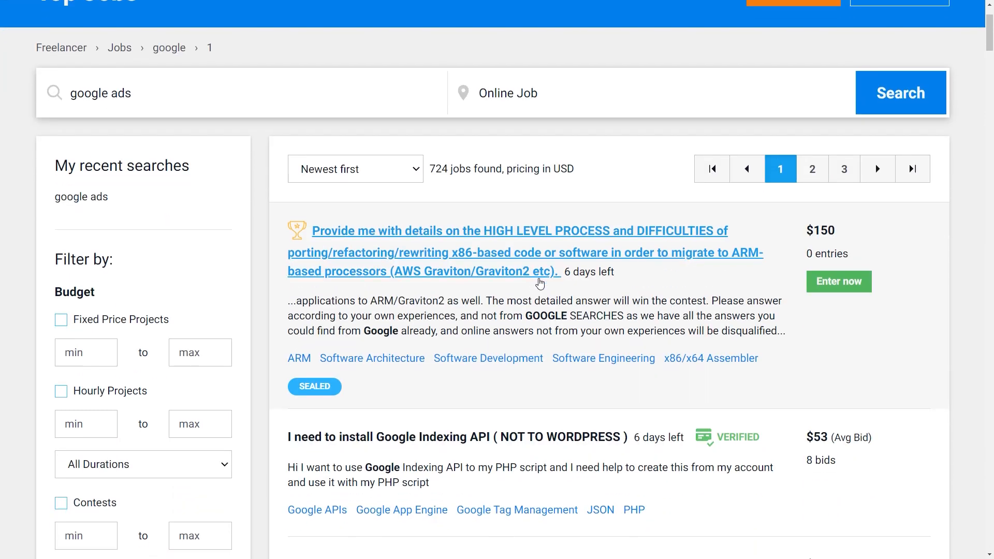
pyautogui.scroll(-3)
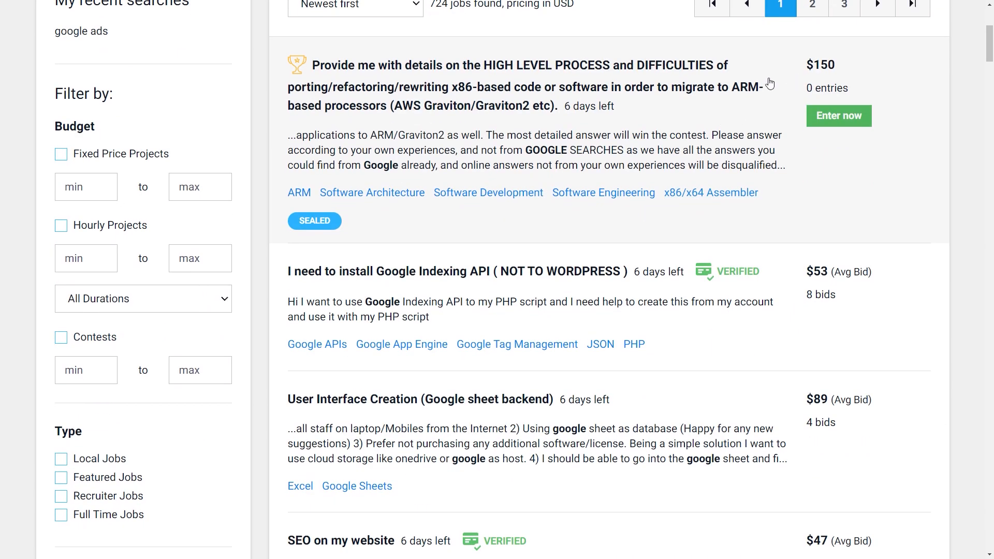
pyautogui.scroll(-3)
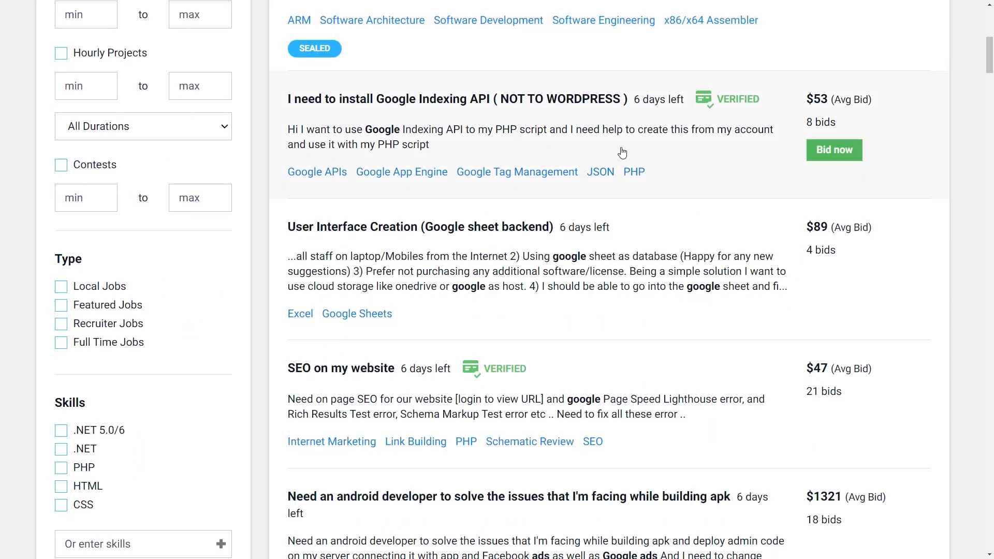
pyautogui.scroll(-3)
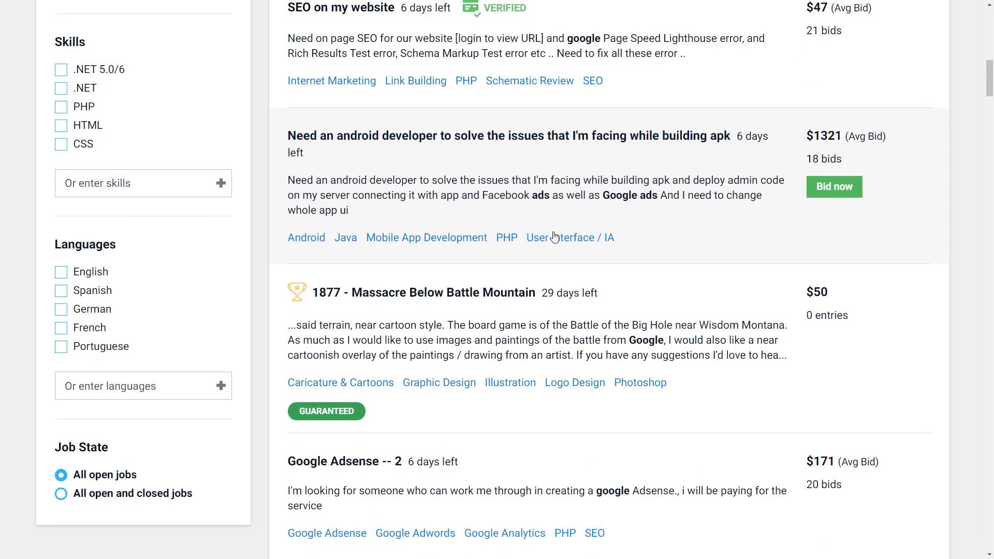
pyautogui.scroll(-3)
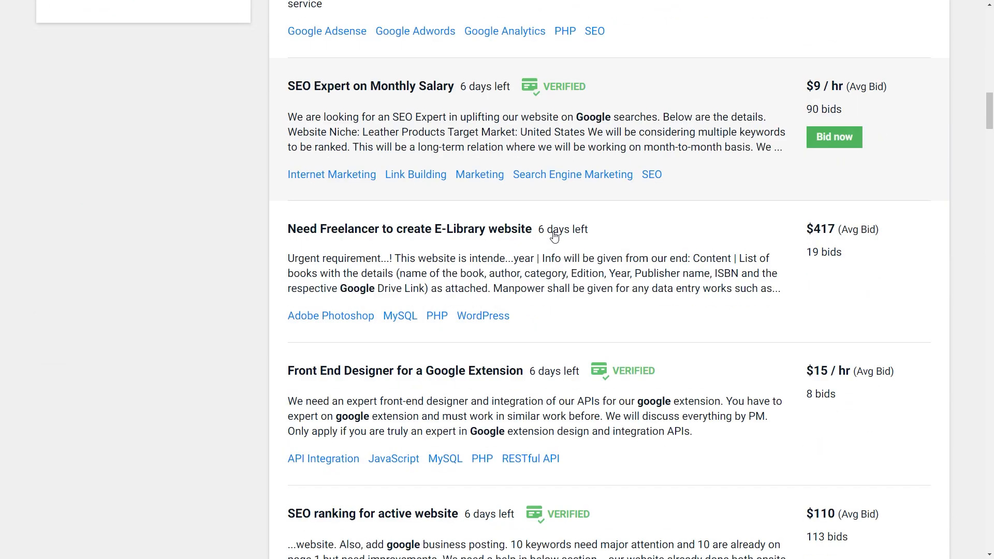
pyautogui.scroll(-3)
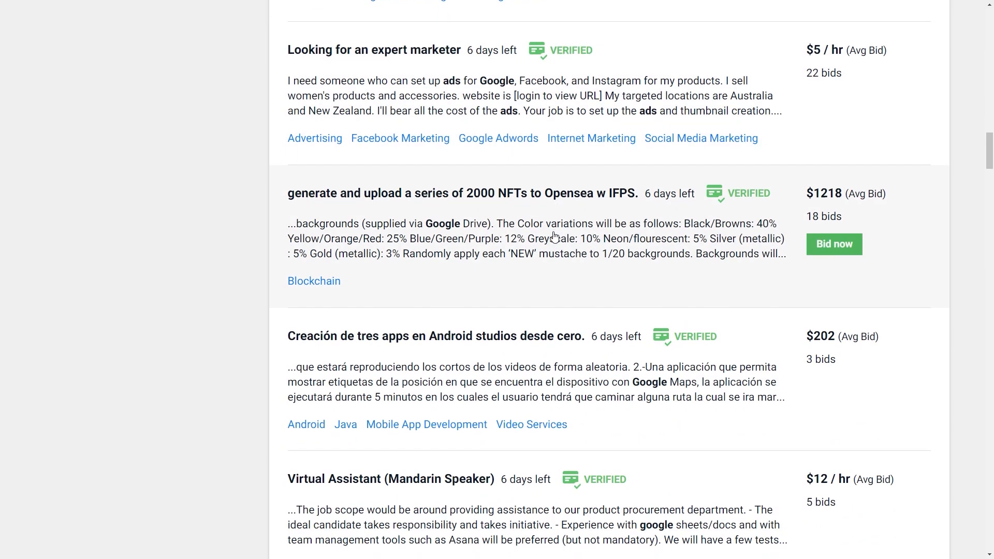
pyautogui.scroll(-3)
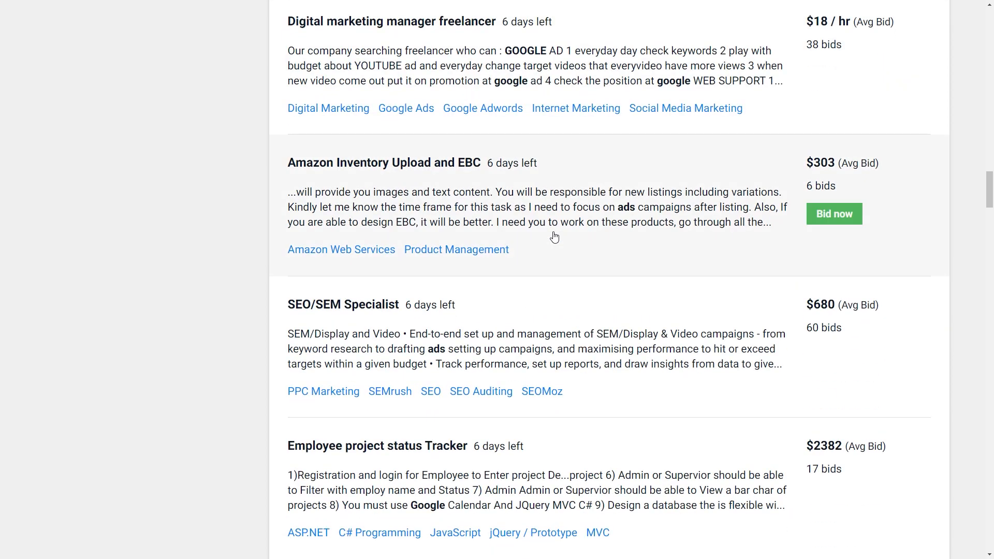
pyautogui.scroll(-3)
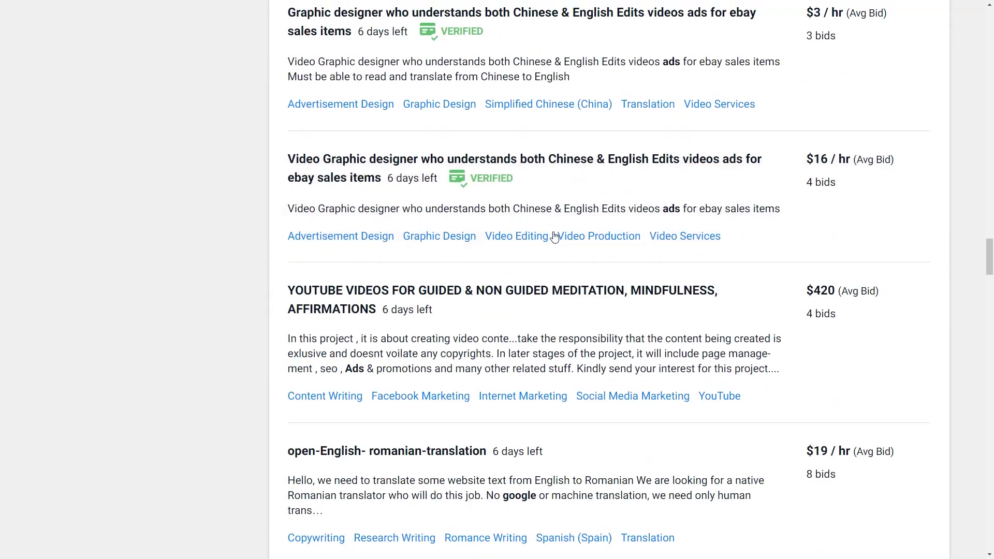
pyautogui.scroll(-3)
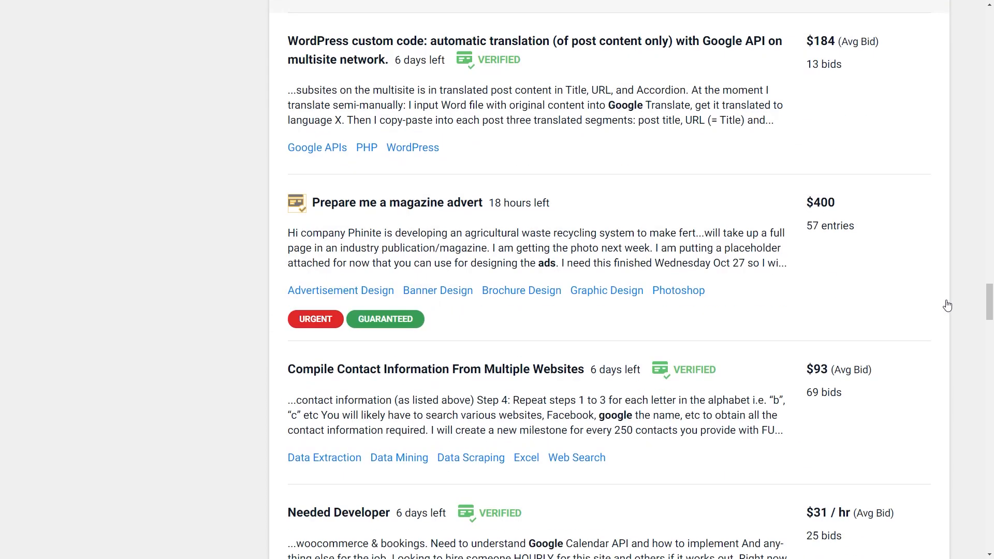
pyautogui.scroll(-3)
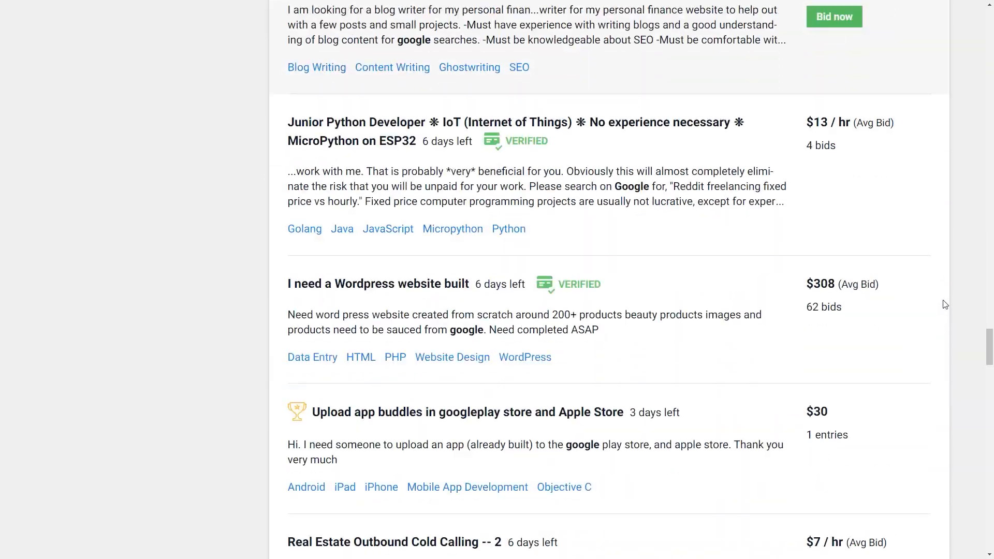
pyautogui.scroll(3)
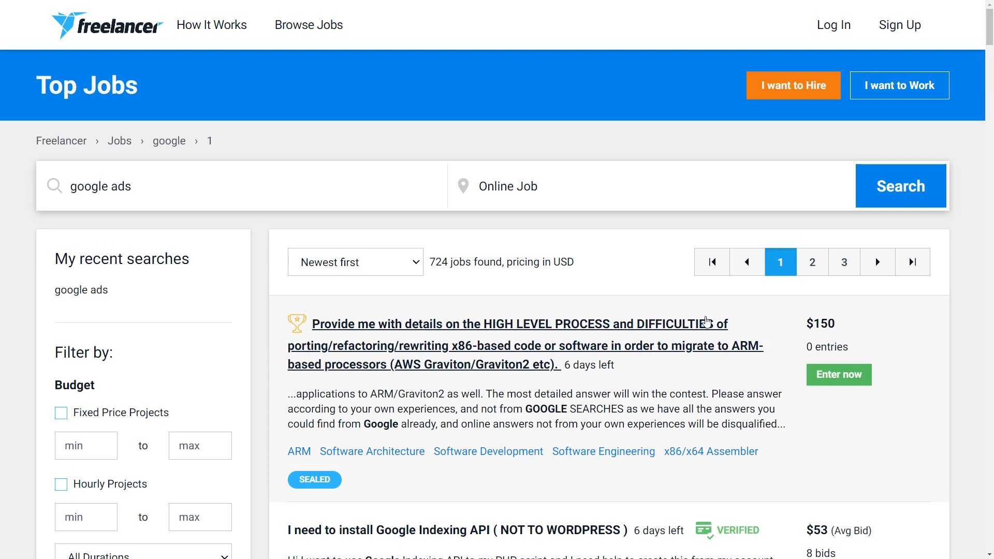
pyautogui.moveTo(634, 306)
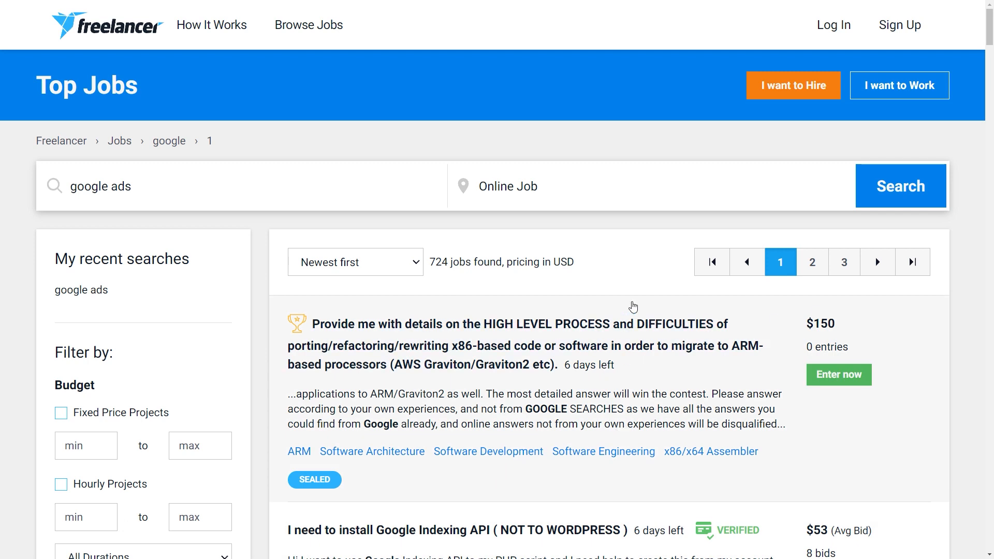
pyautogui.moveTo(693, 164)
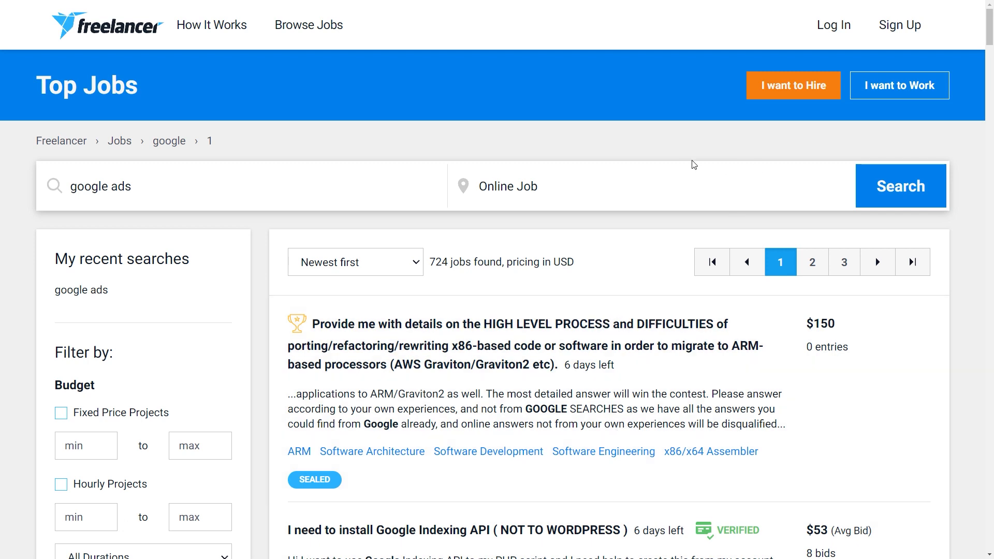
pyautogui.moveTo(722, 152)
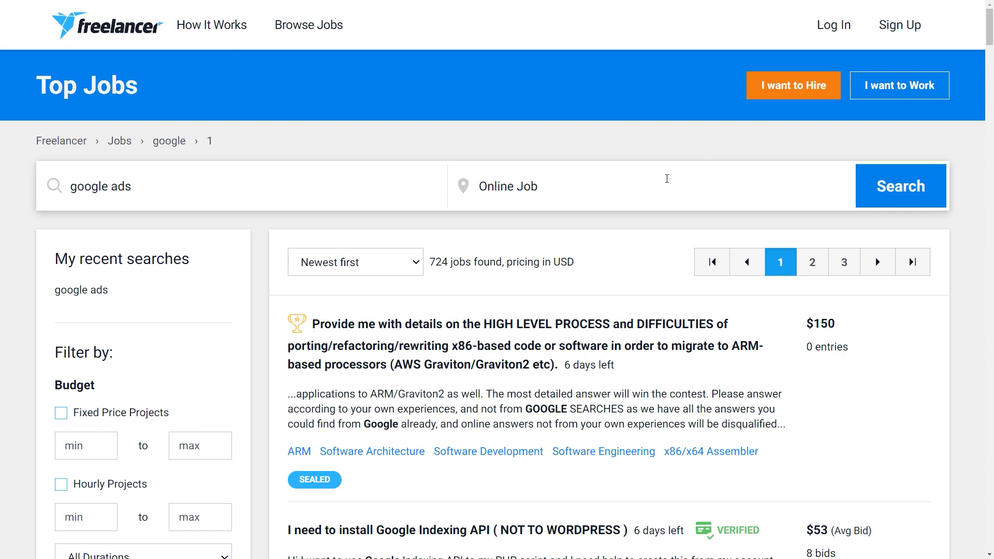
pyautogui.scroll(-3)
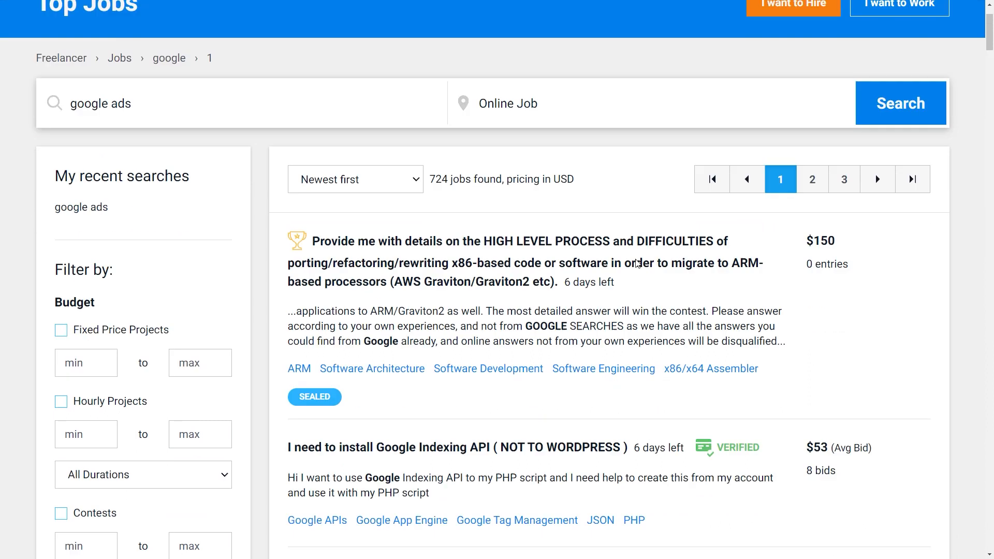
pyautogui.scroll(-3)
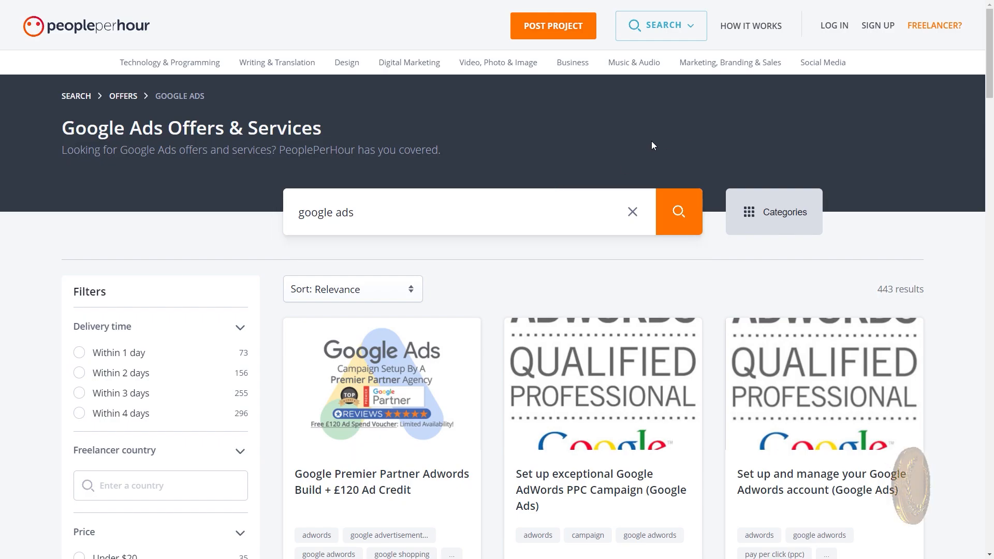
pyautogui.scroll(-3)
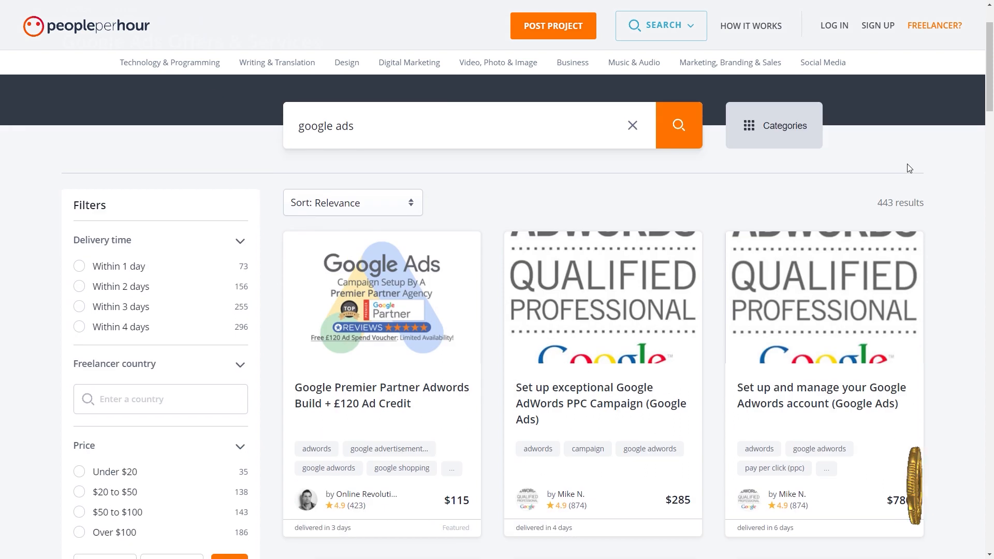
pyautogui.scroll(-3)
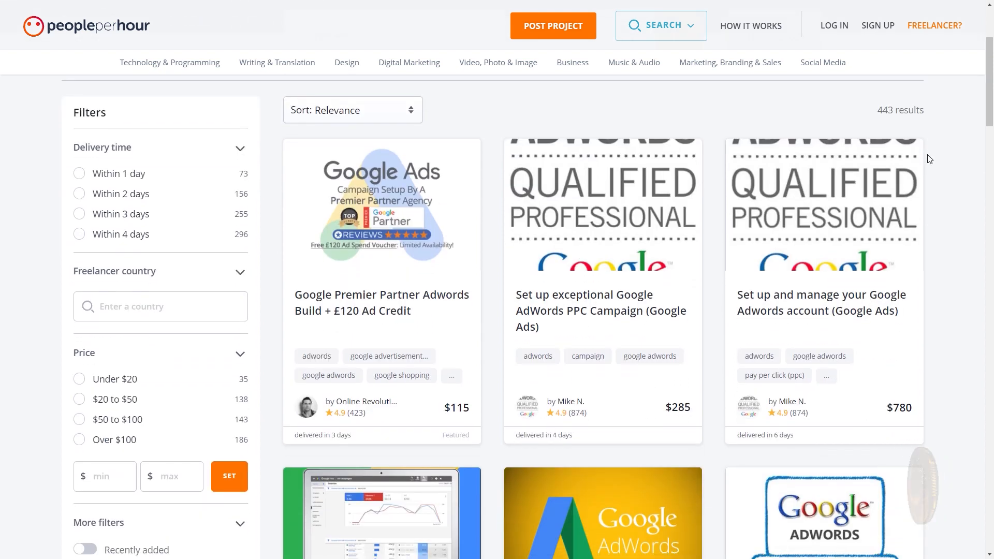
pyautogui.scroll(-3)
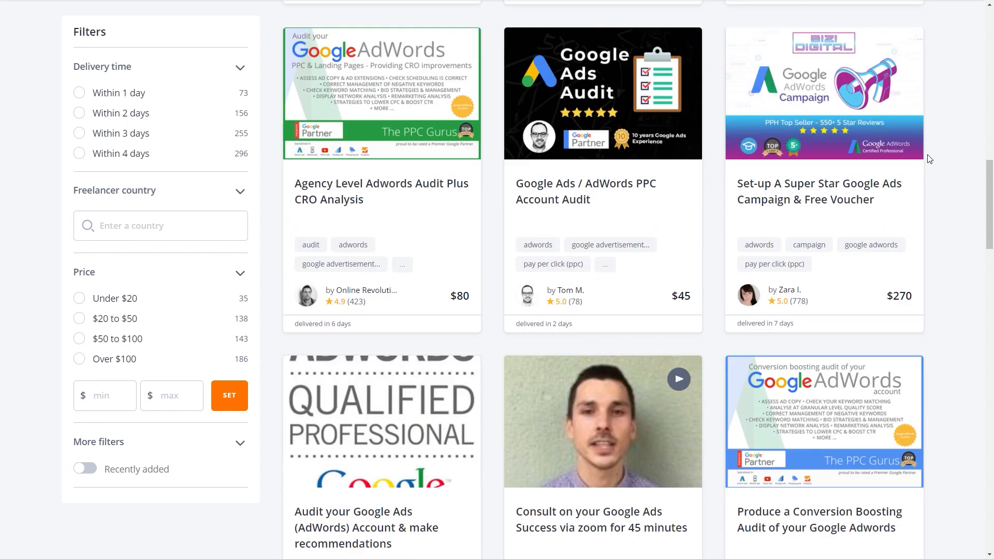
pyautogui.scroll(-3)
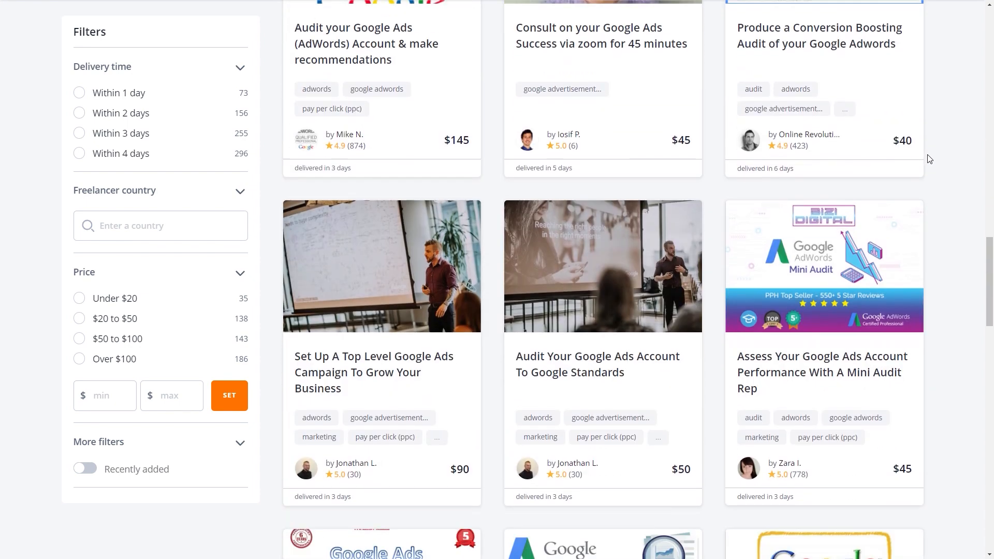
pyautogui.scroll(-3)
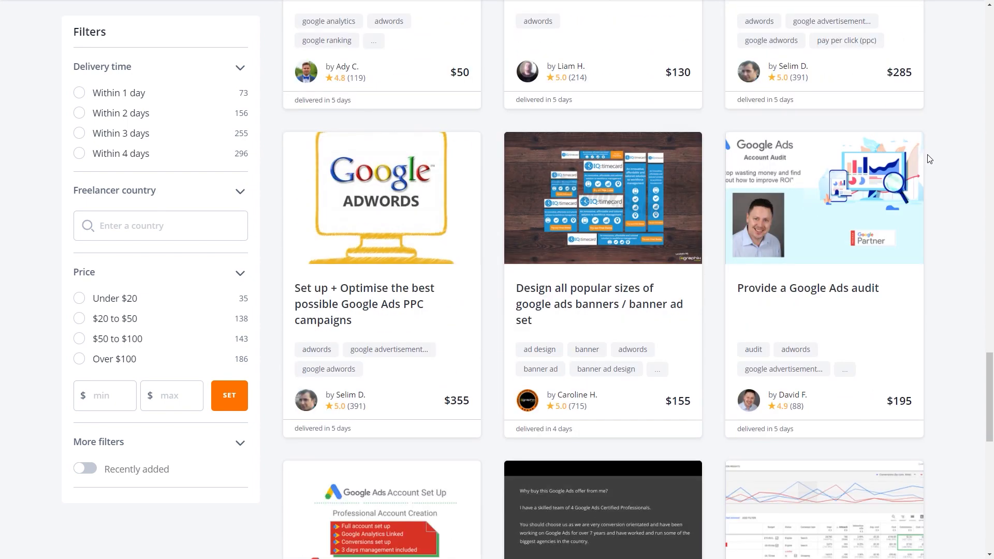
pyautogui.scroll(-3)
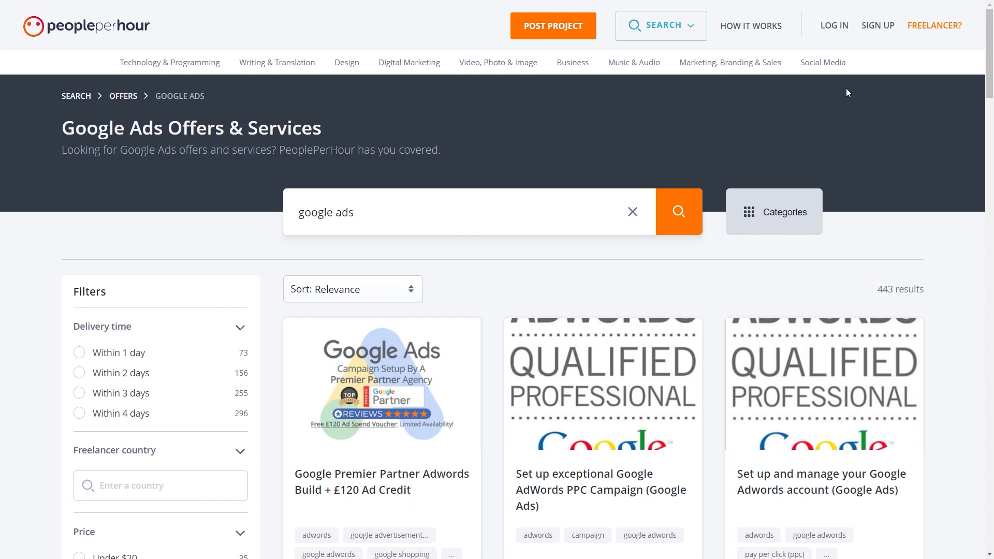
pyautogui.moveTo(944, 78)
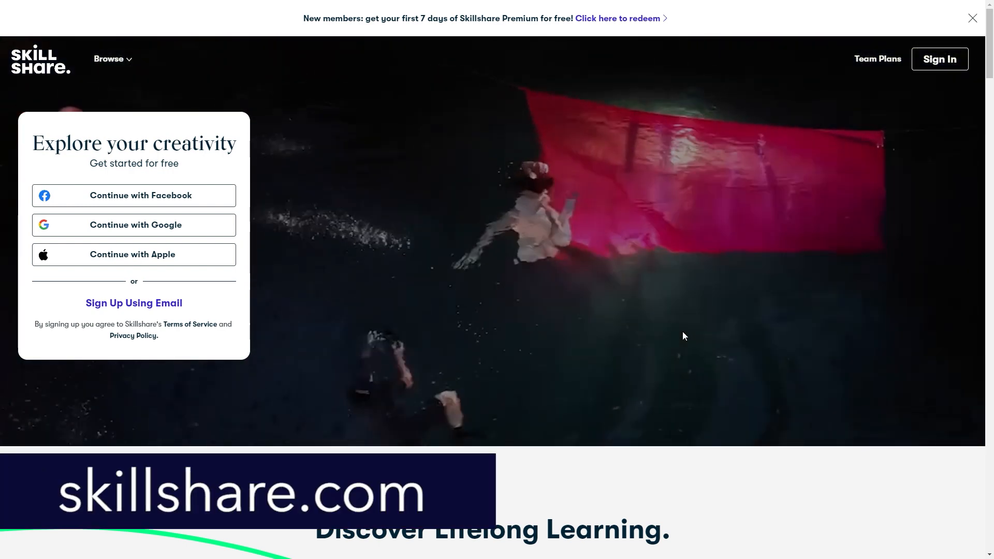
# - Scroll past What Will You Discover to the Membership With Meaning and Online Learning Designed For Real Life sections
pyautogui.scroll(-3)
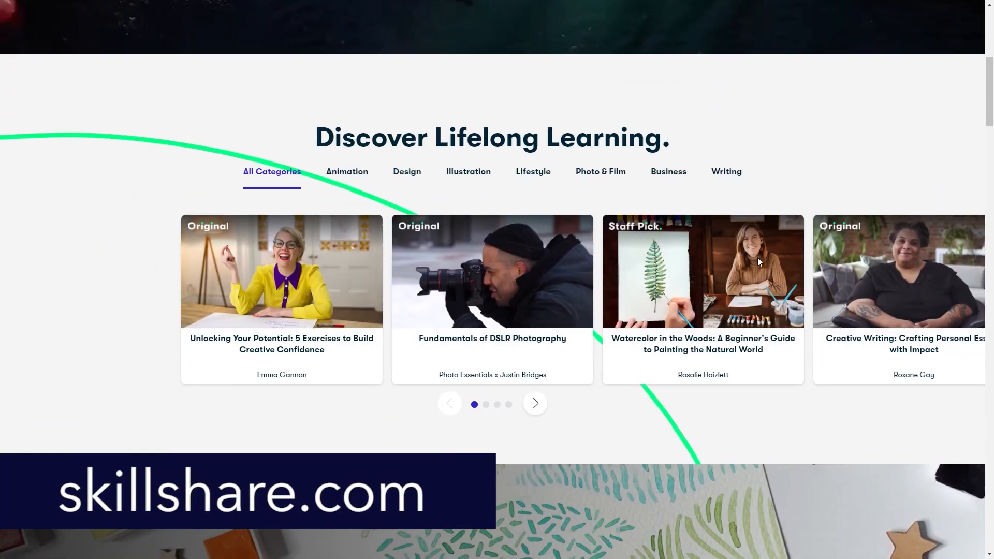
pyautogui.scroll(-3)
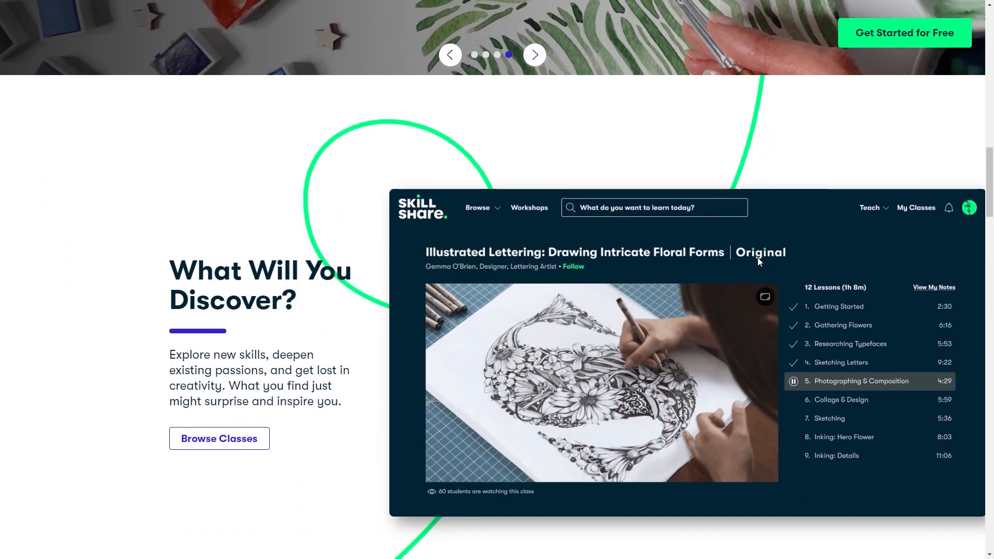
pyautogui.scroll(-3)
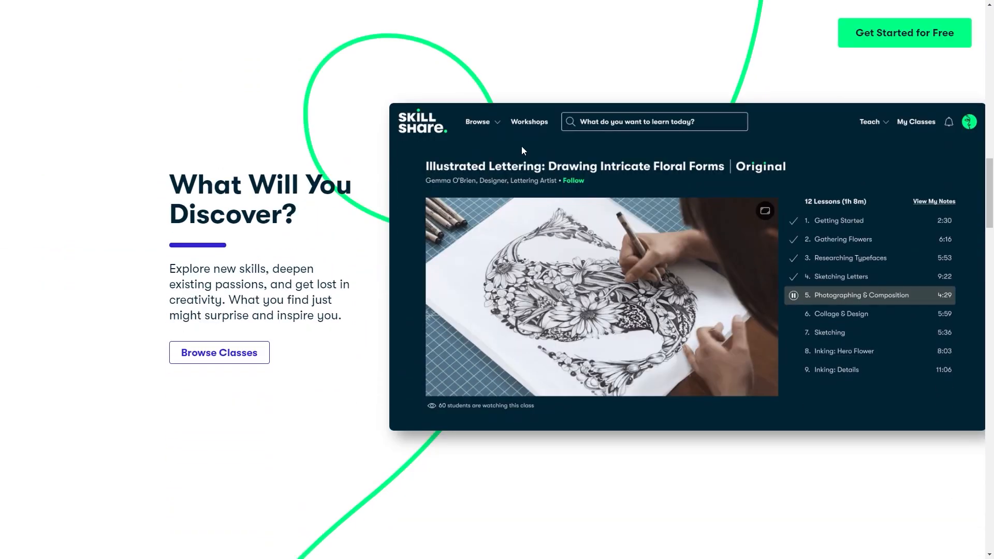
pyautogui.moveTo(548, 215)
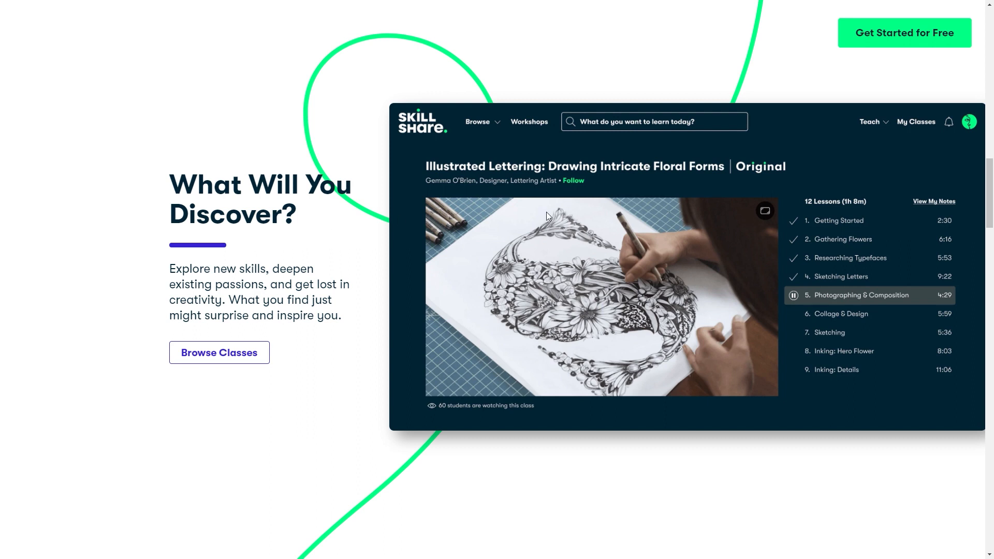
pyautogui.scroll(-3)
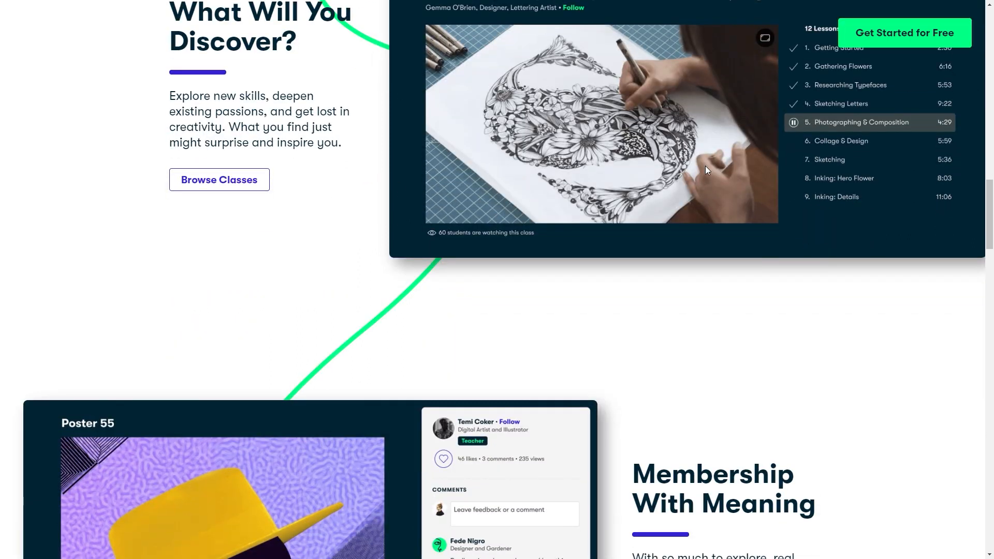
pyautogui.scroll(-3)
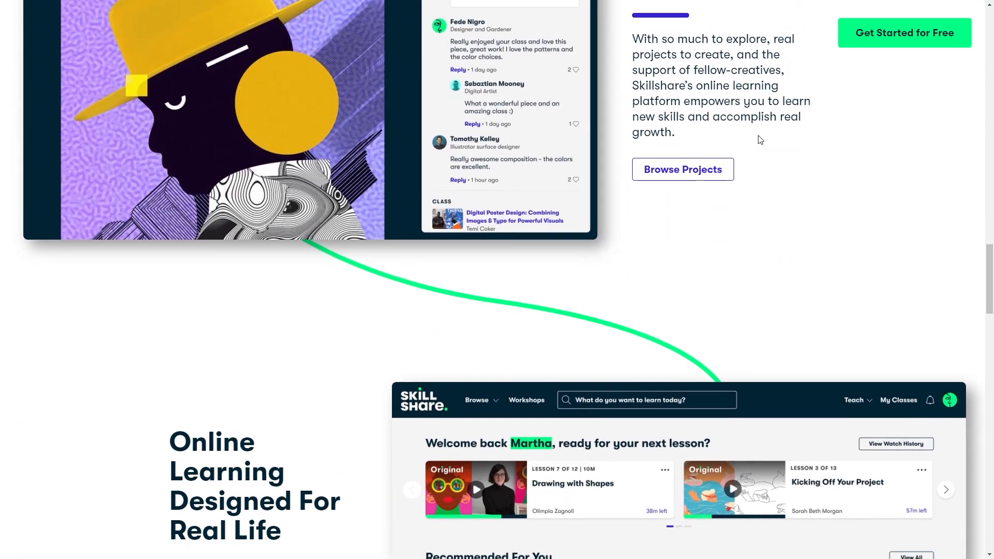
pyautogui.scroll(-3)
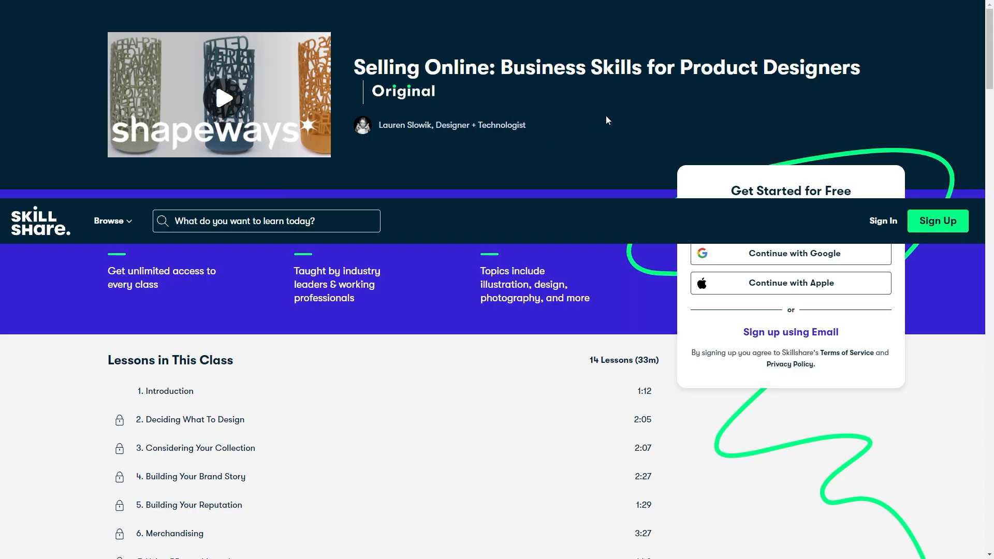
pyautogui.moveTo(690, 124)
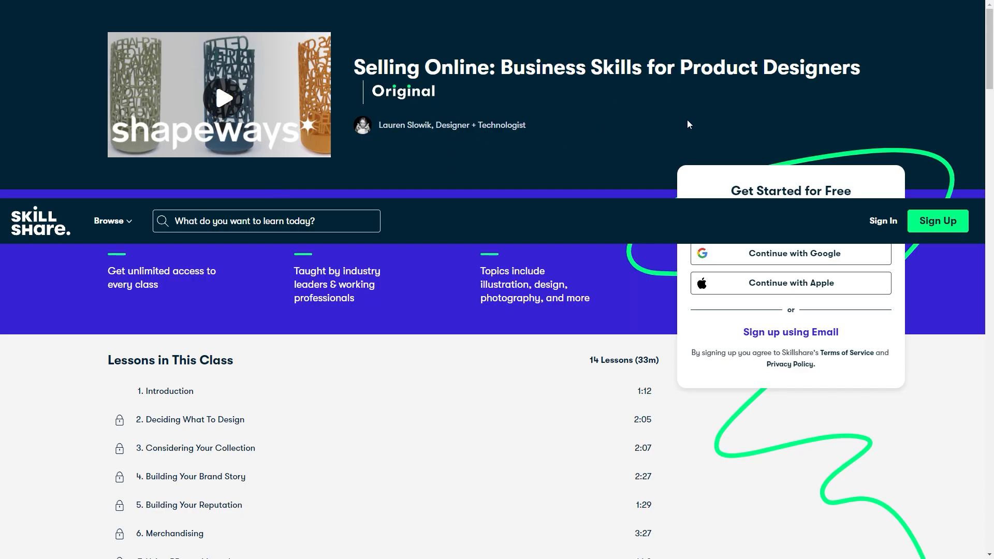
pyautogui.moveTo(466, 103)
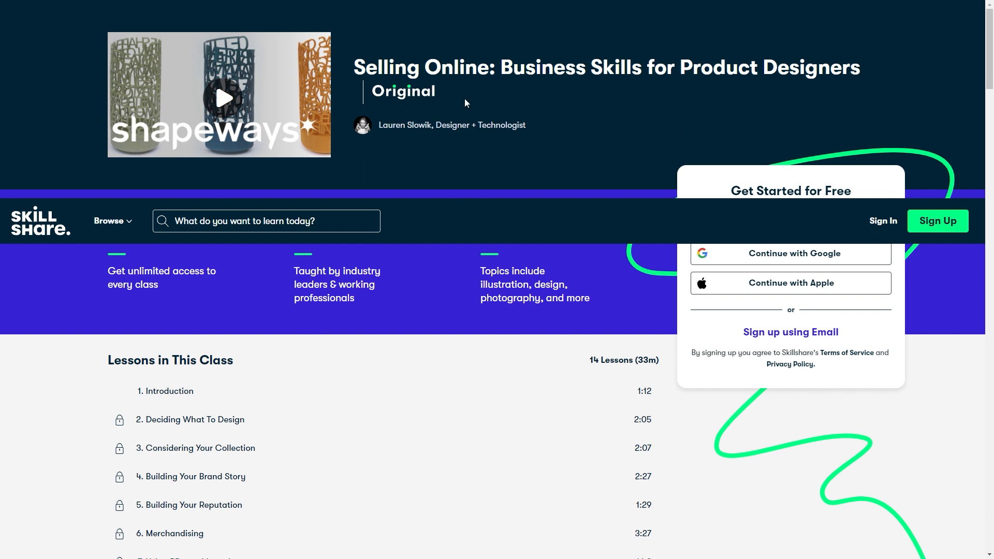
pyautogui.moveTo(559, 126)
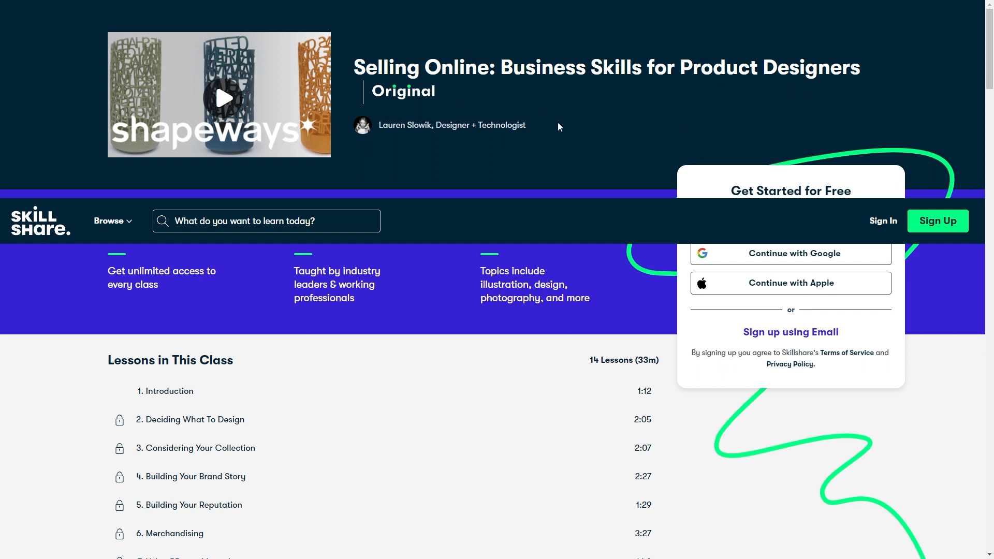
pyautogui.moveTo(439, 151)
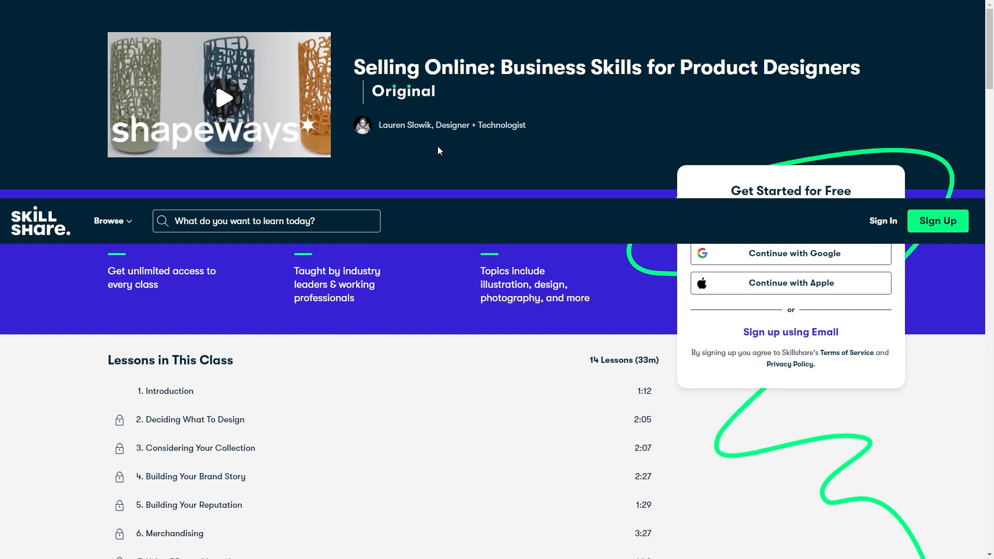
# - Scroll through Lessons in This Class, About This Class and Meet Your Teacher, ending at the 14-lesson list
pyautogui.scroll(-3)
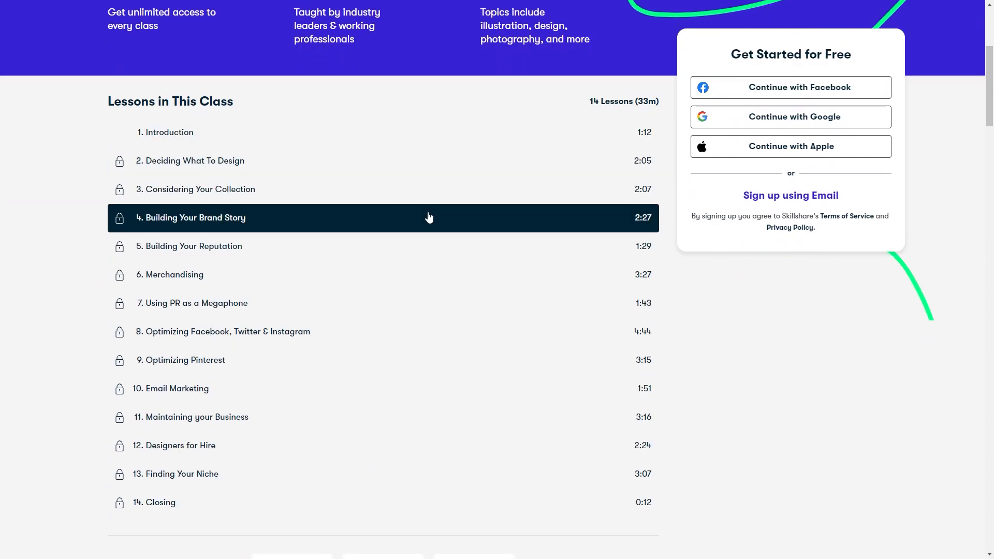
pyautogui.moveTo(458, 314)
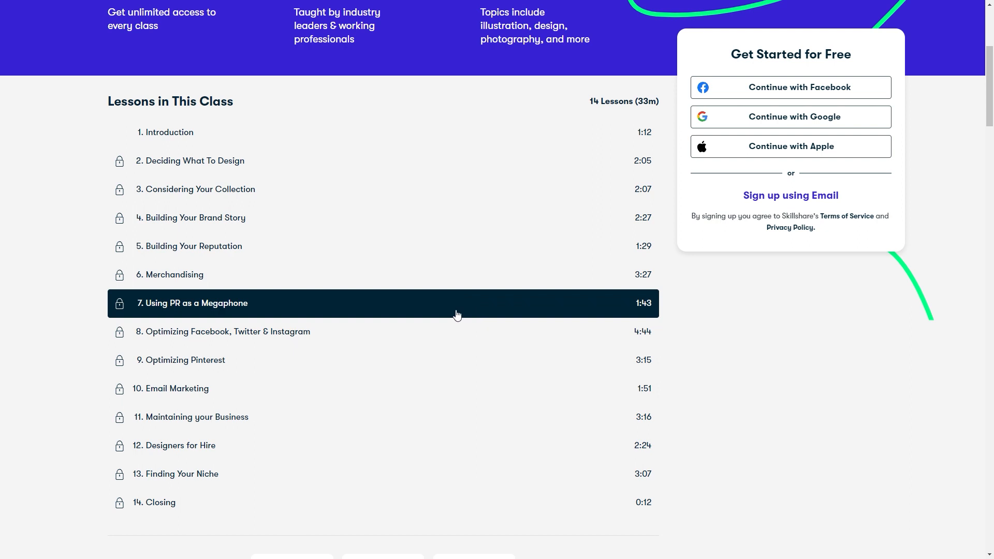
pyautogui.moveTo(663, 414)
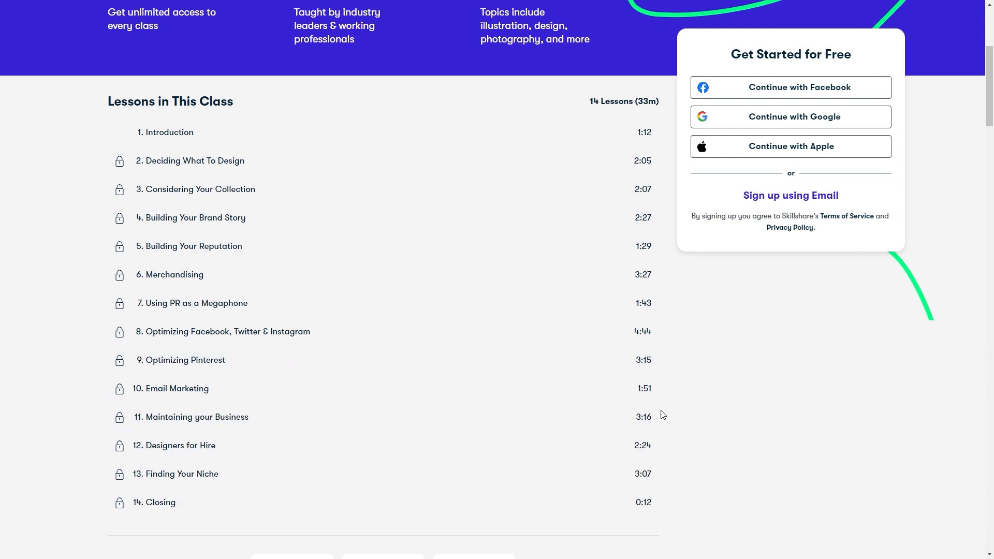
pyautogui.moveTo(735, 301)
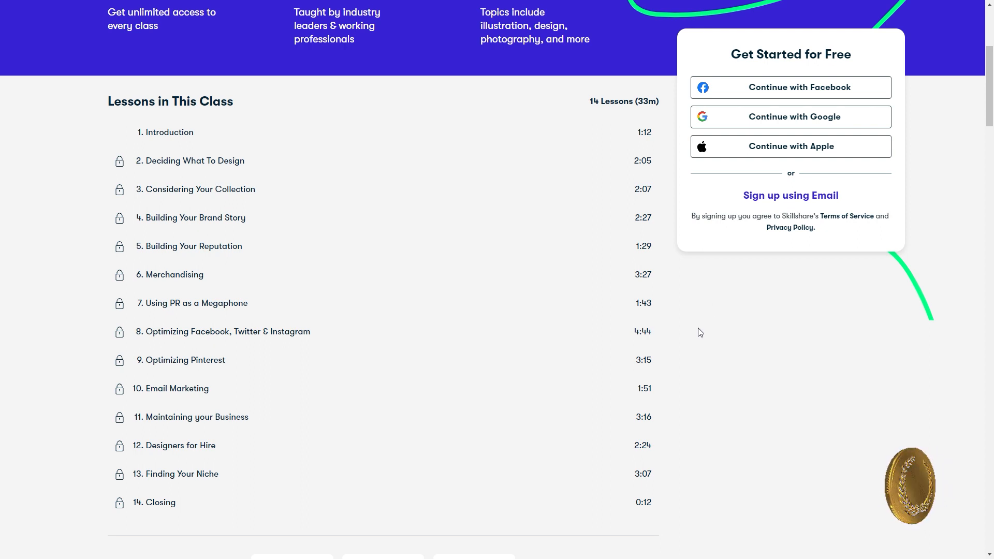
pyautogui.scroll(-3)
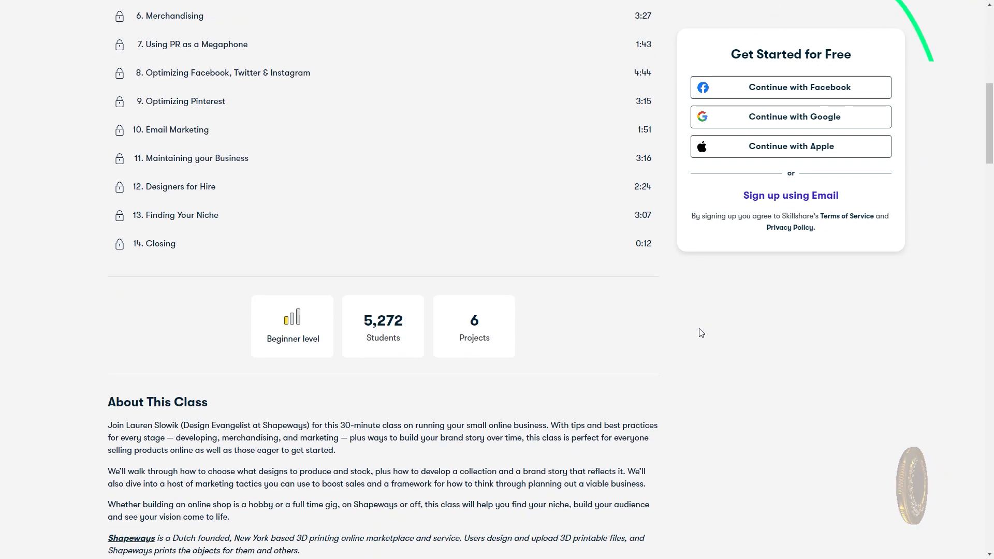
pyautogui.scroll(-3)
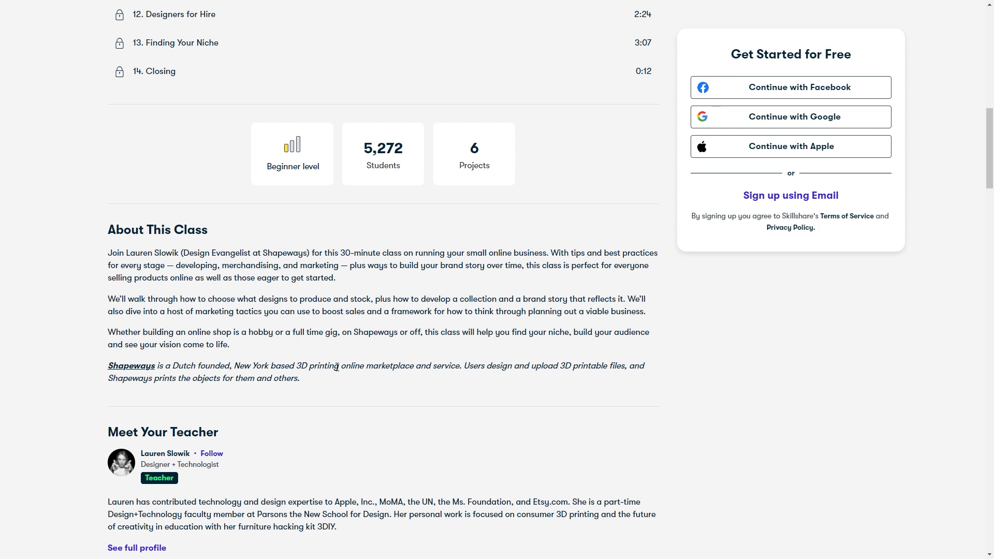
pyautogui.moveTo(642, 344)
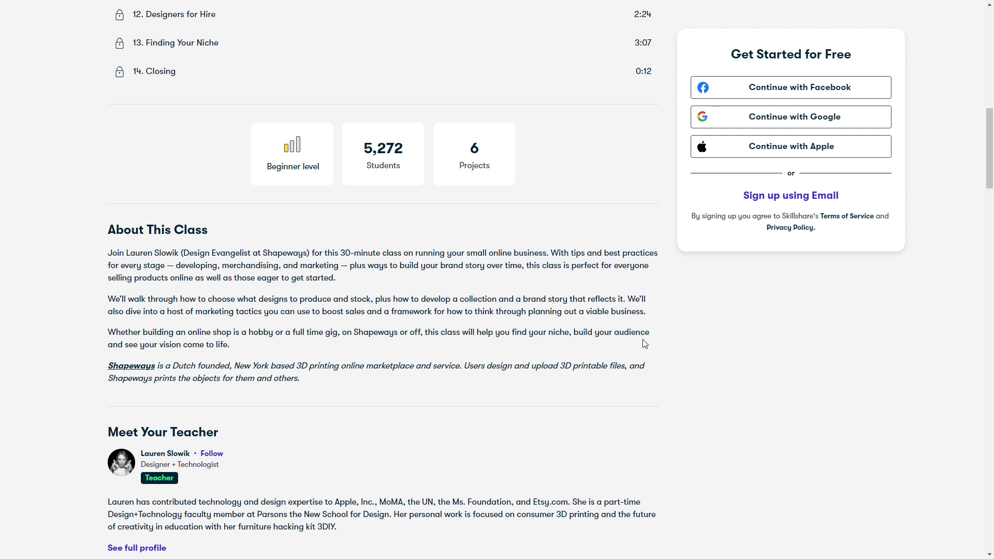
pyautogui.scroll(-3)
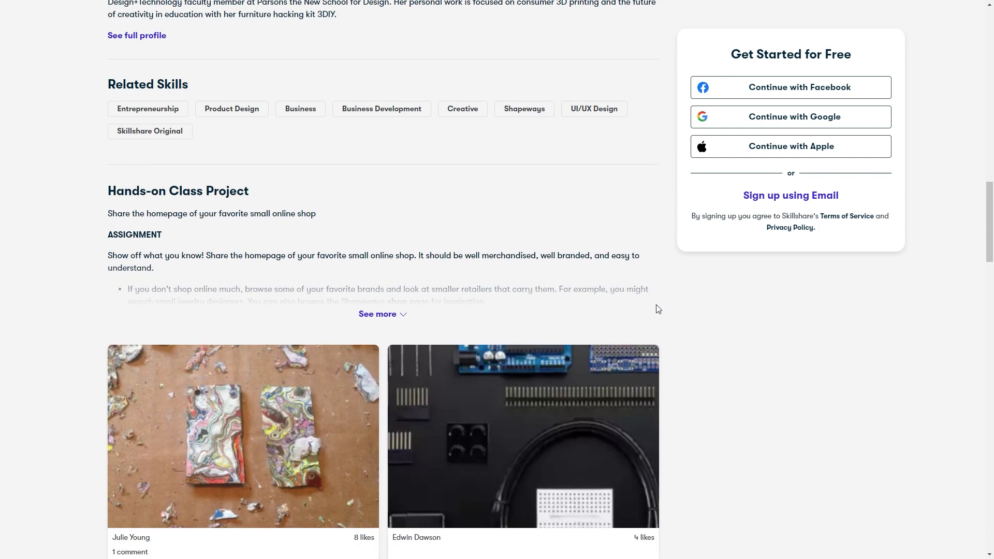
pyautogui.scroll(3)
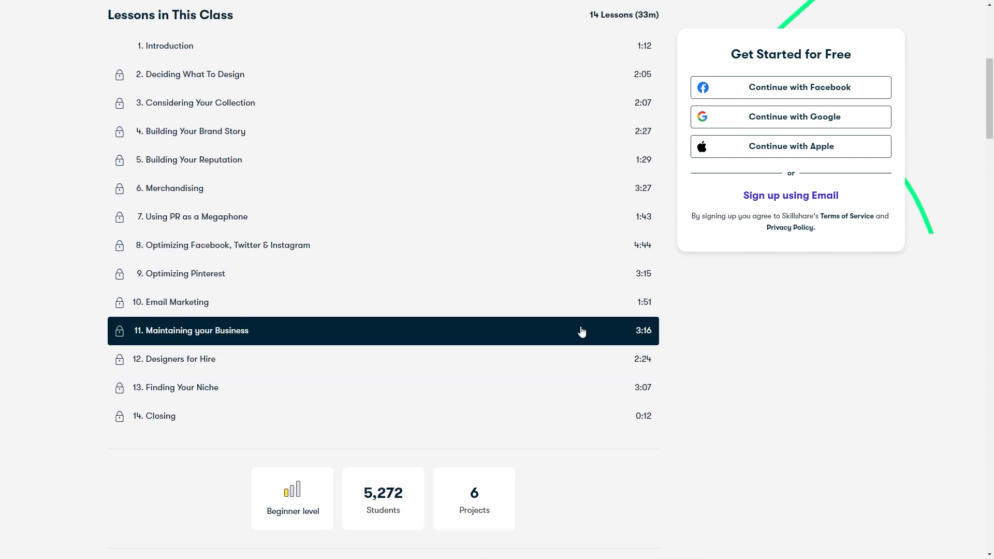
pyautogui.moveTo(878, 282)
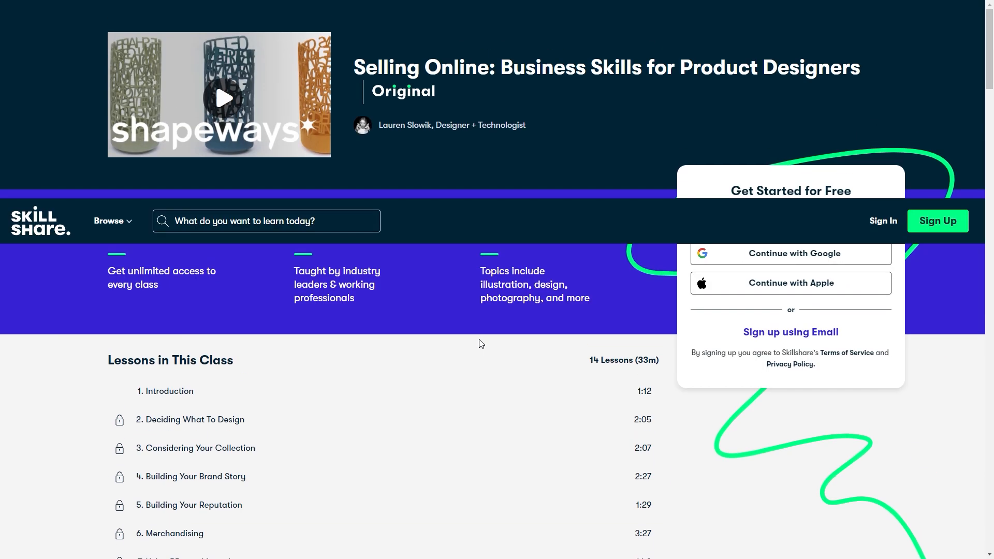
pyautogui.scroll(-3)
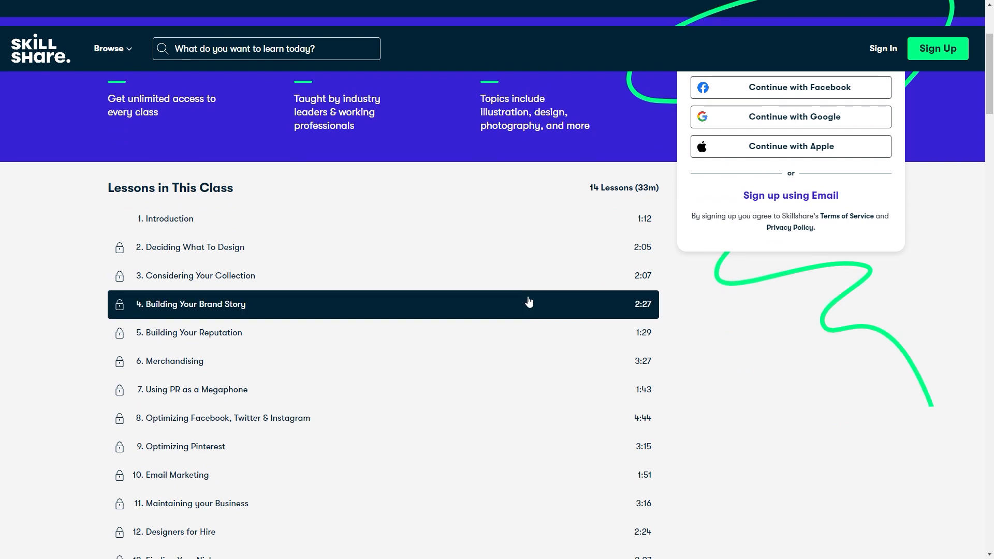
pyautogui.scroll(-3)
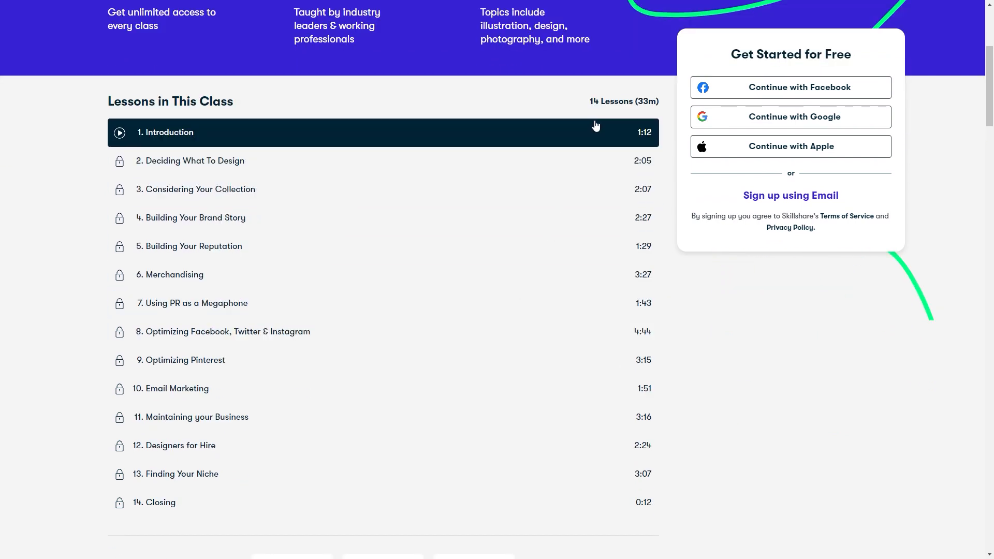
pyautogui.moveTo(768, 391)
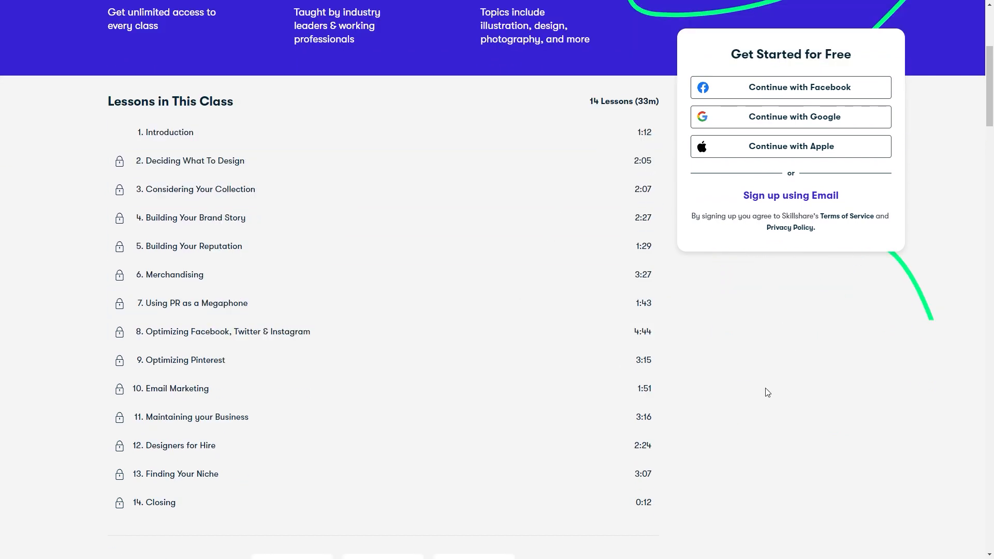
pyautogui.moveTo(847, 408)
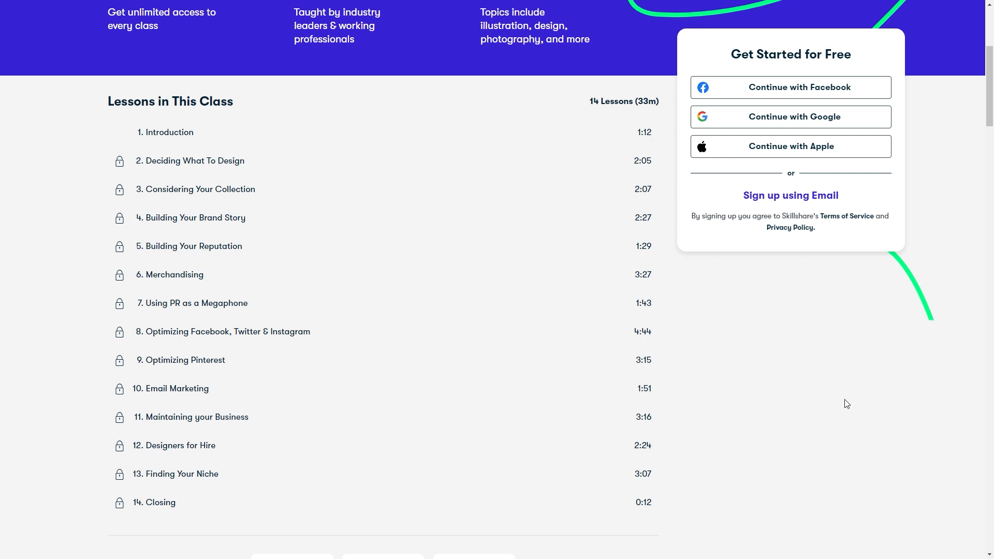
pyautogui.moveTo(770, 447)
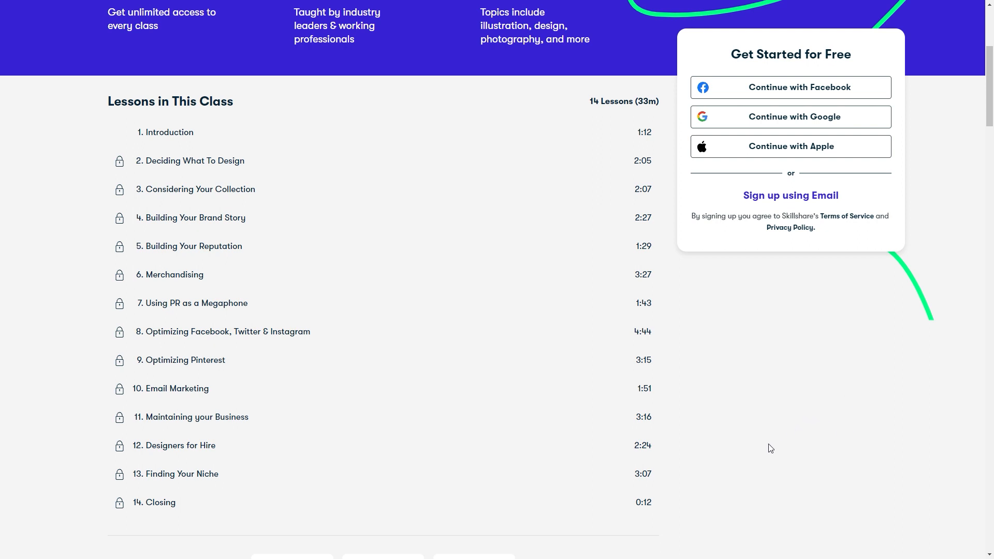
pyautogui.moveTo(766, 414)
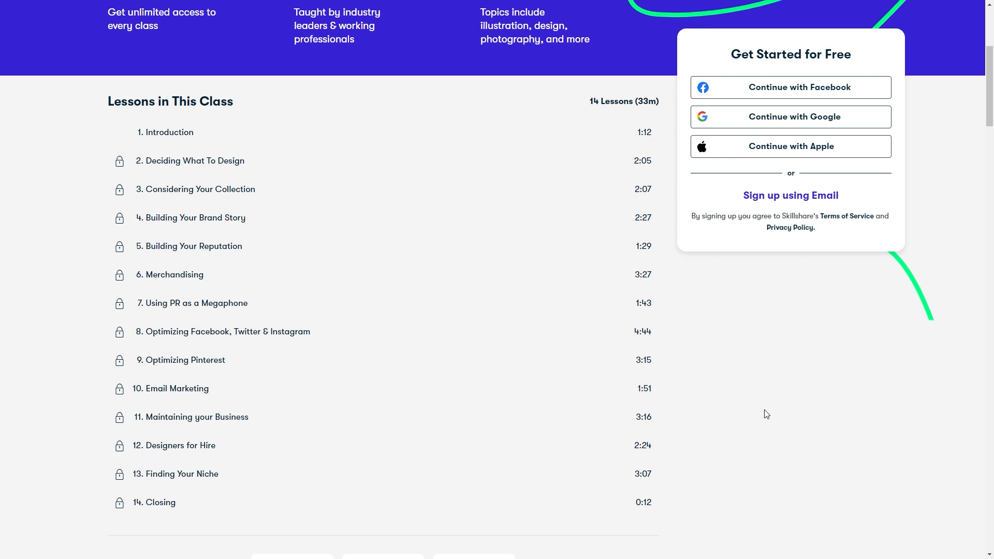
pyautogui.moveTo(748, 416)
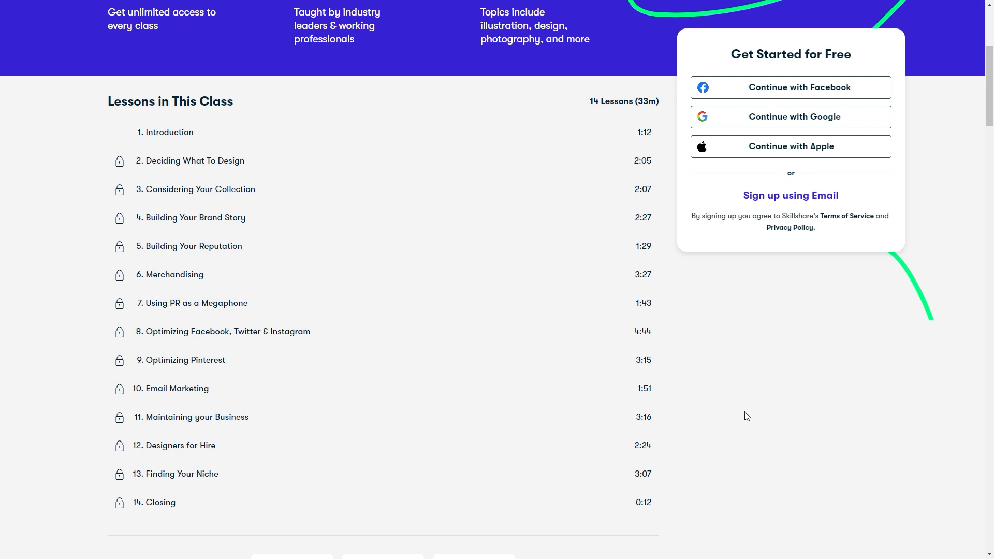
pyautogui.moveTo(924, 191)
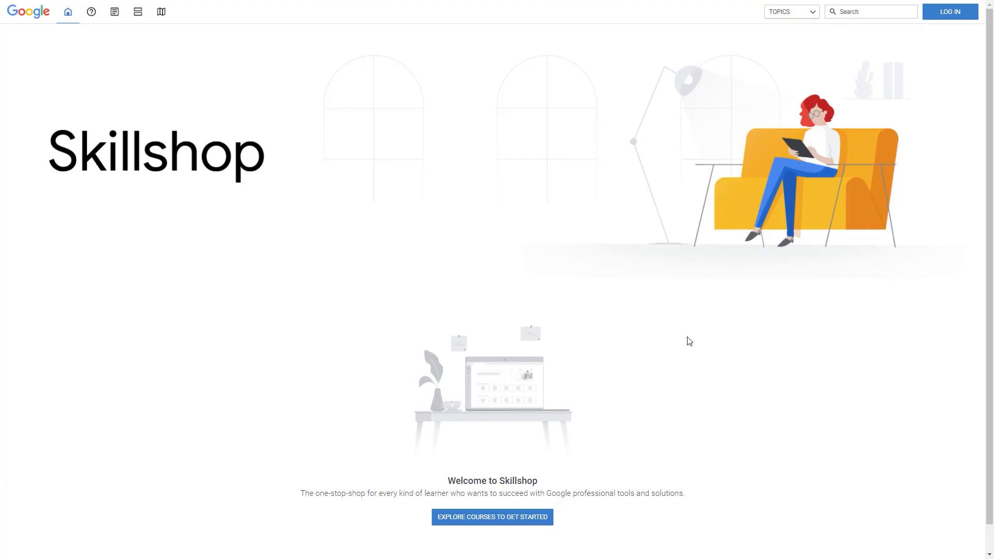
pyautogui.moveTo(599, 331)
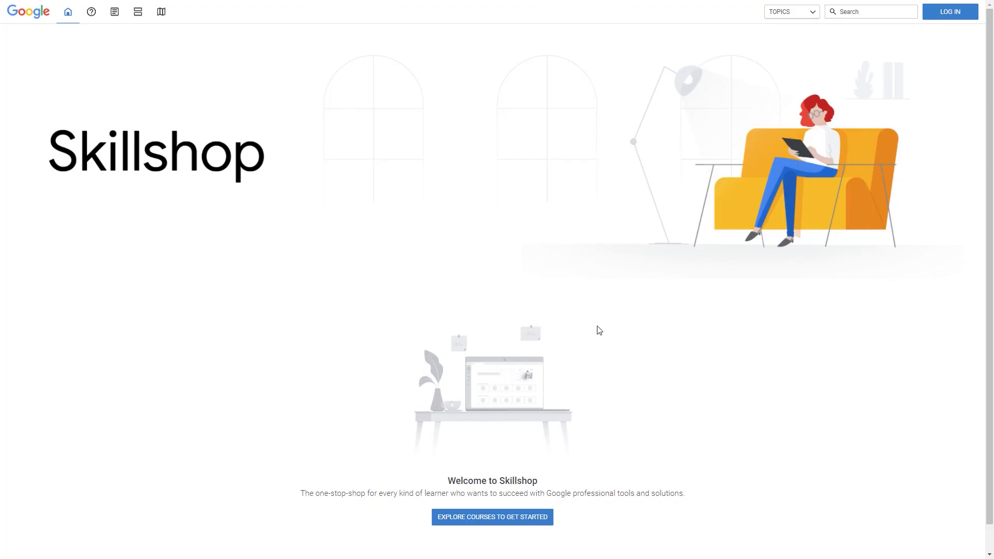
pyautogui.moveTo(703, 345)
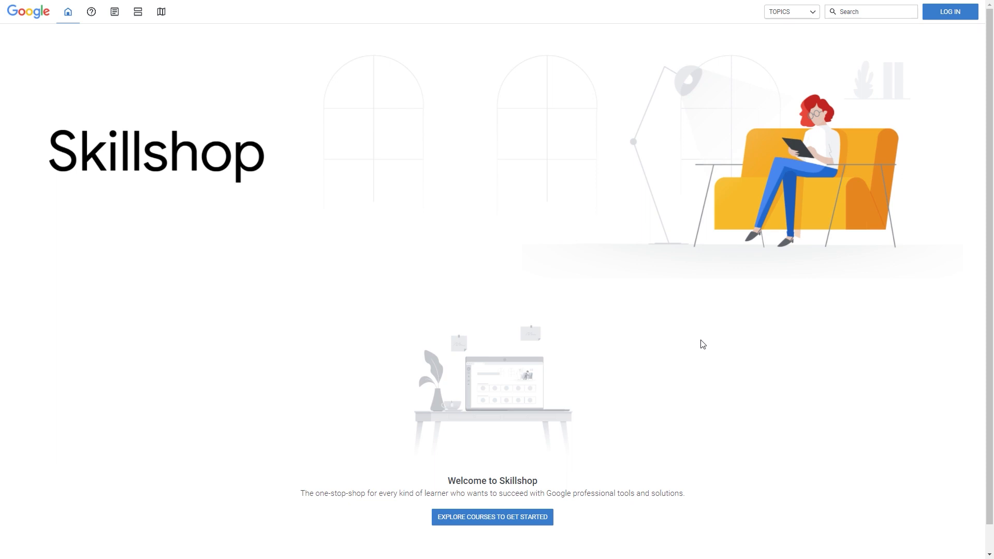
pyautogui.moveTo(654, 307)
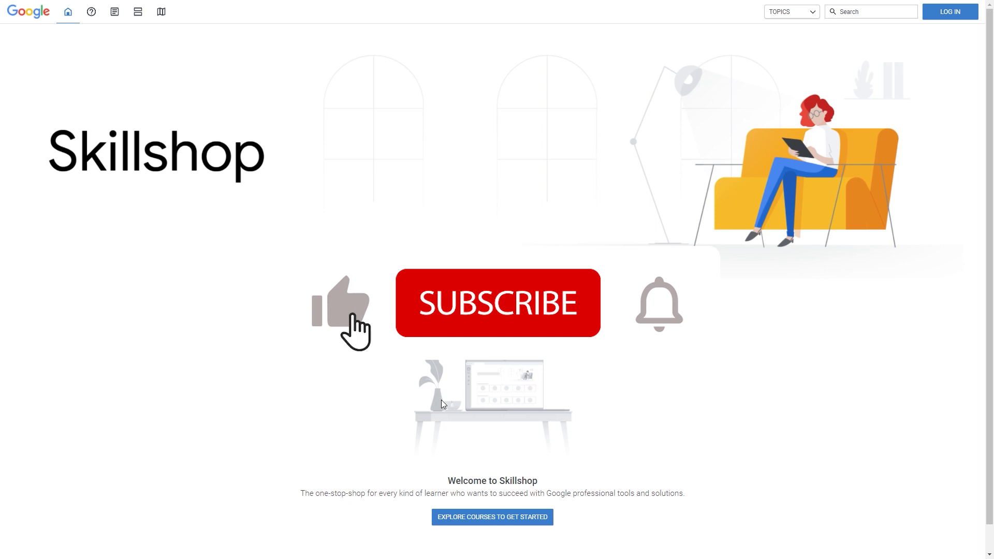
pyautogui.click(498, 302)
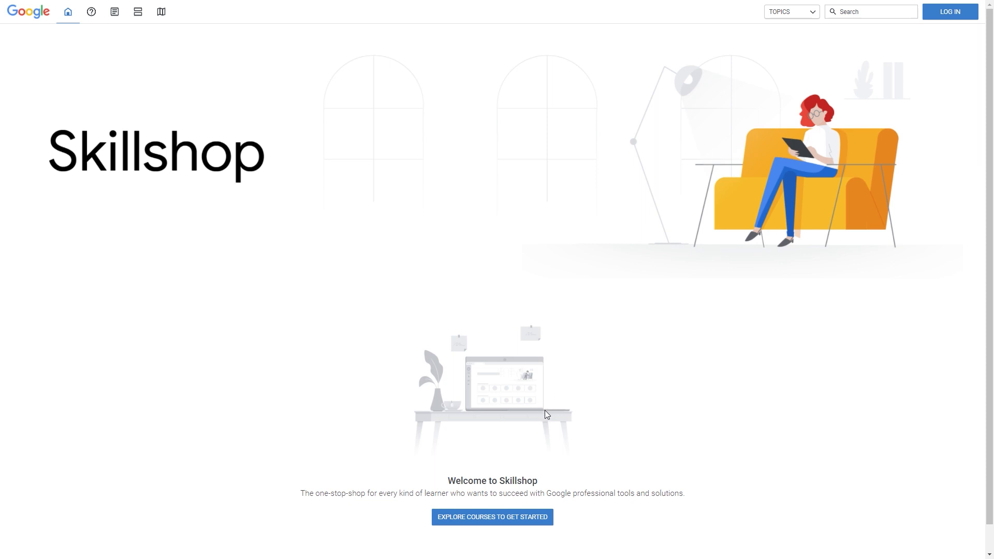
pyautogui.moveTo(544, 409)
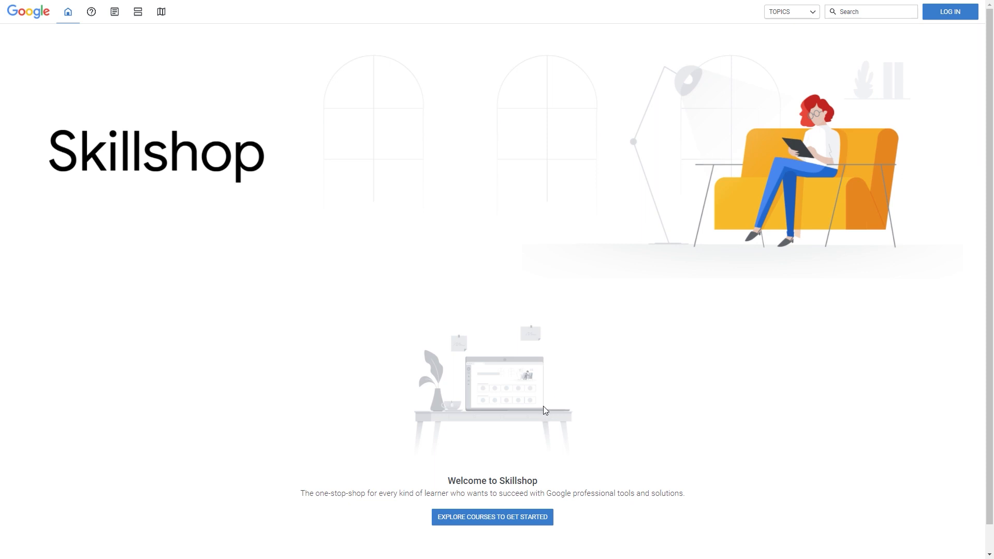